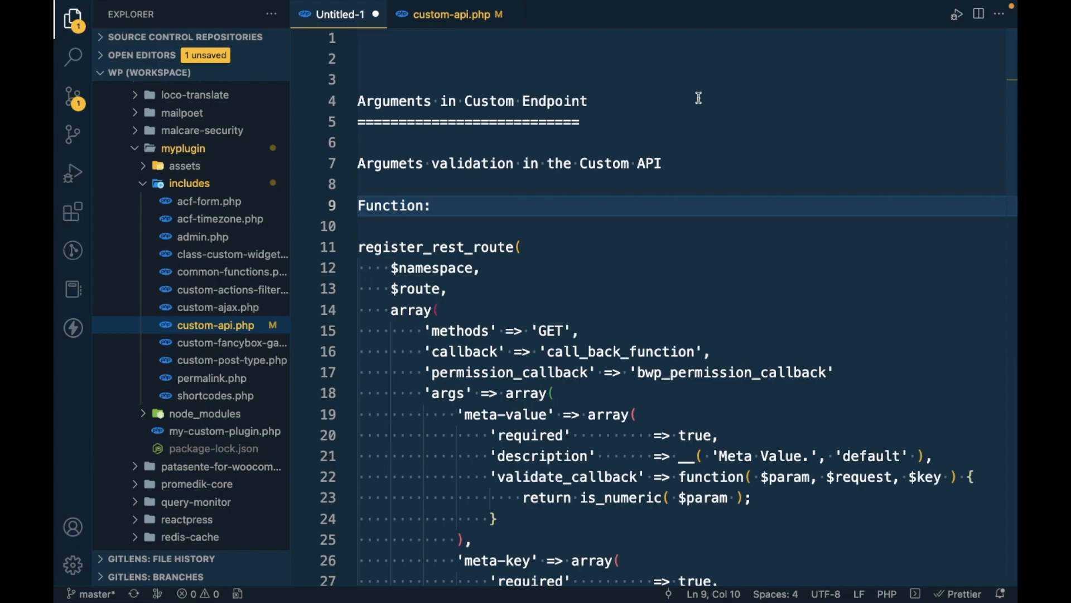
- Resend the acf-books request with meta-key acf_submission and meta-value 1
click(430, 206)
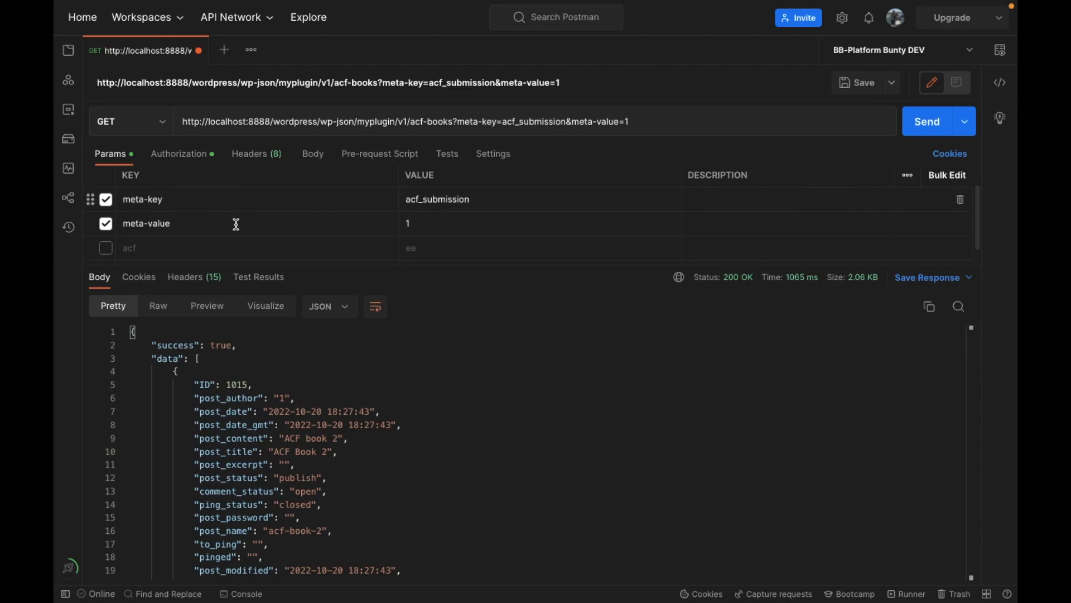
mouse_move(555, 124)
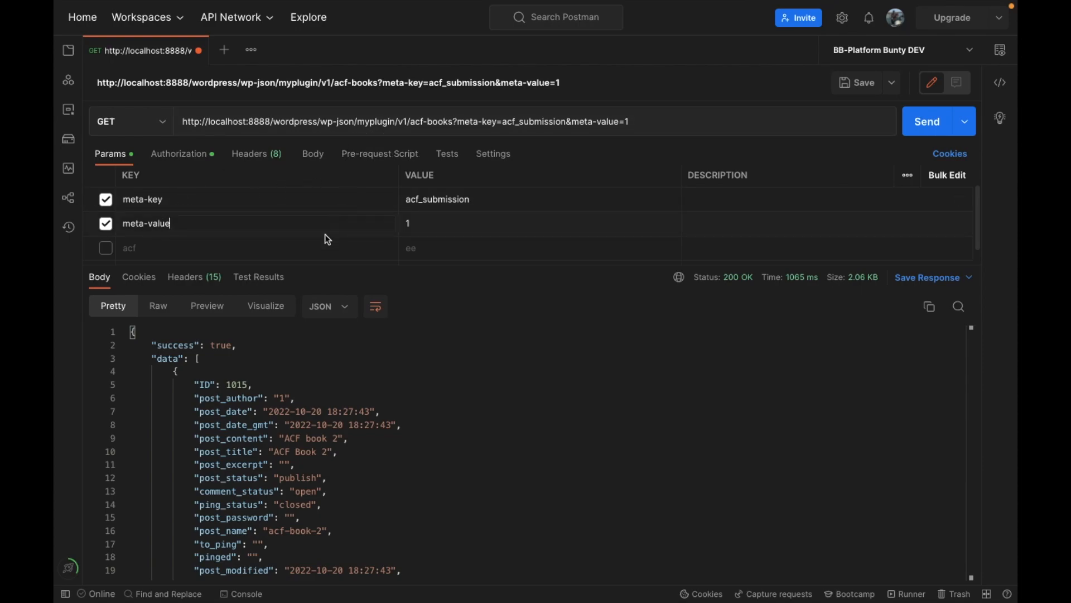
mouse_move(381, 225)
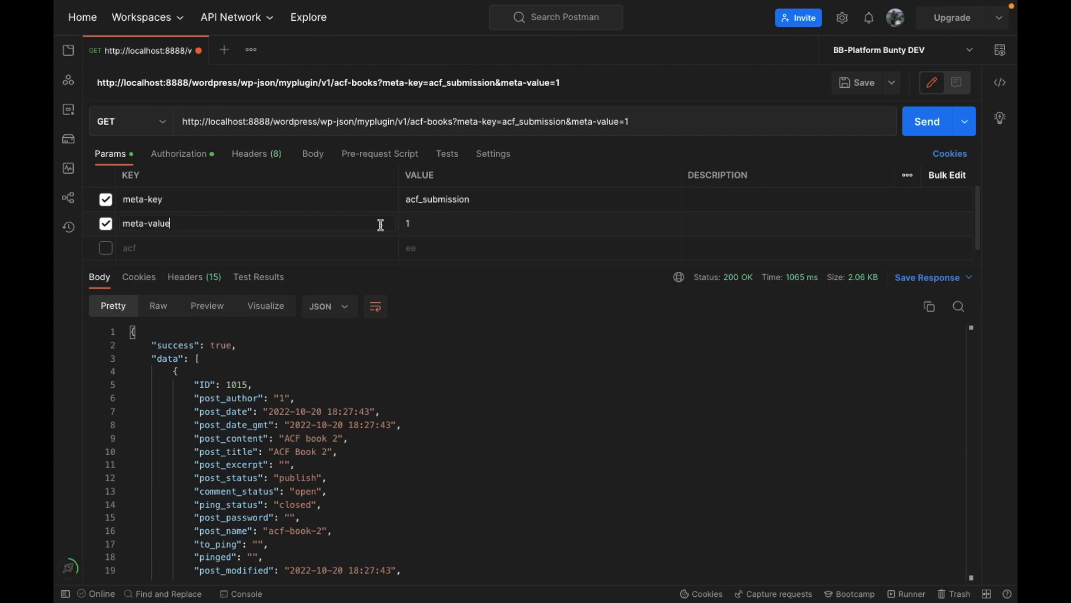
click(926, 121)
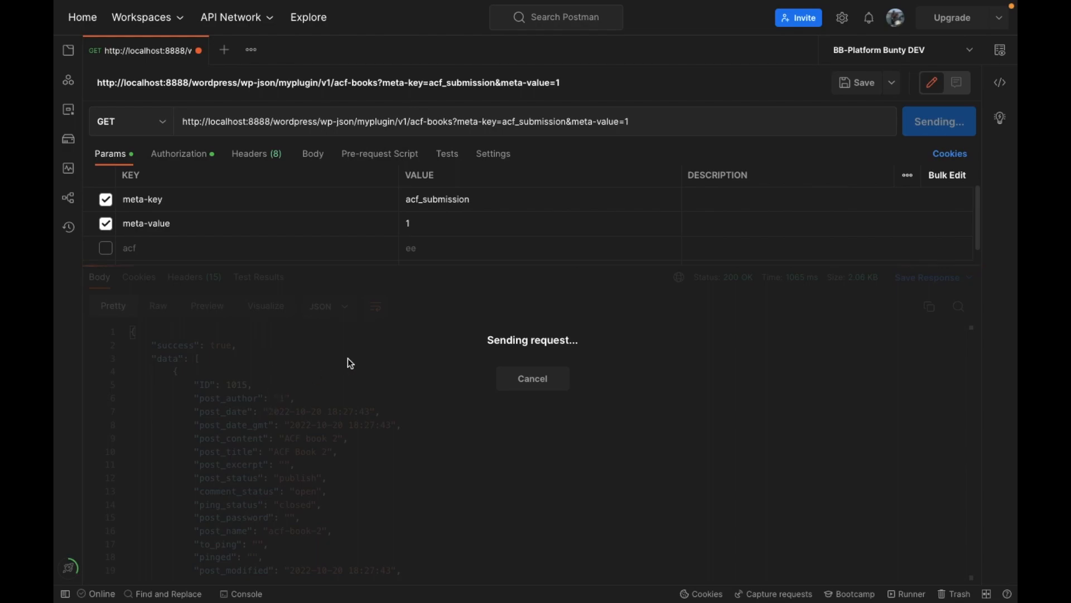
mouse_move(627, 325)
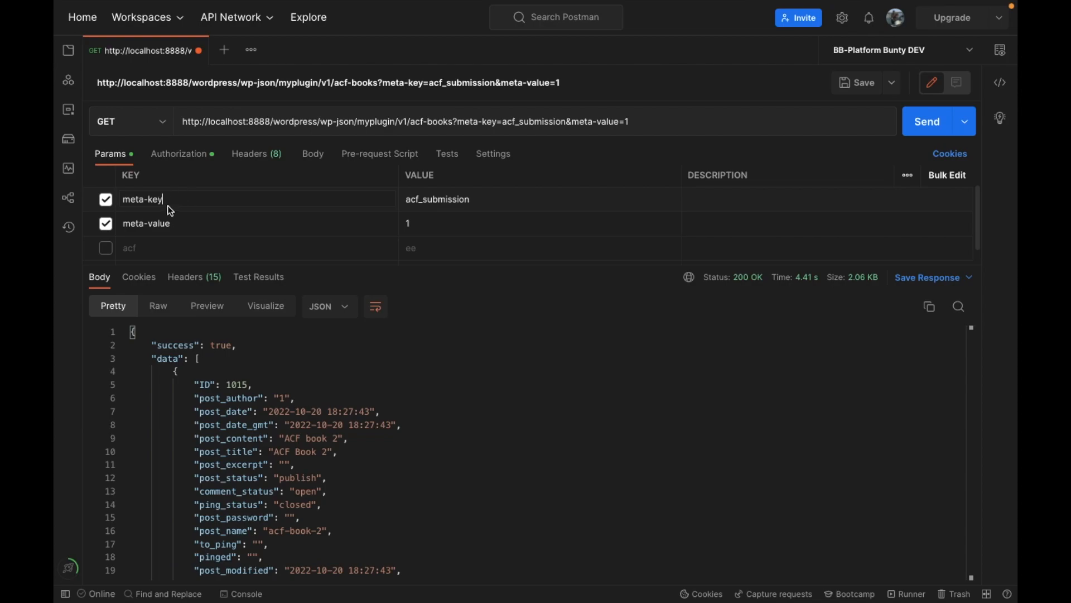
mouse_move(140, 198)
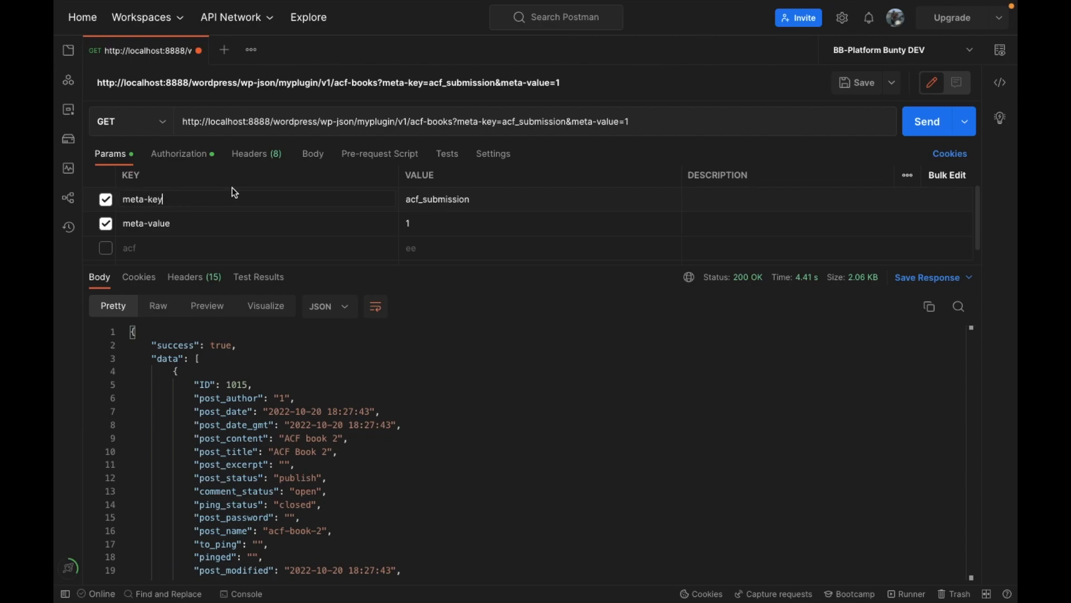
mouse_move(181, 225)
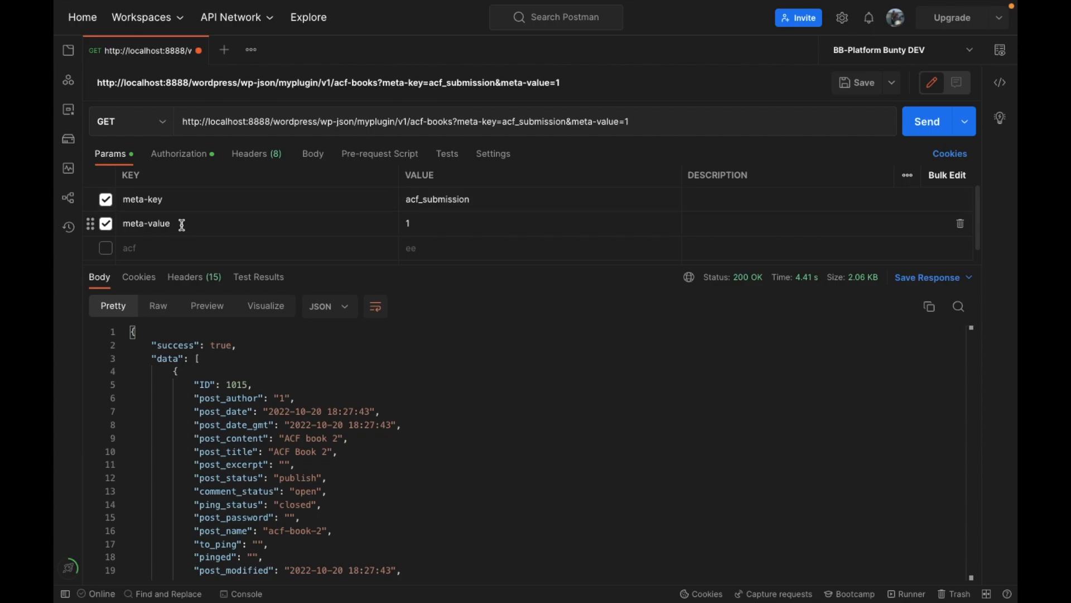
mouse_move(173, 219)
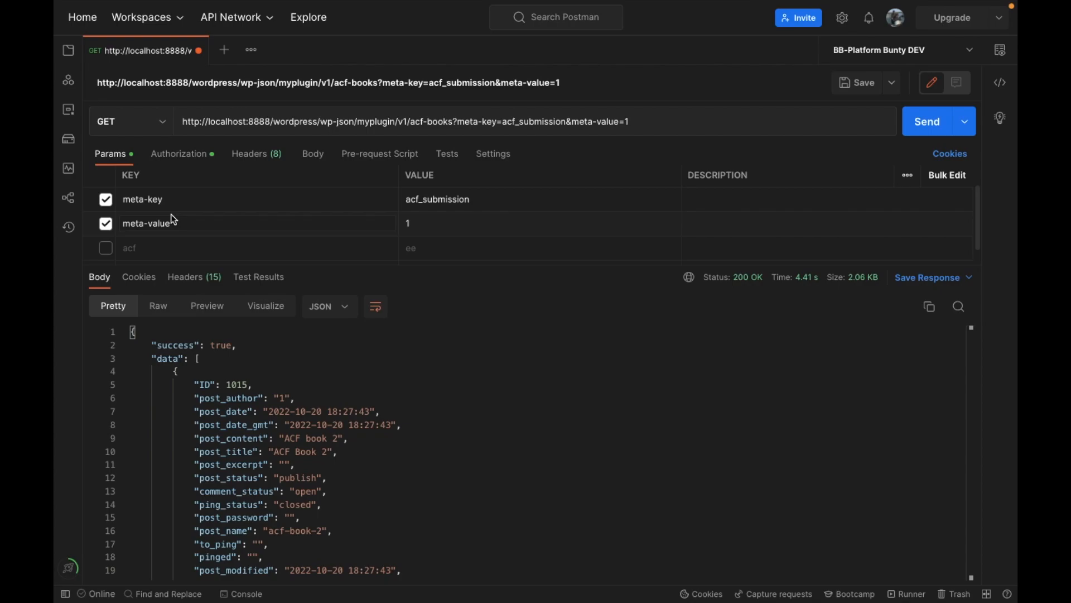
- Send acf-books without meta-key and inspect the success false 'No data found' response
click(106, 199)
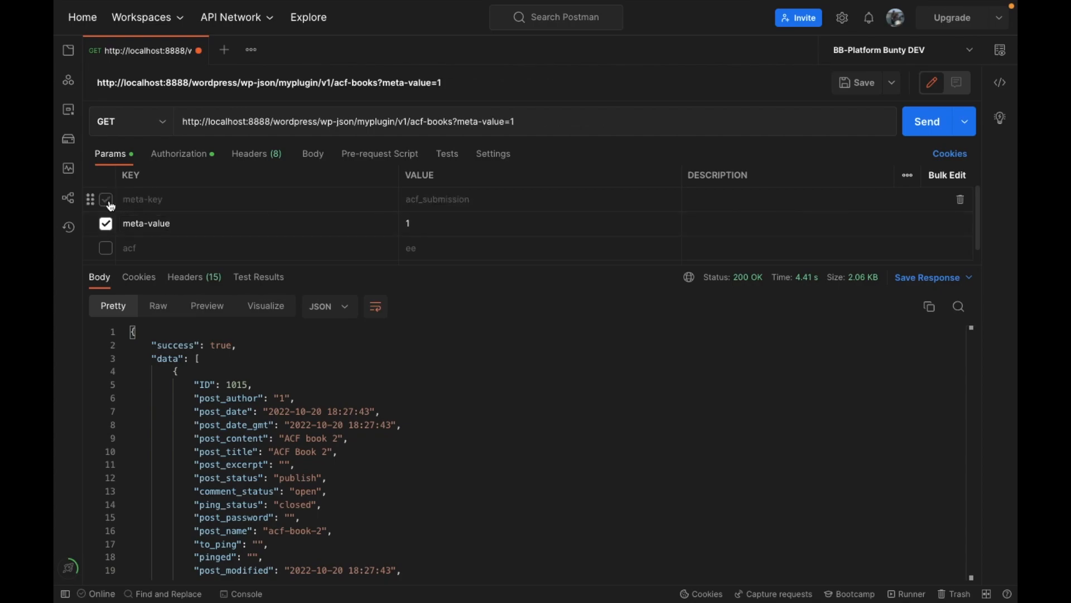
click(926, 122)
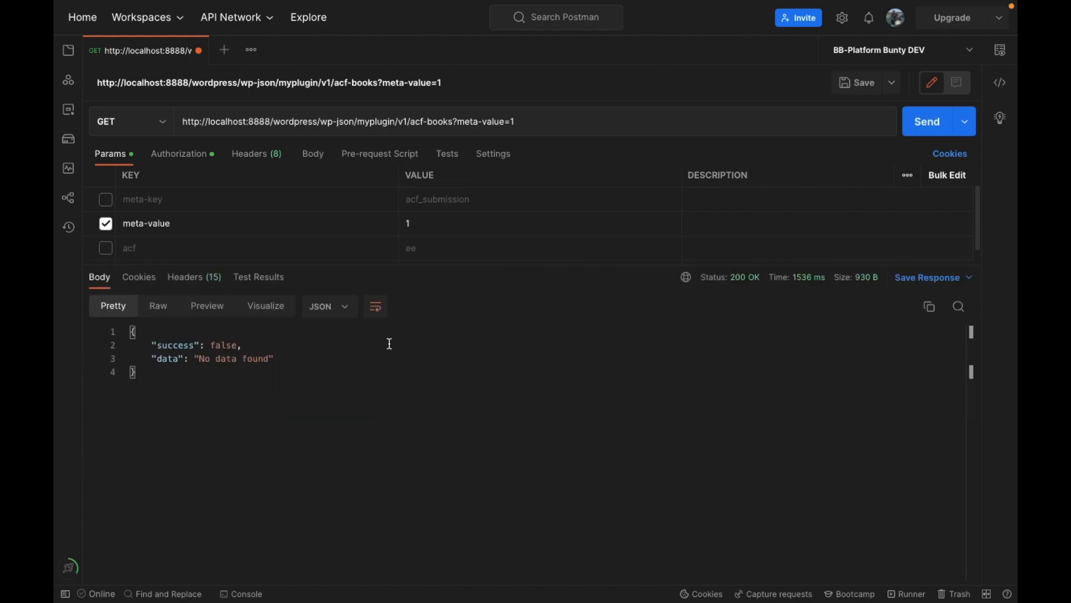
mouse_move(298, 376)
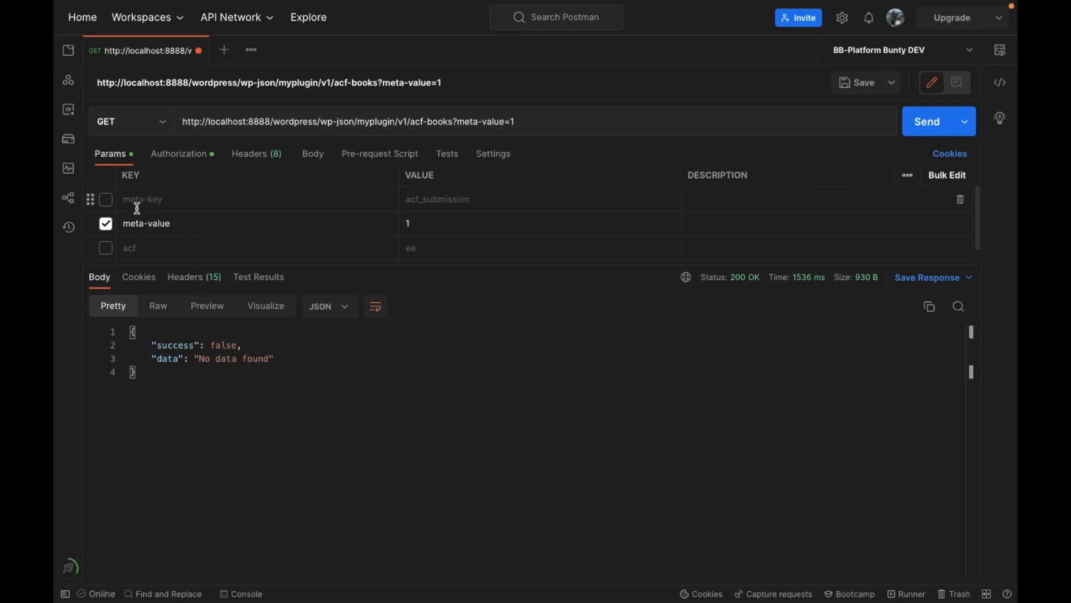
mouse_move(322, 192)
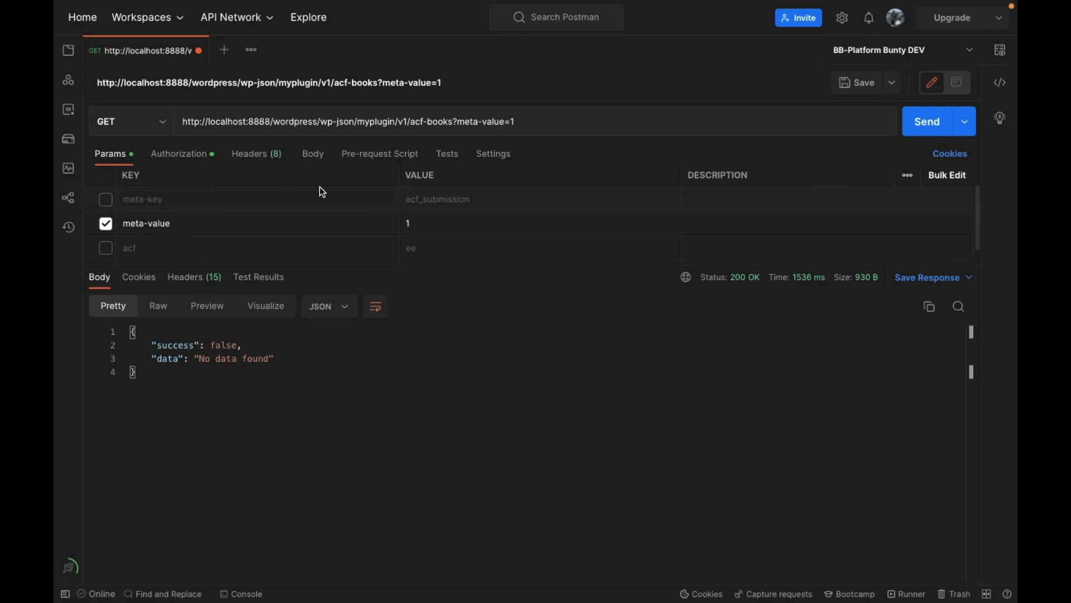
double_click(236, 358)
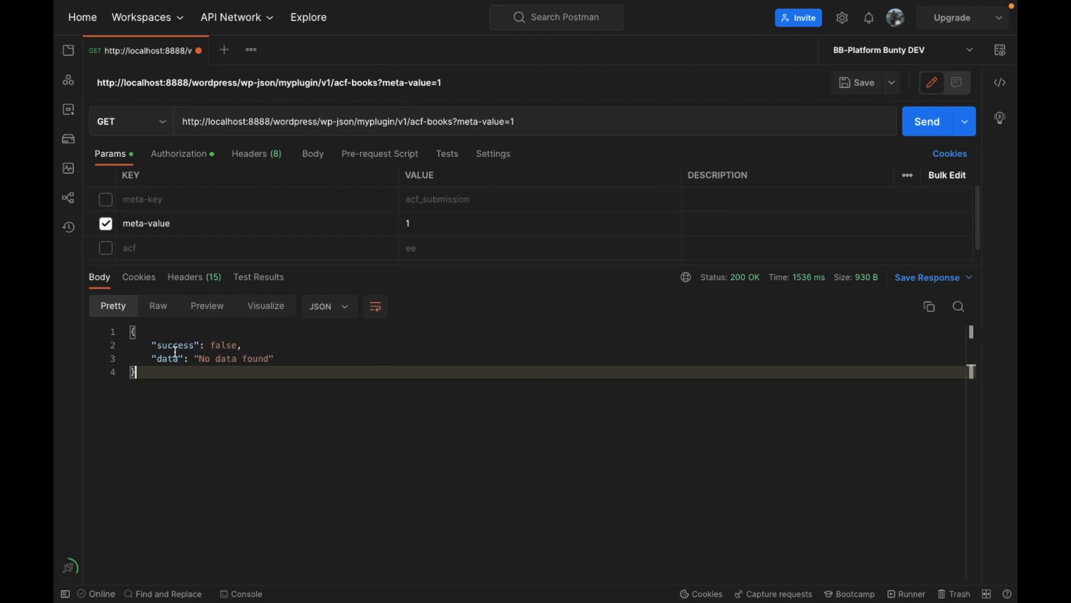
drag(152, 345, 277, 358)
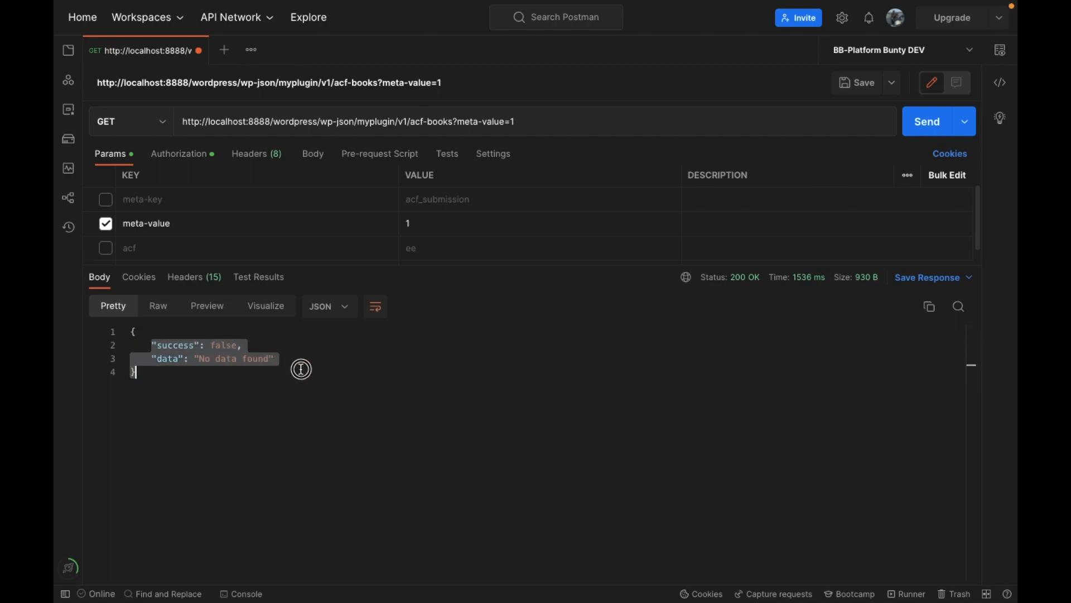
click(242, 344)
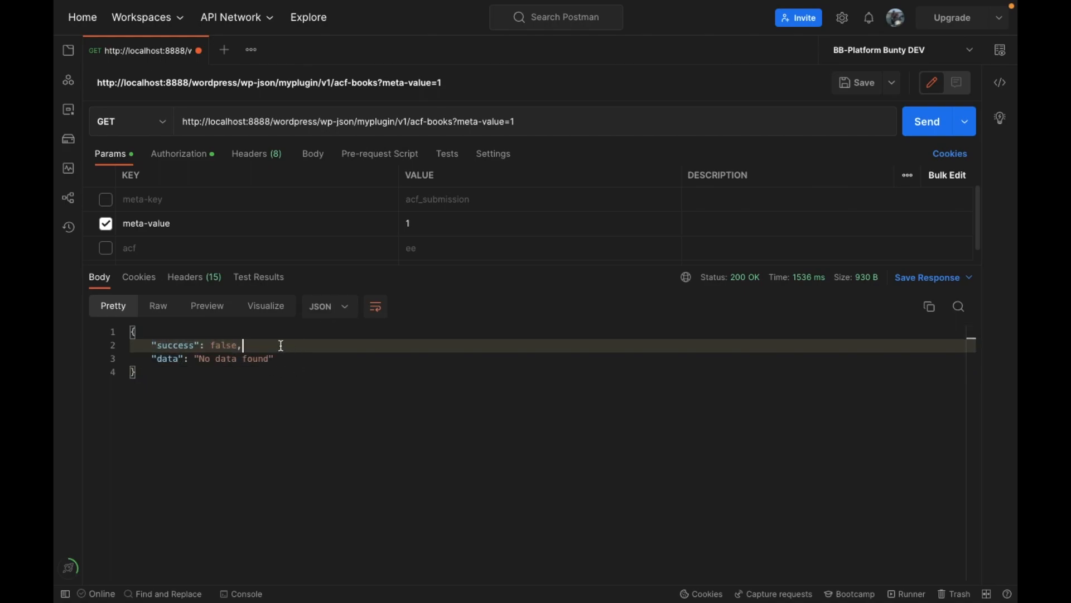
mouse_move(204, 214)
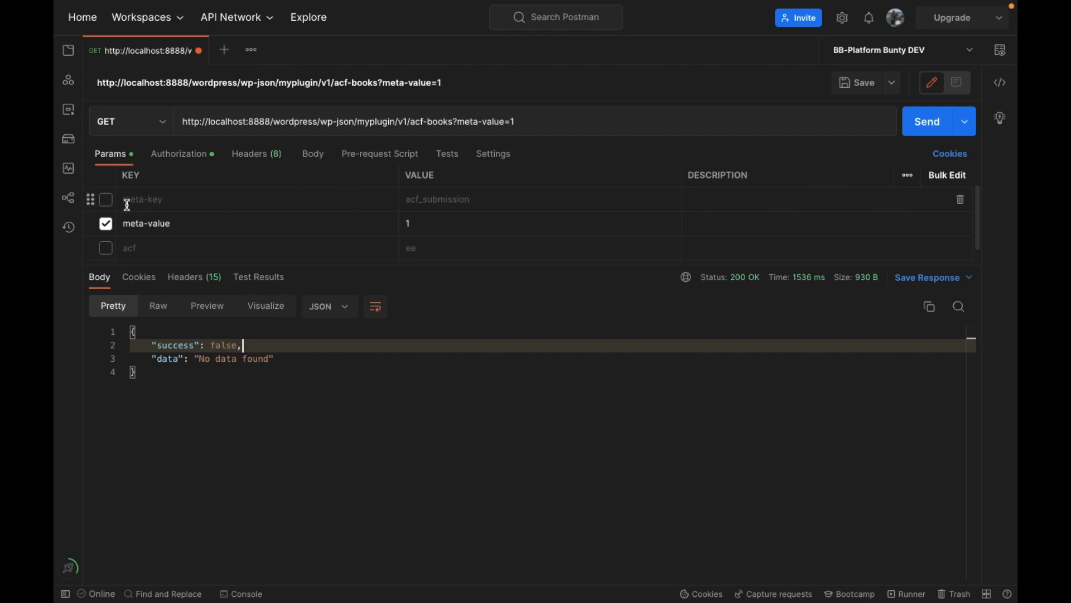
mouse_move(174, 198)
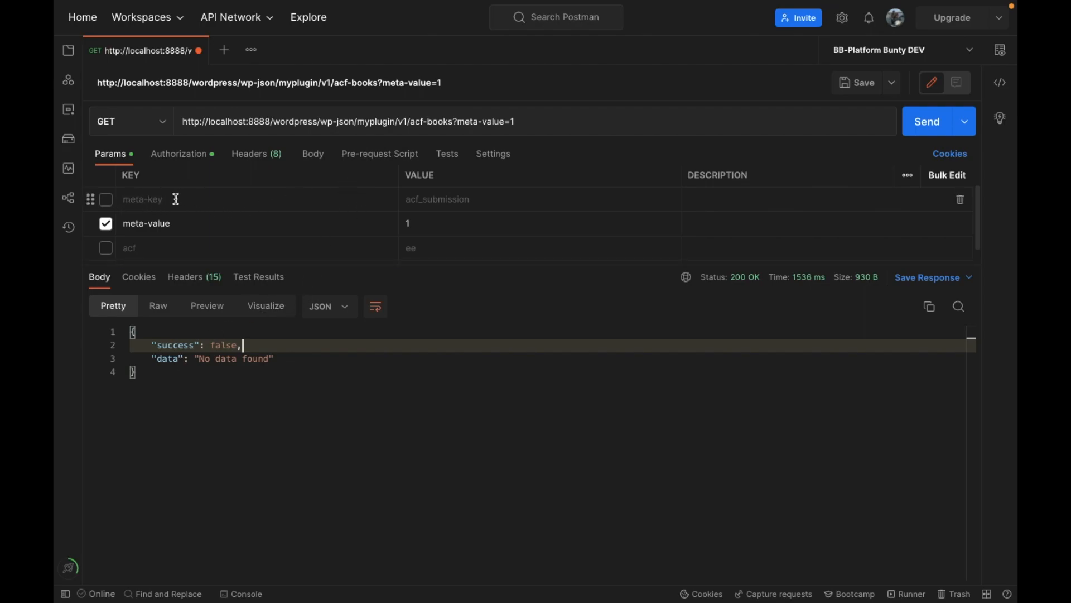
- Toggle the meta-key param checkbox in Postman and select its name
click(106, 198)
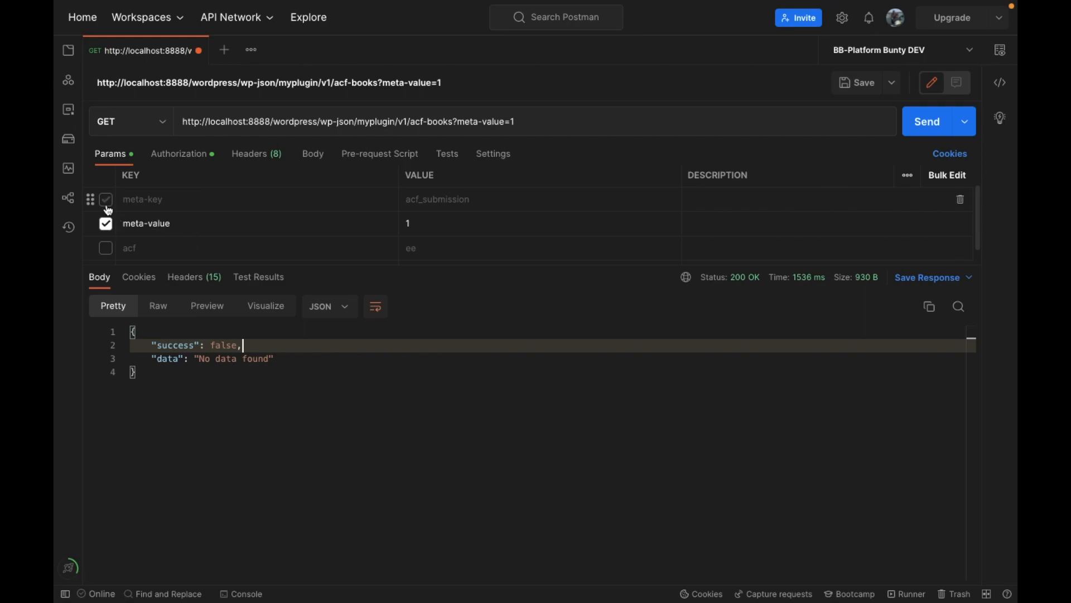
click(105, 199)
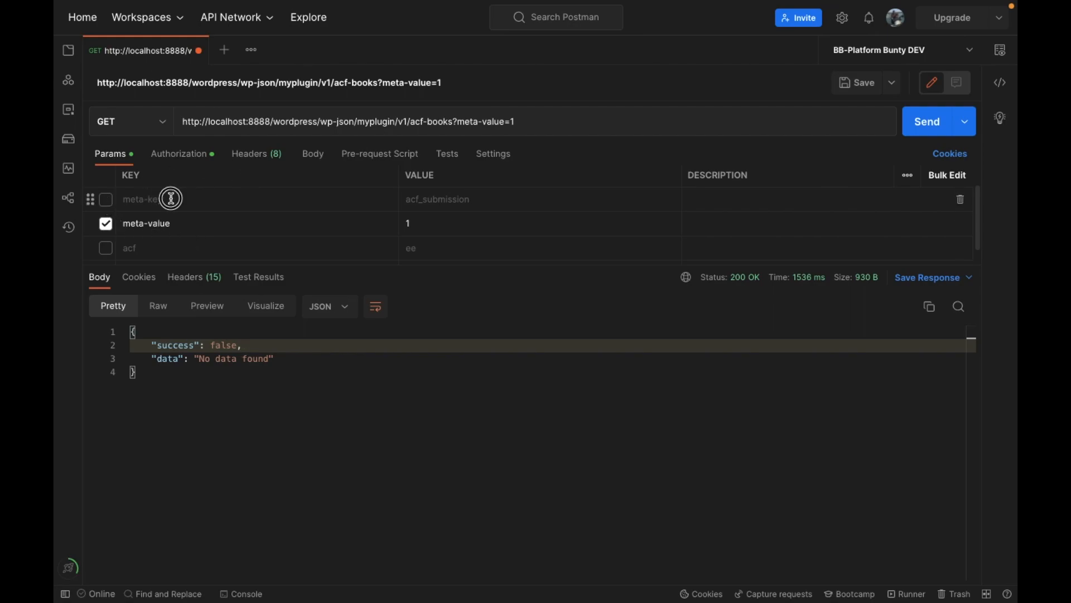
double_click(141, 199)
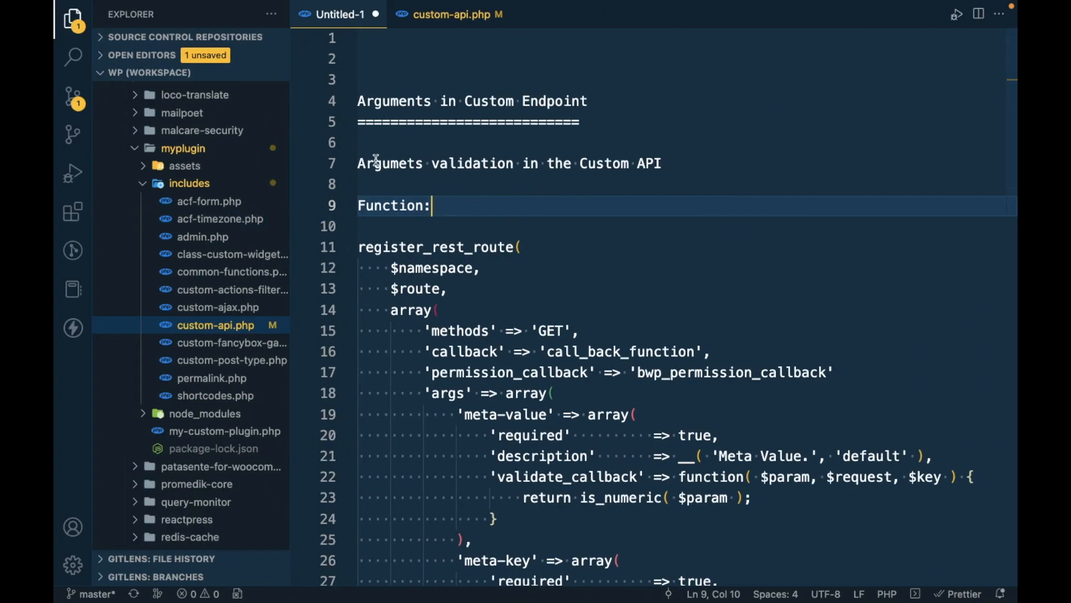
- In custom-api.php, add 'args' => array after permission_callback in register_rest_route
click(447, 14)
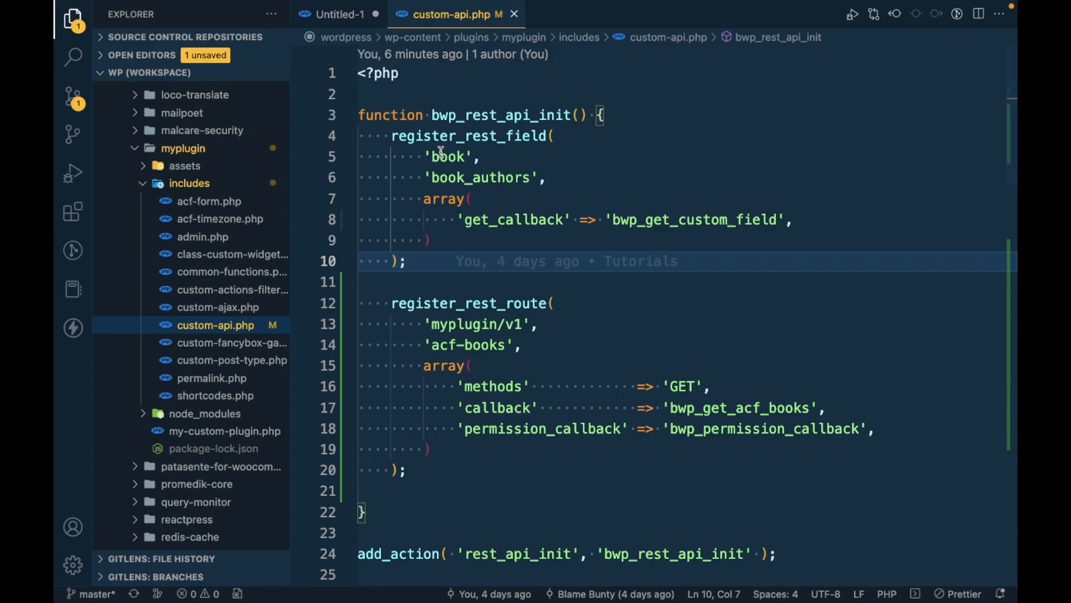
mouse_move(499, 115)
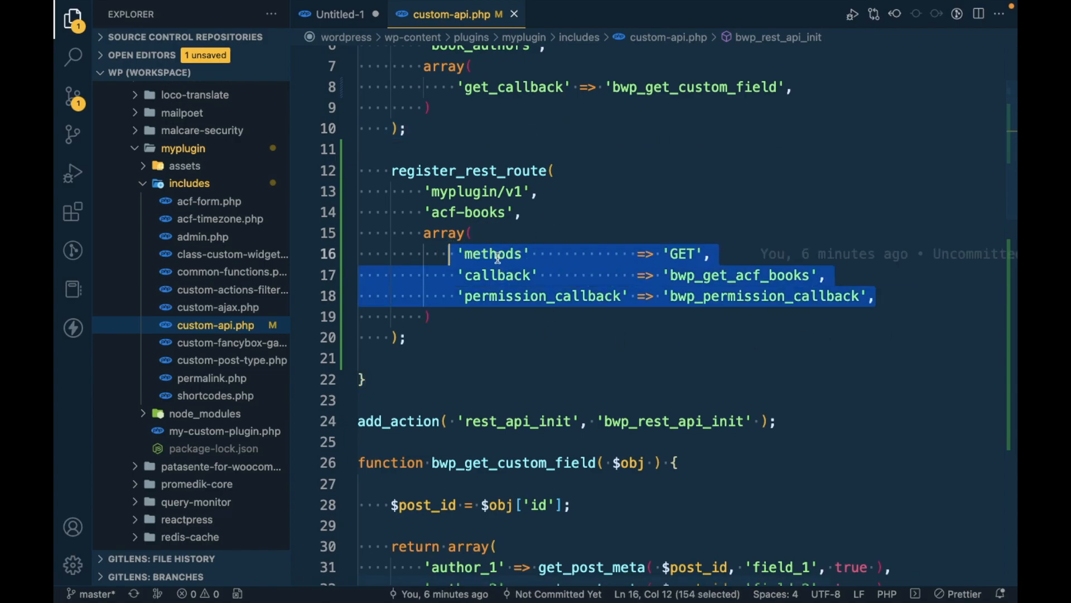
mouse_move(885, 288)
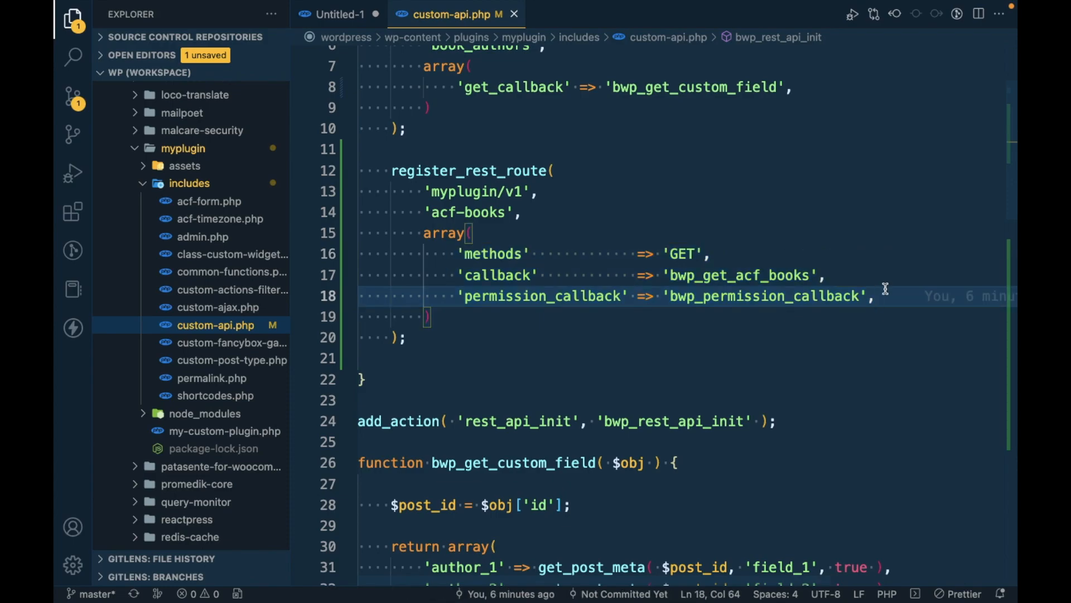
key(Enter)
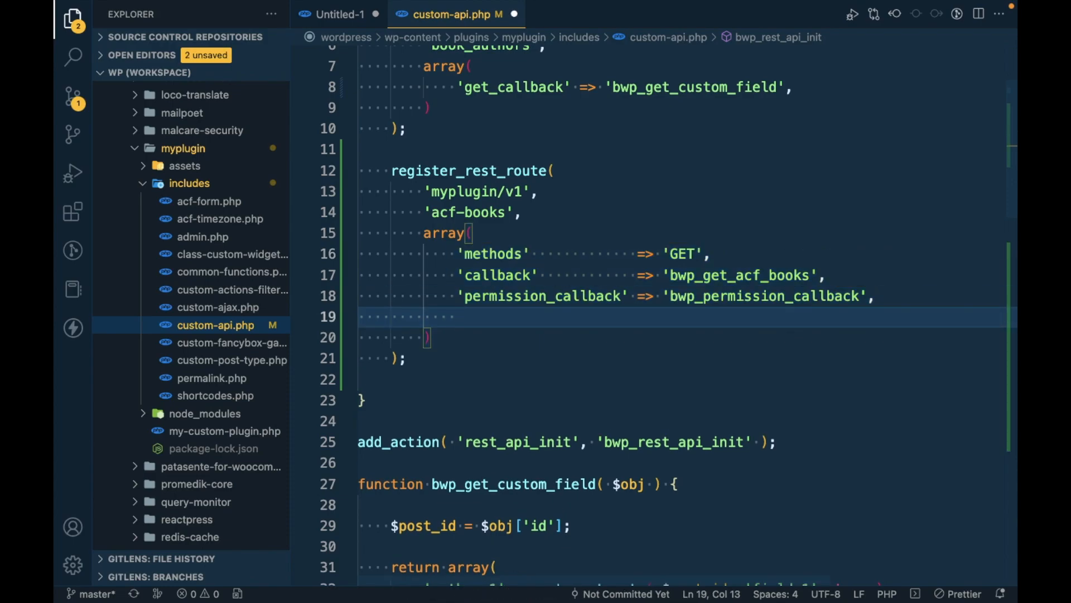
text('')
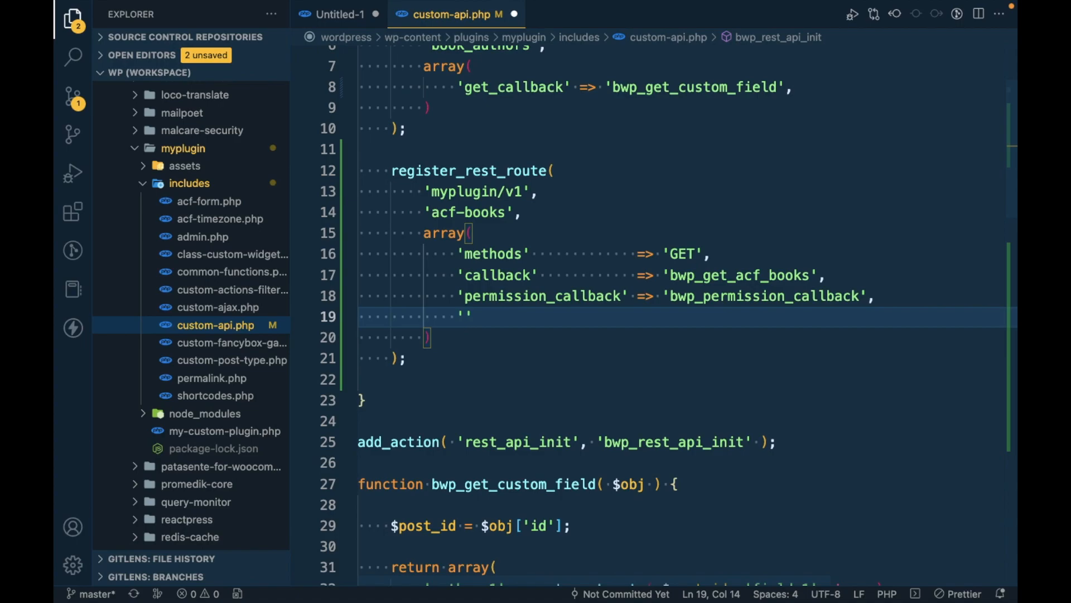
text(args)
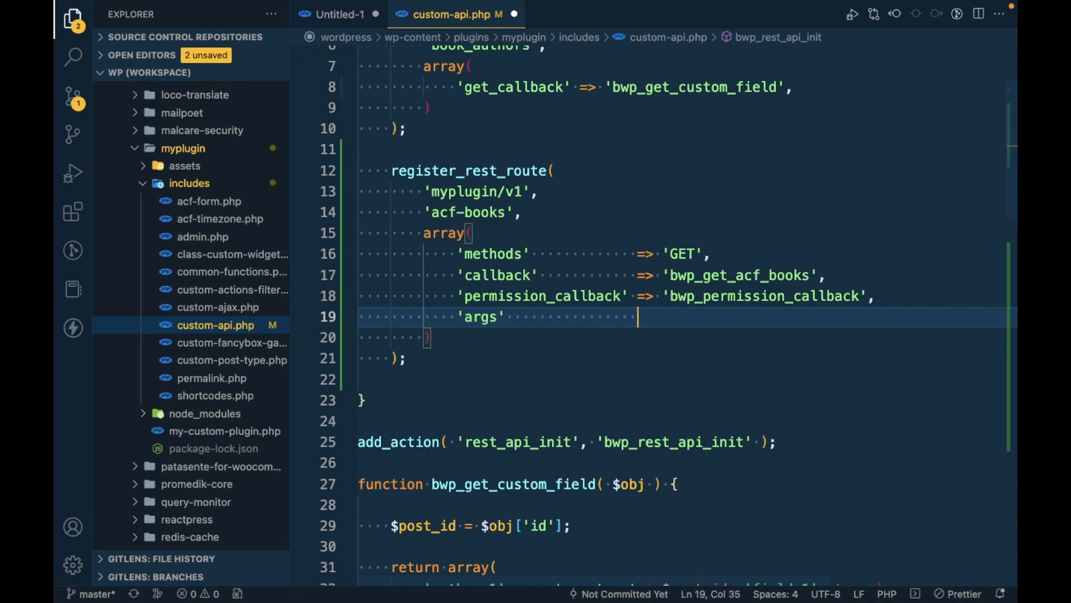
text(=>)
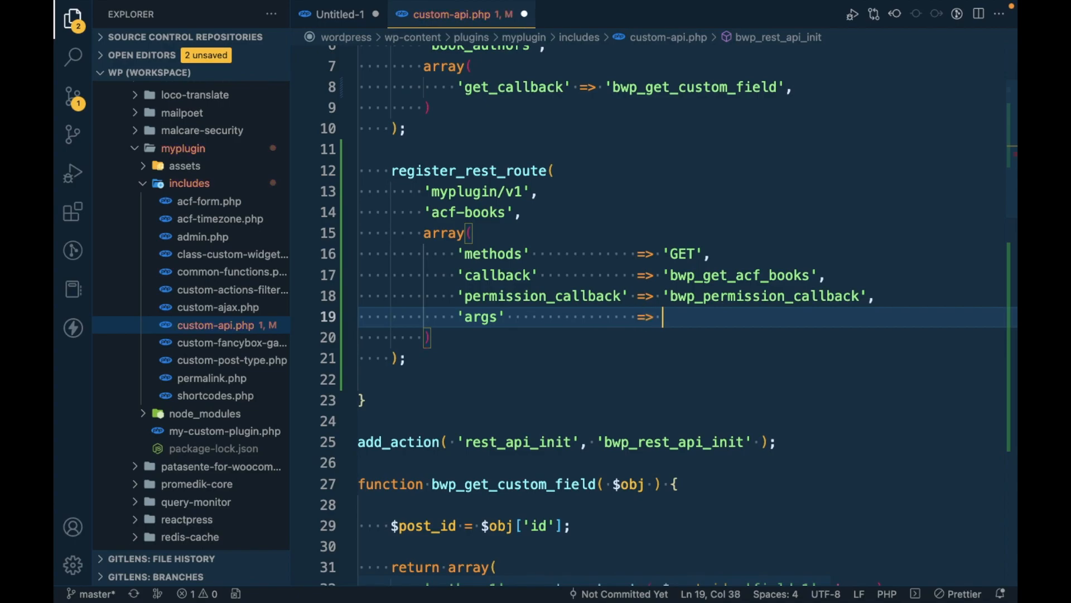
text(array()
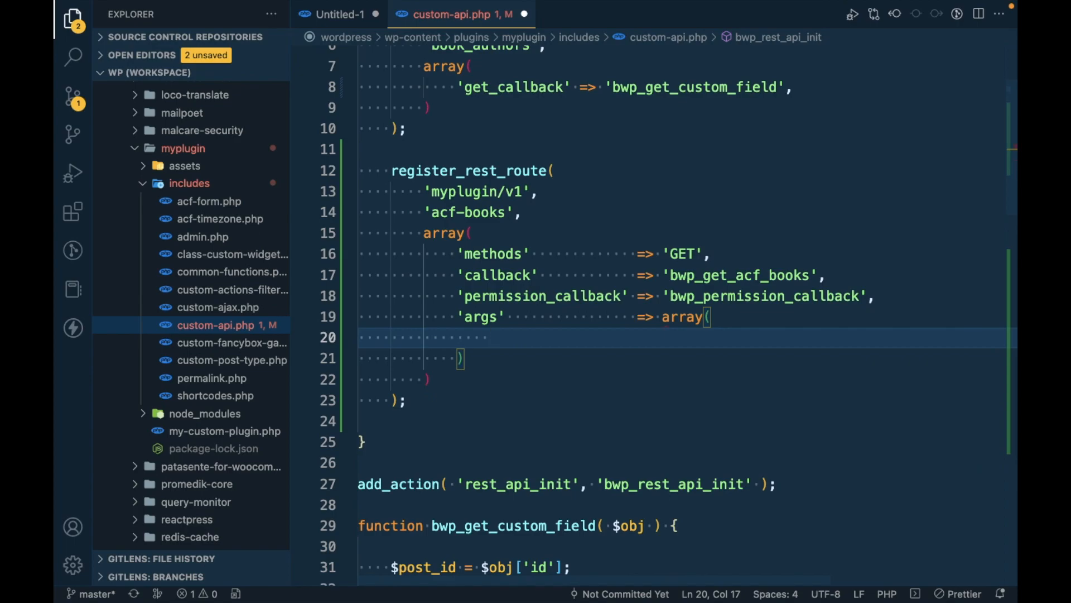
- Compare against the Untitled-1 validation notes and select the meta-key param name
click(339, 14)
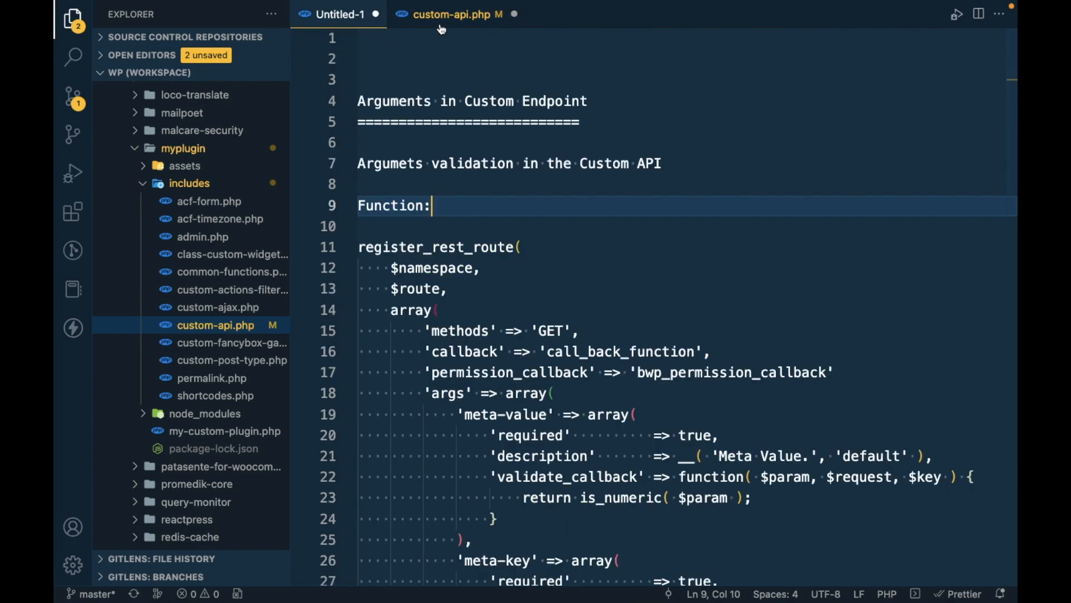
click(457, 13)
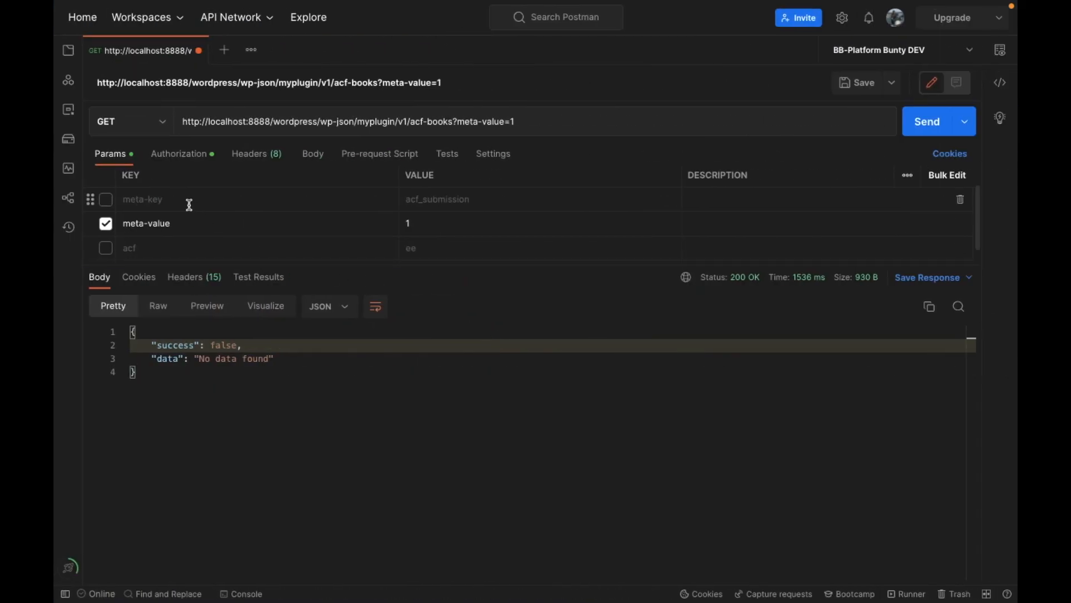
double_click(142, 198)
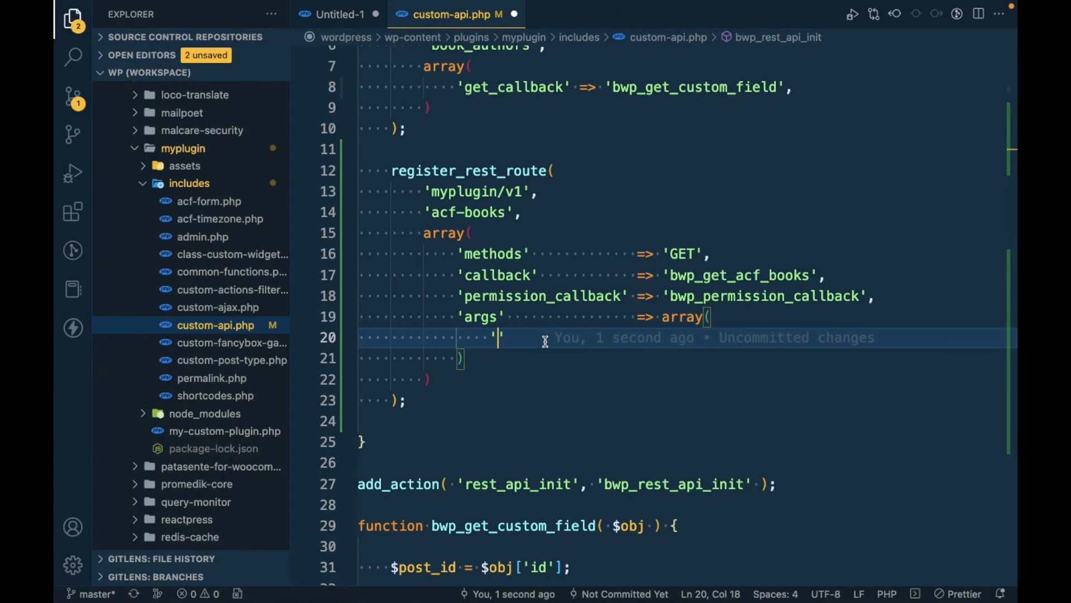
- Add 'meta-key' => array( 'required' => true ) inside the args array
text(meta-key')
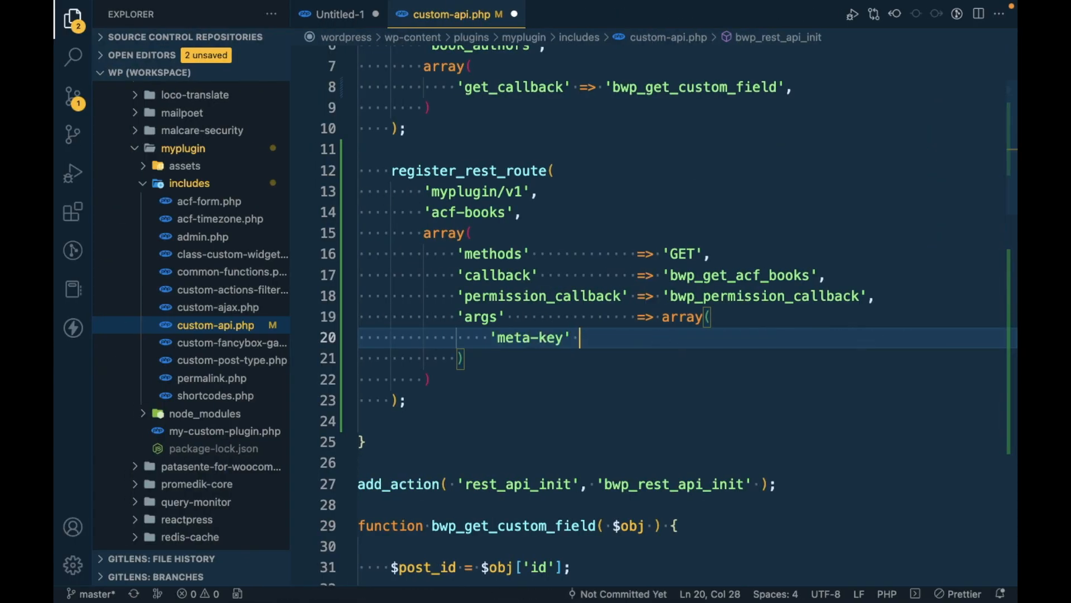
text(=> arr)
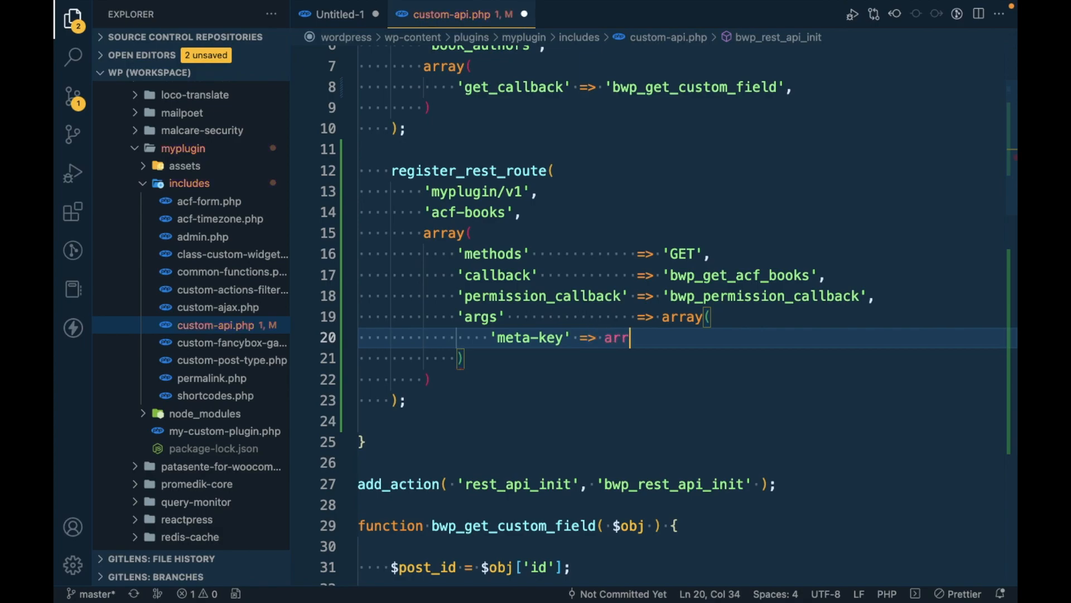
text(ay()
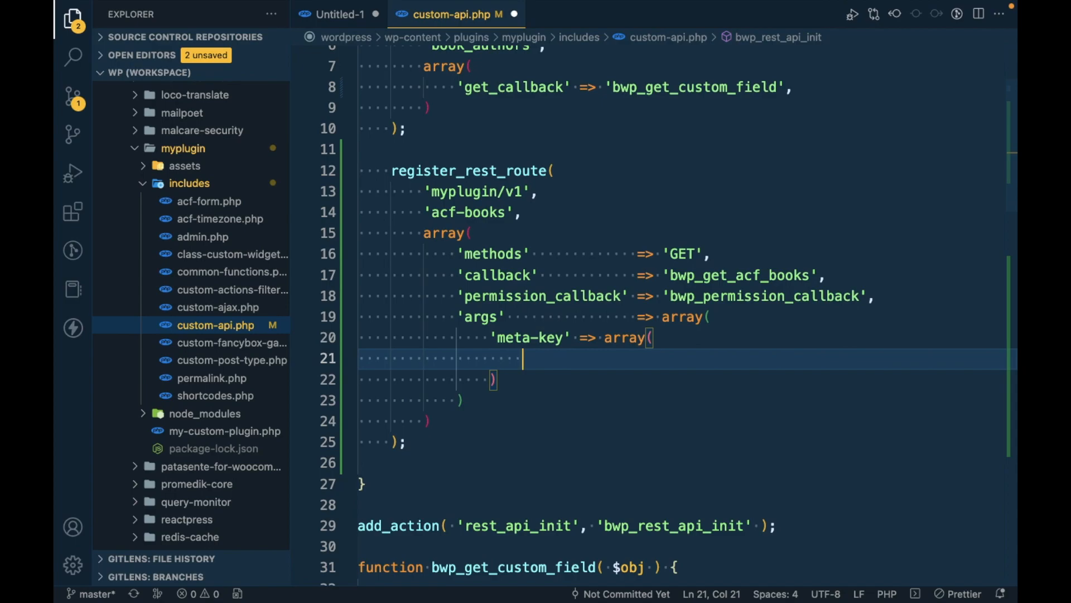
text('r')
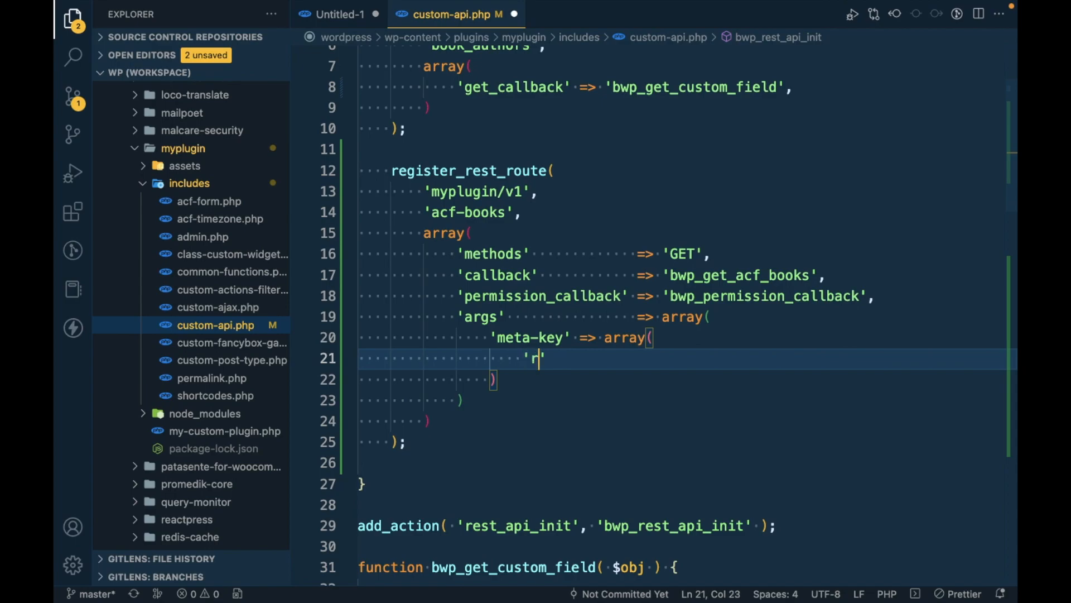
text(equired)
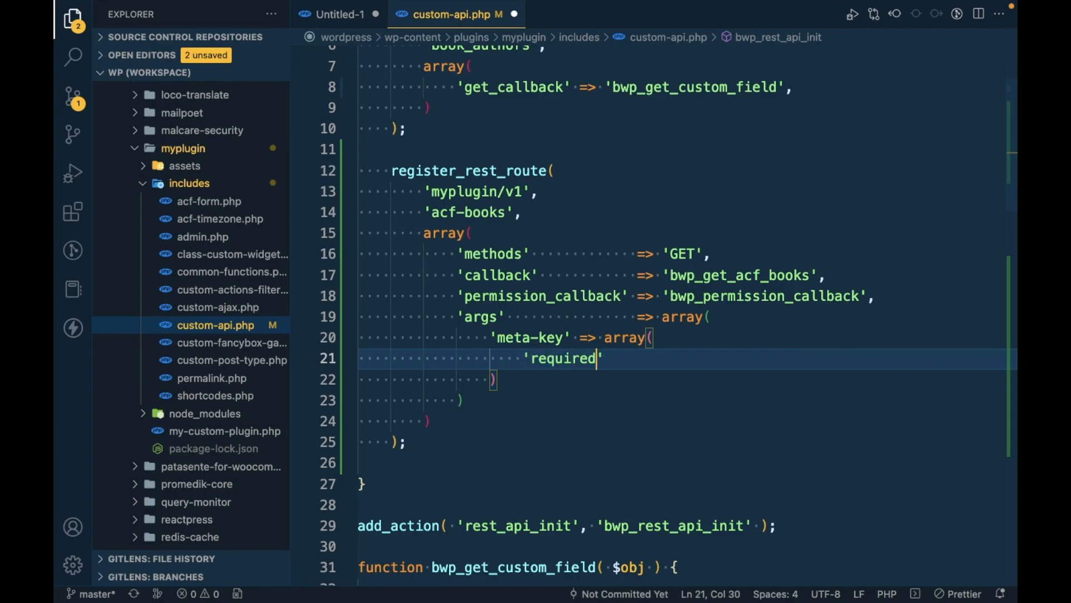
text(=>)
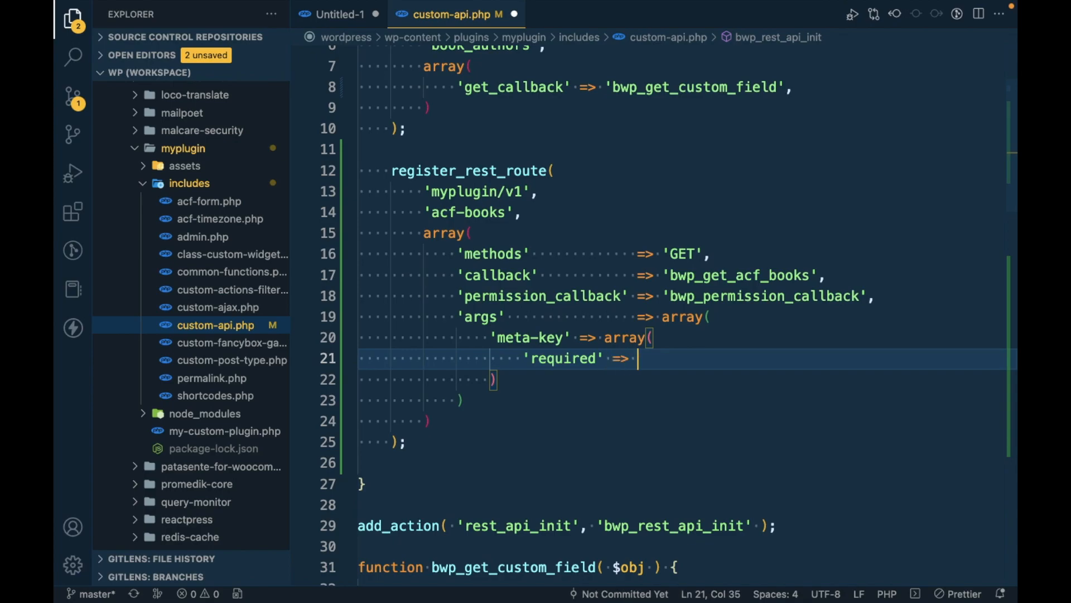
text(true)
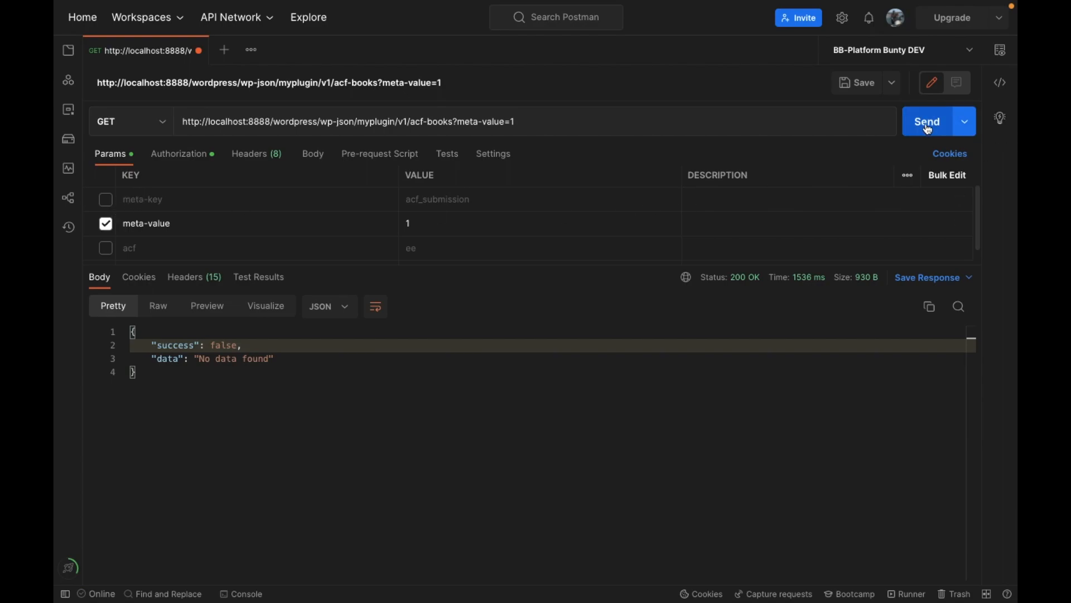
- Resend the meta-value-only request and highlight meta-key in the 400 missing-parameter error
click(926, 121)
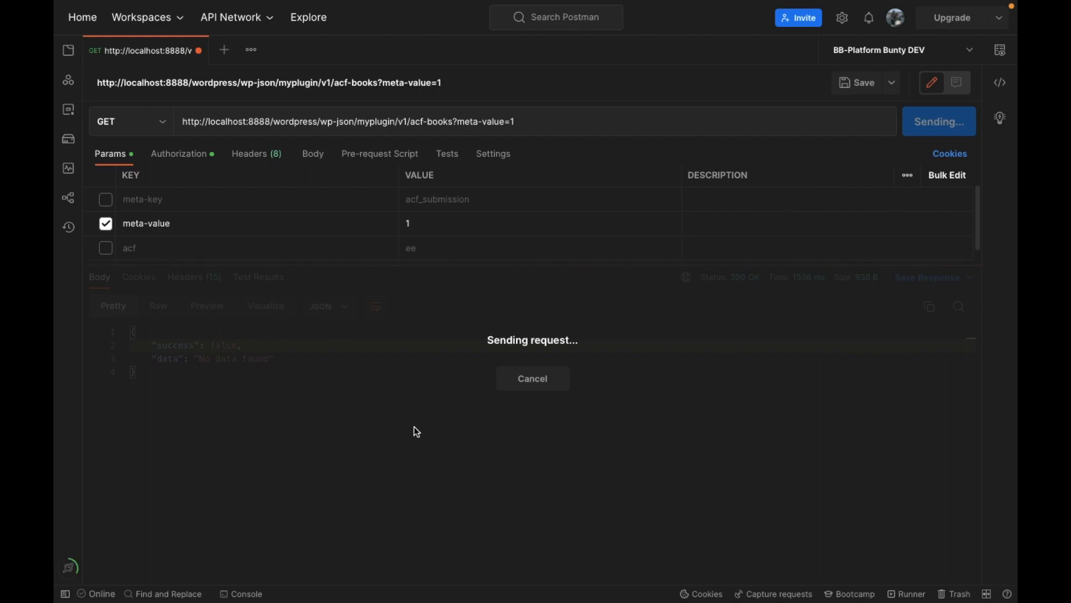
click(926, 121)
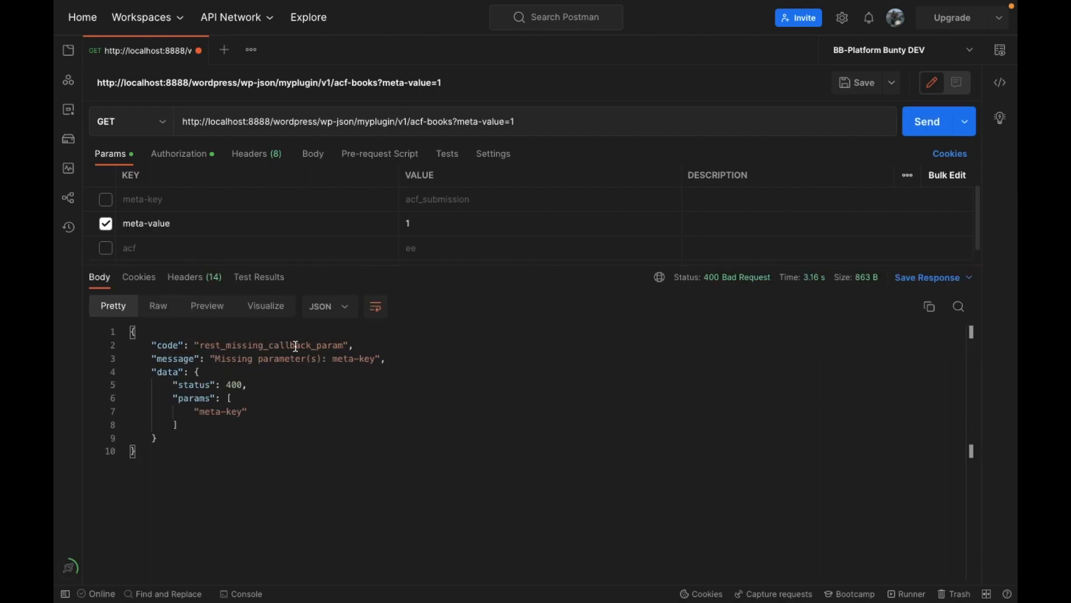
double_click(232, 359)
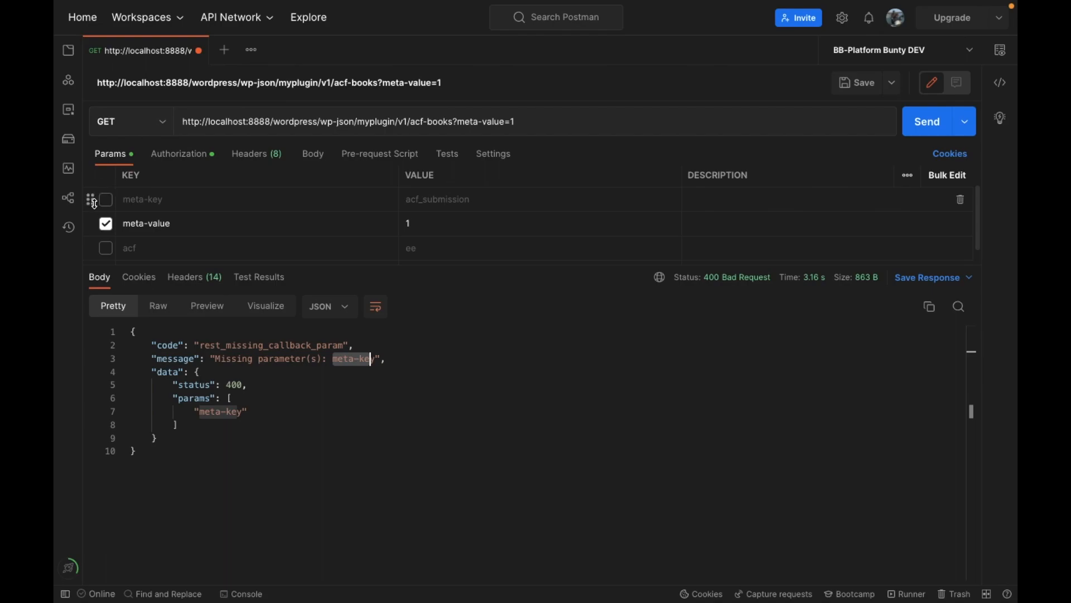
- Re-enable meta-key to get ACF Book 2, then resend with meta-value left out
click(106, 198)
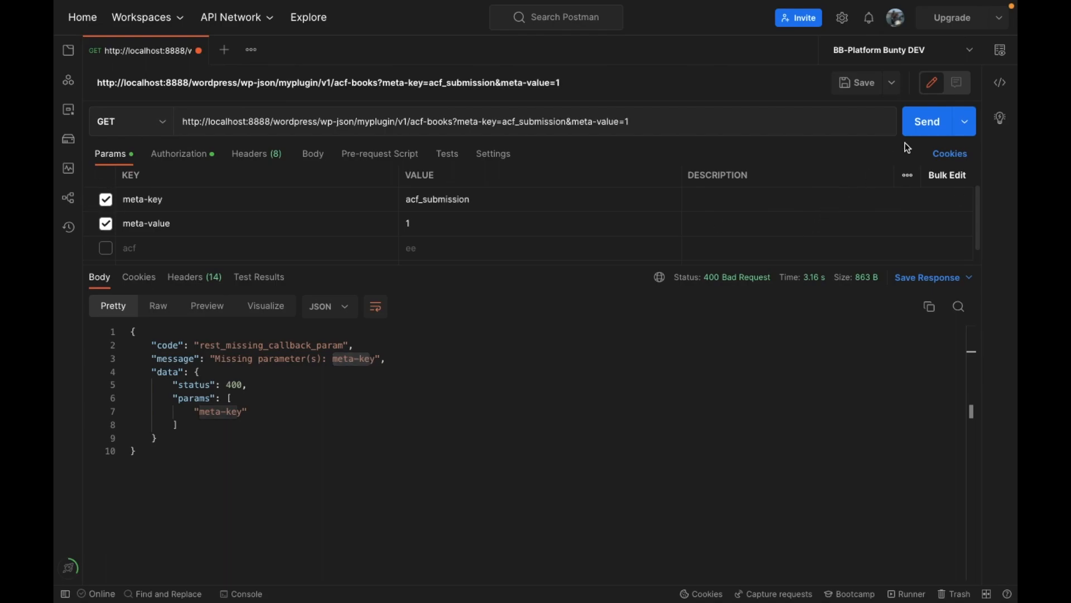
click(926, 121)
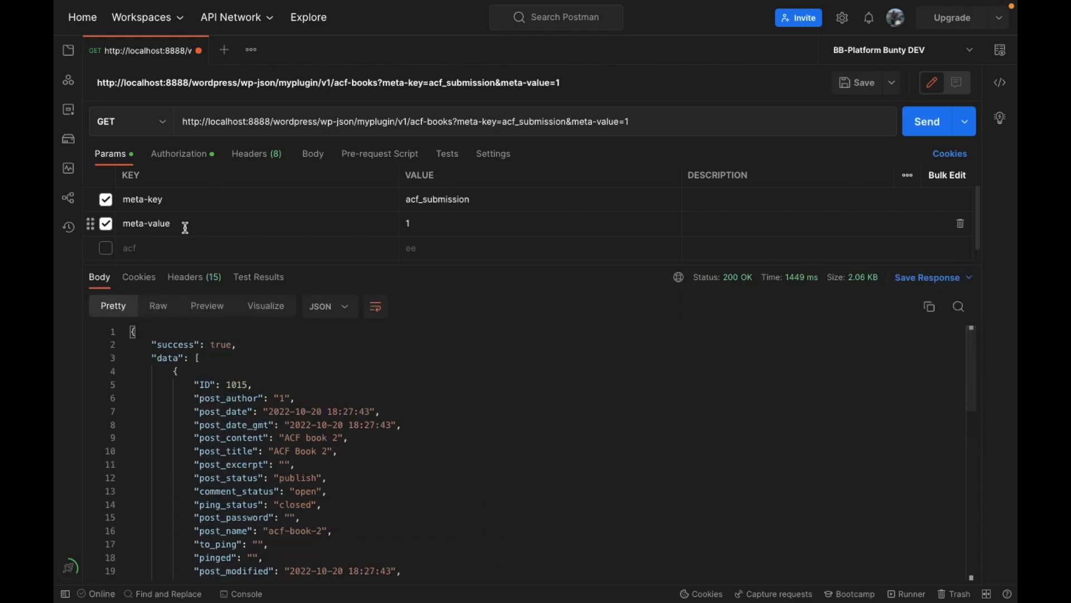
double_click(146, 223)
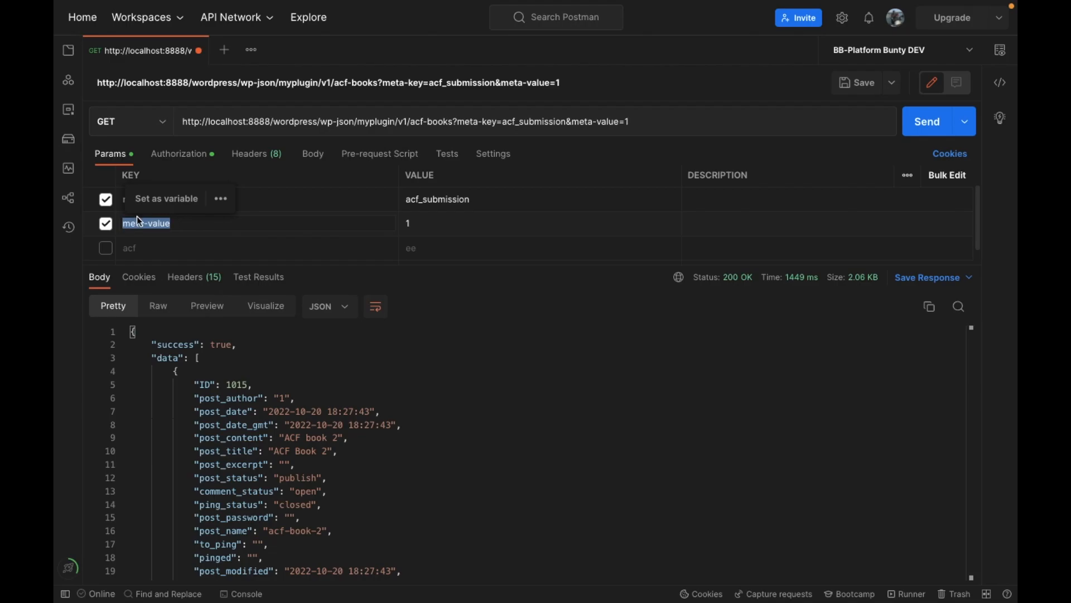
click(926, 122)
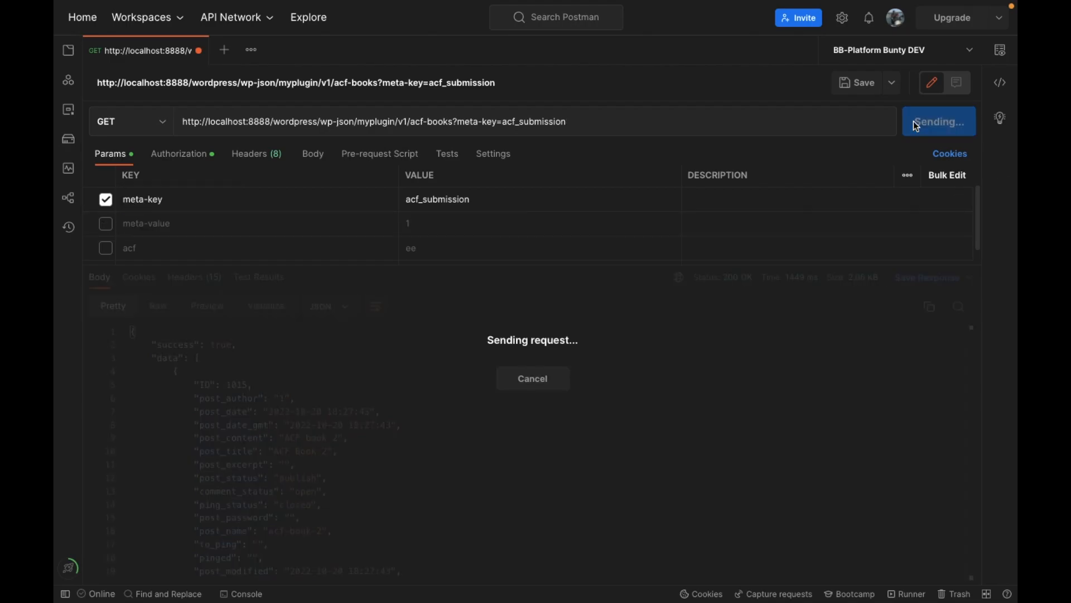
mouse_move(558, 438)
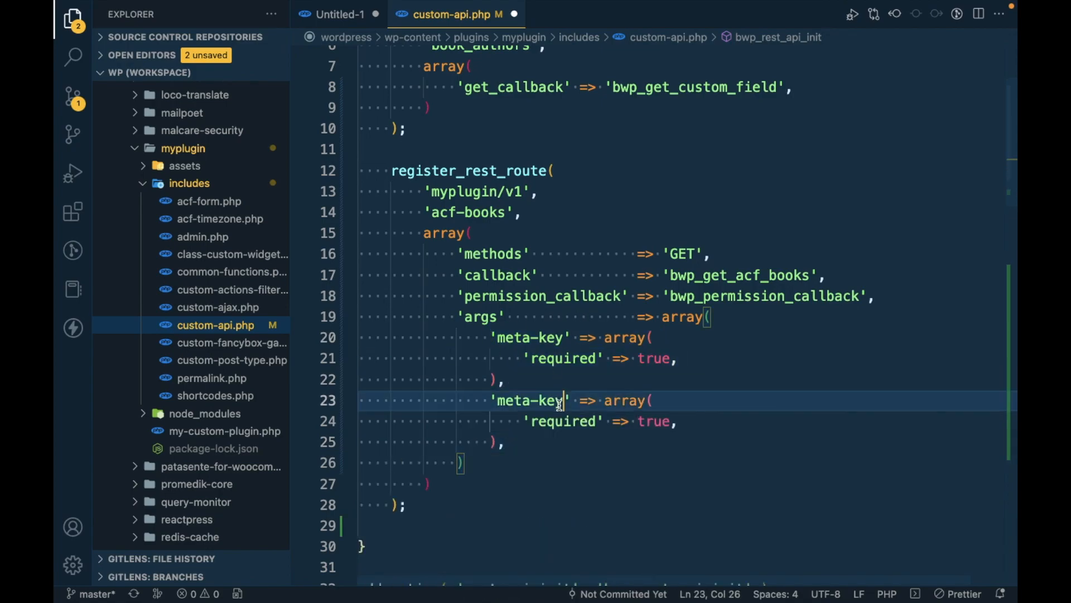
- Rename the duplicate arg to meta-value, see the 400 error, then resend with meta-value
text(meta-value)
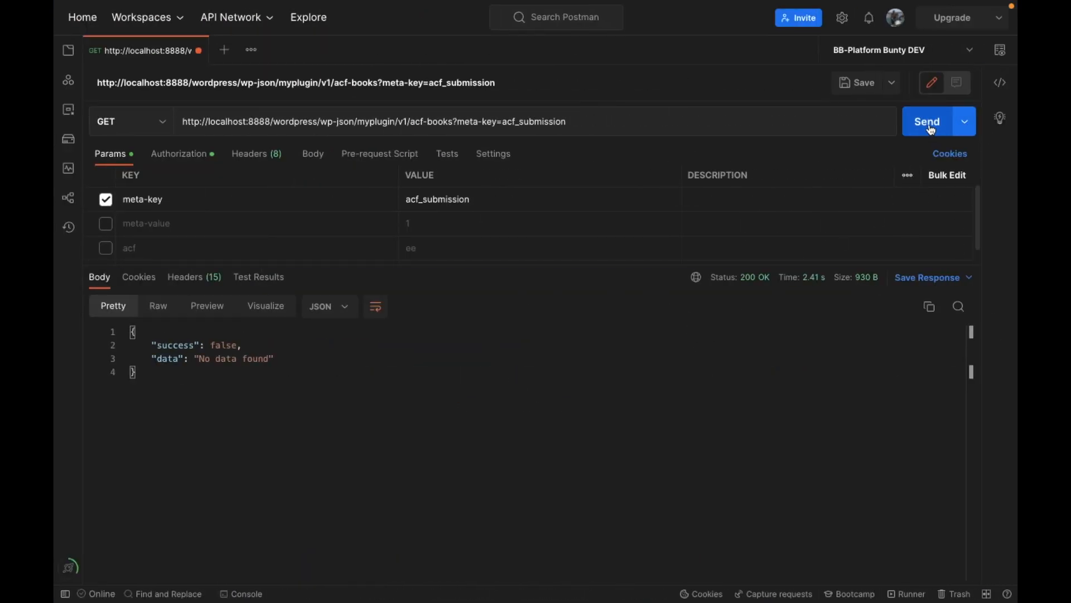
click(926, 121)
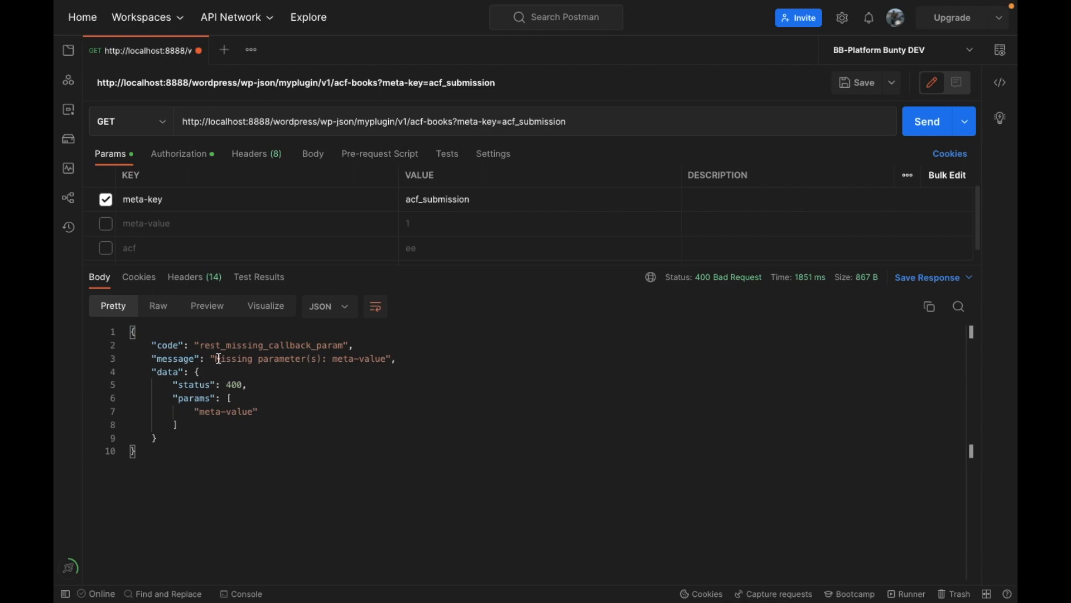
drag(215, 359, 314, 359)
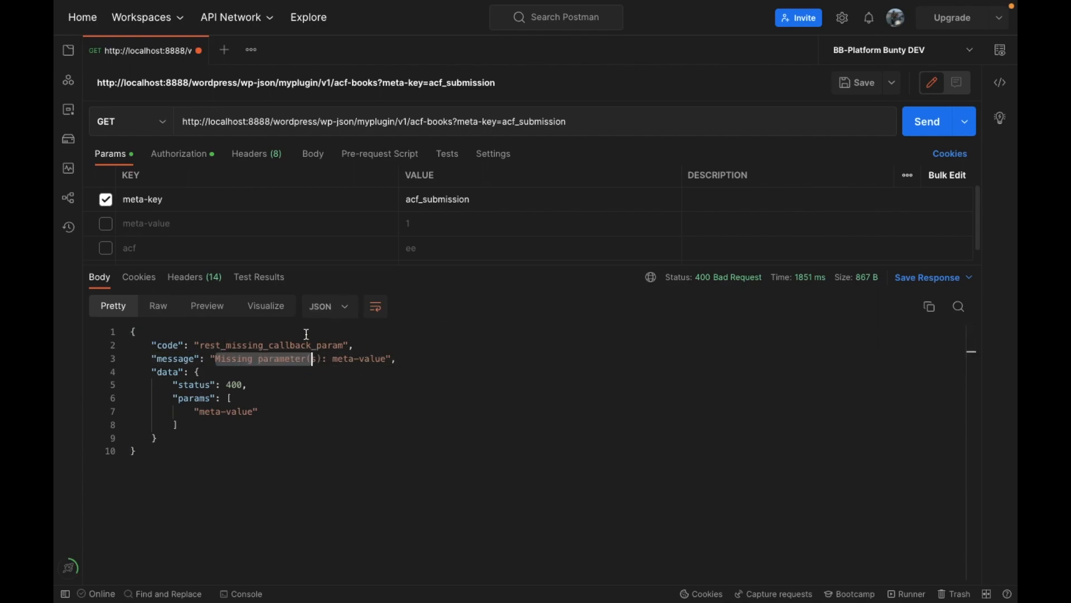
click(106, 223)
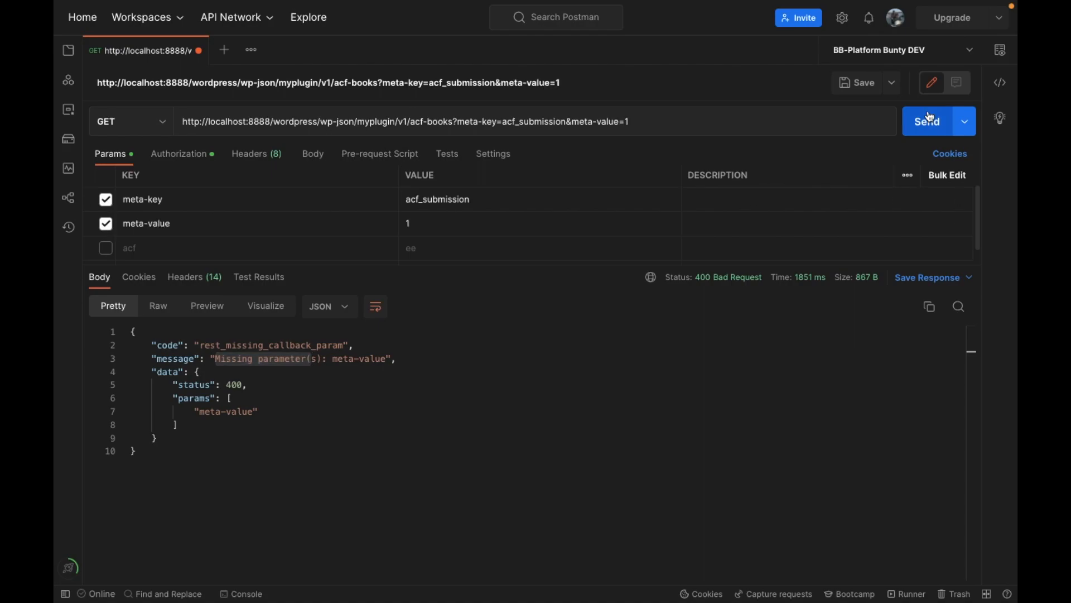
click(926, 122)
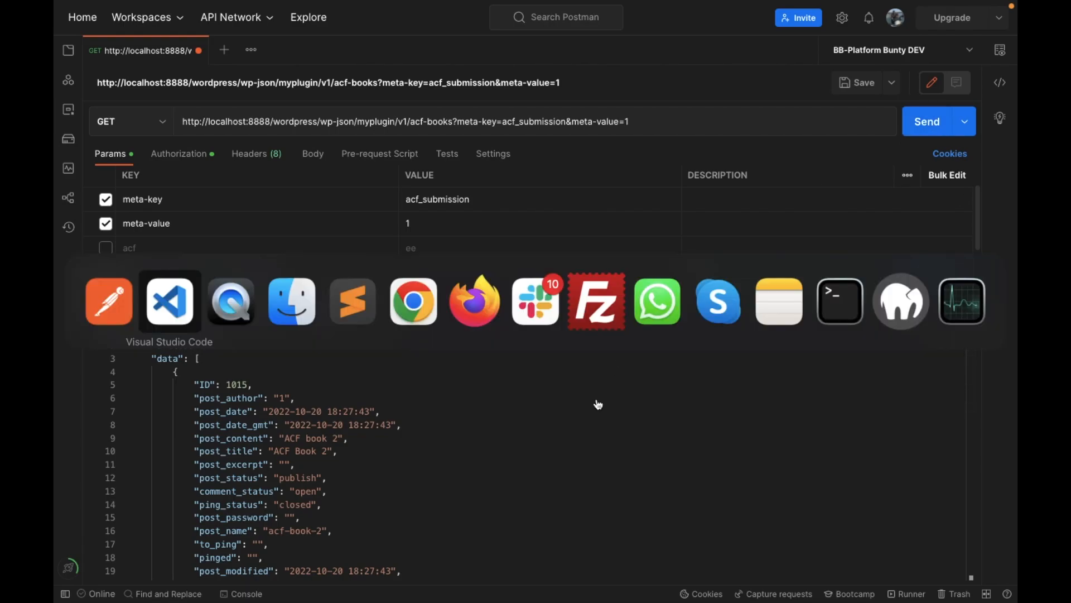
- Look up validate_callback in the notes and check the meta-value value 1 in Postman
click(169, 300)
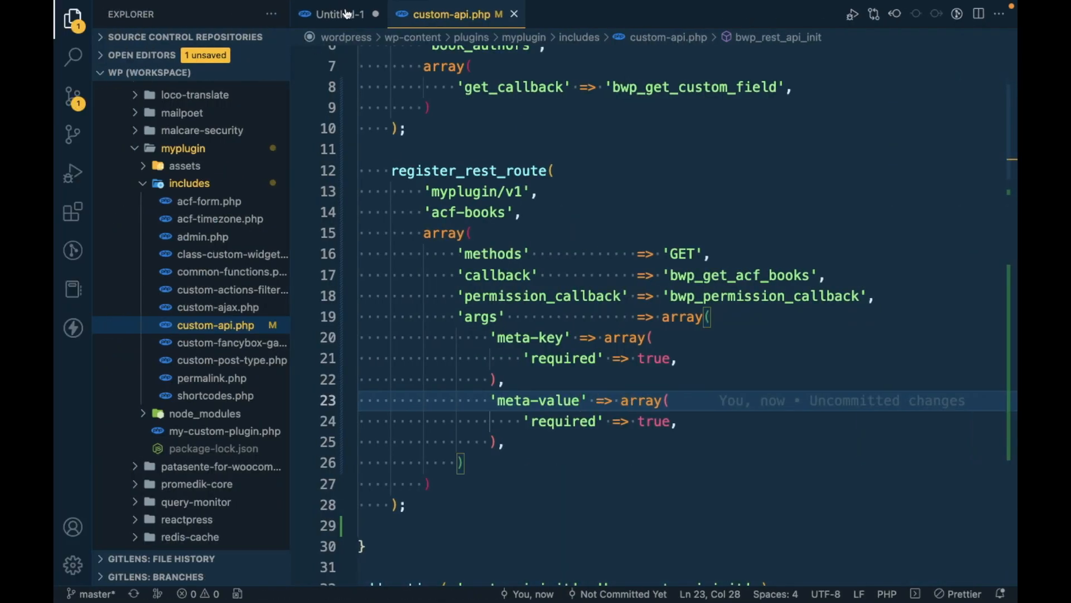
click(335, 13)
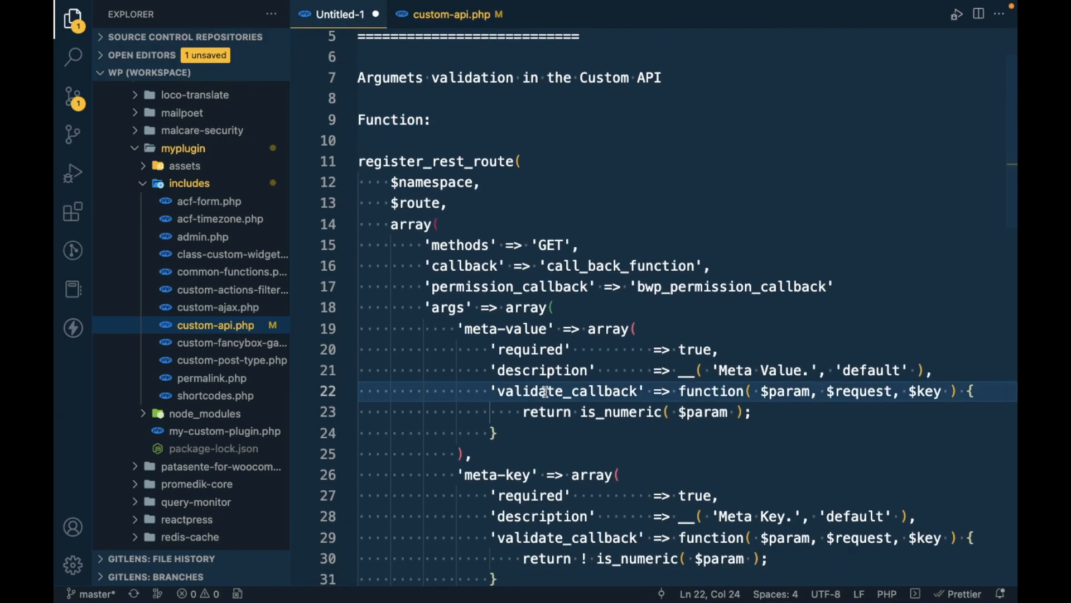
double_click(566, 391)
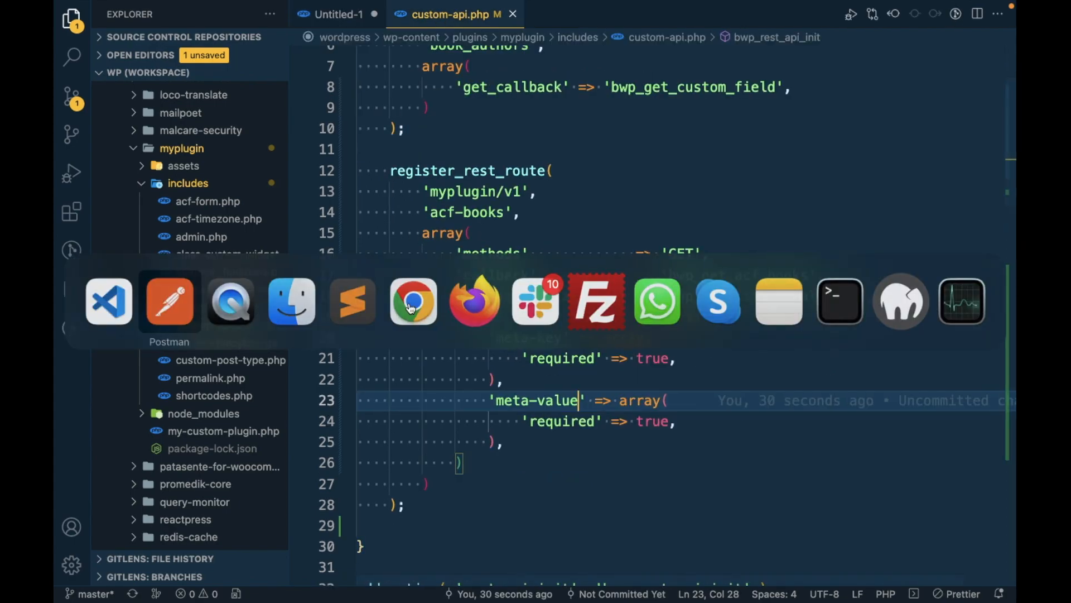
click(169, 301)
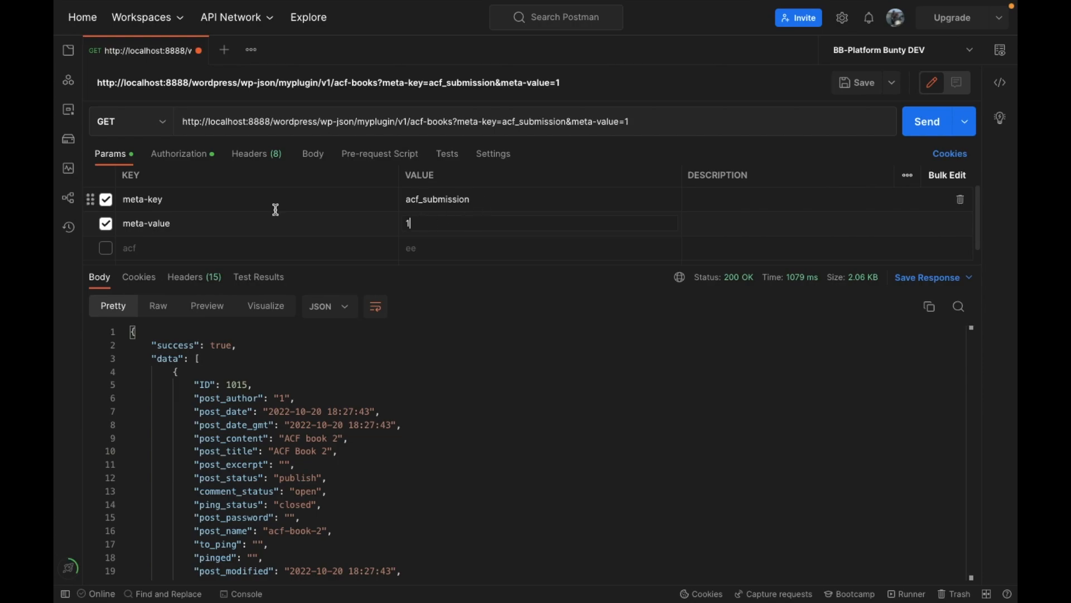
click(471, 198)
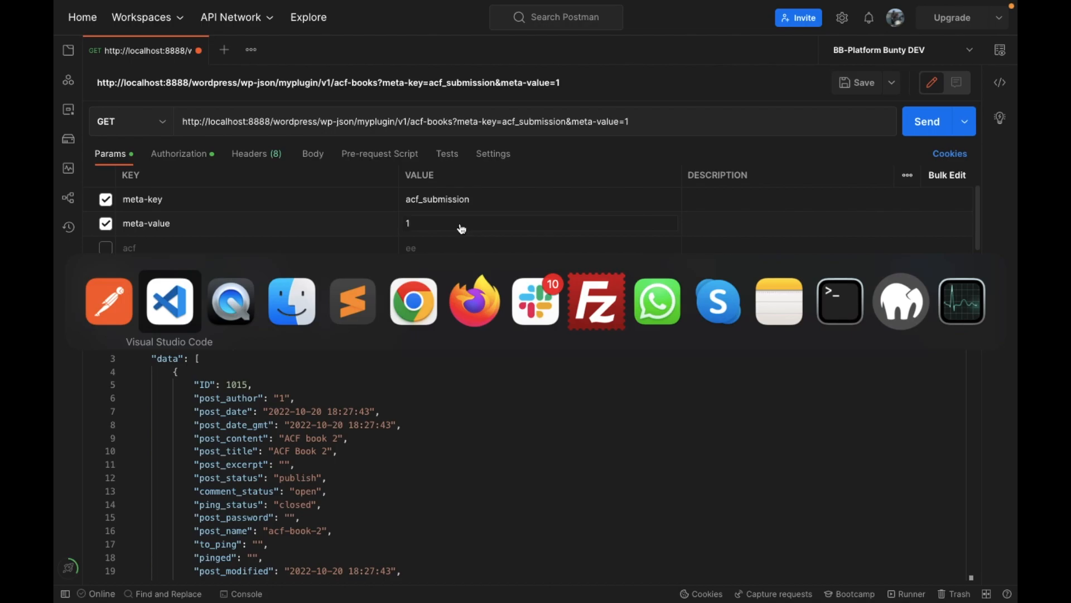
click(169, 300)
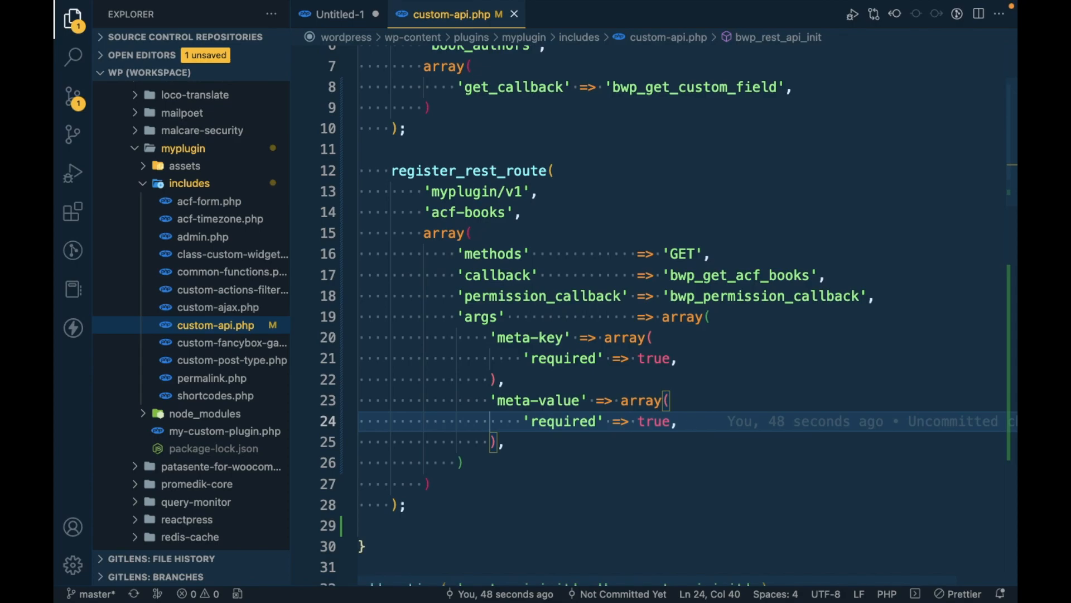
- Add 'validate_callback' => function( $param, $request, $key ) { to the meta-value argument
text('validate_callback')
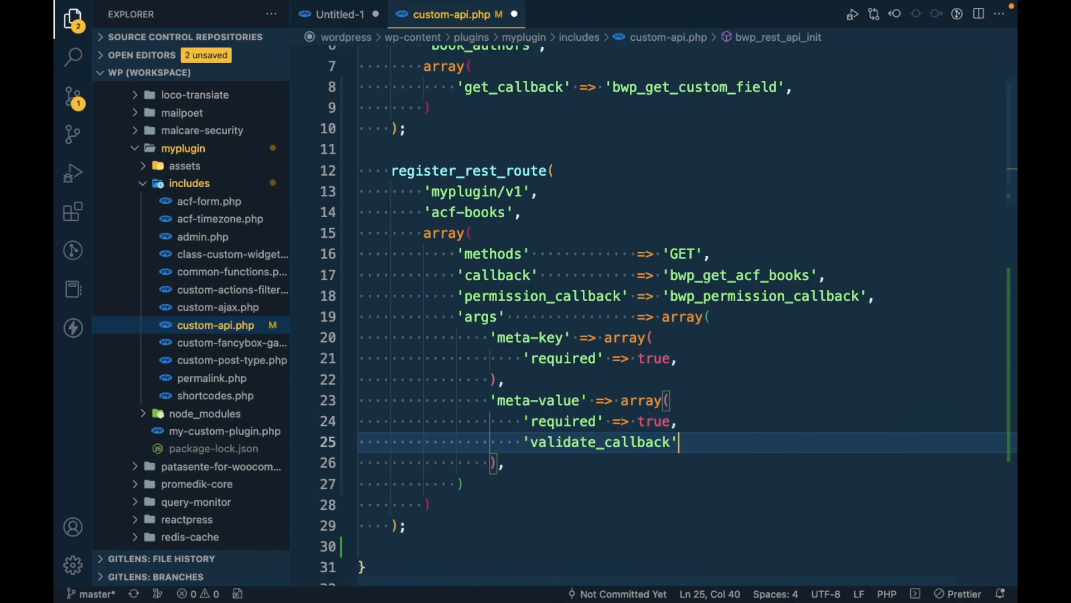
text(=>)
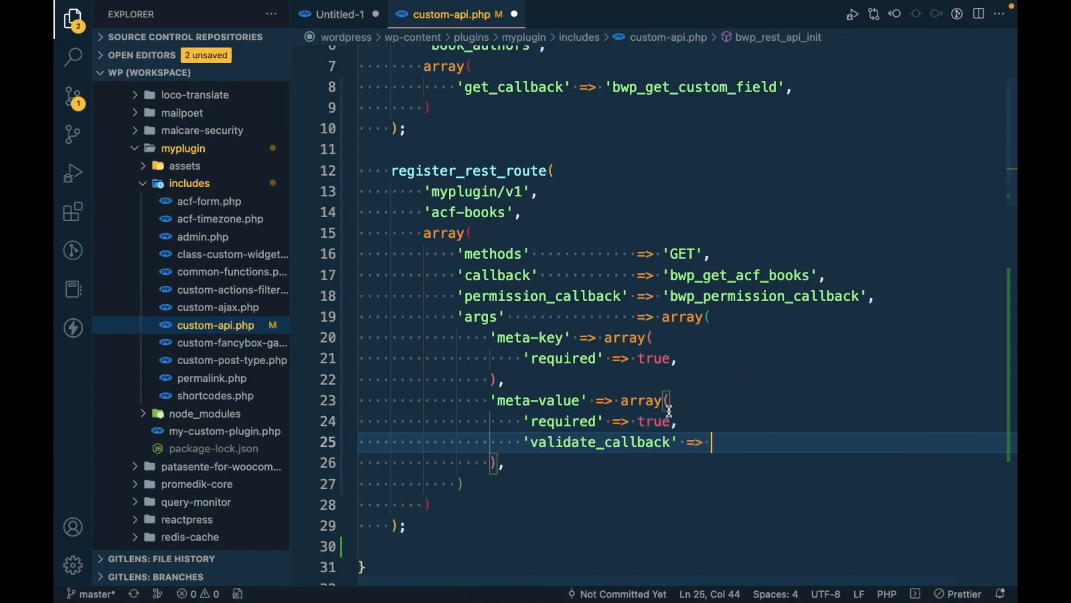
click(676, 422)
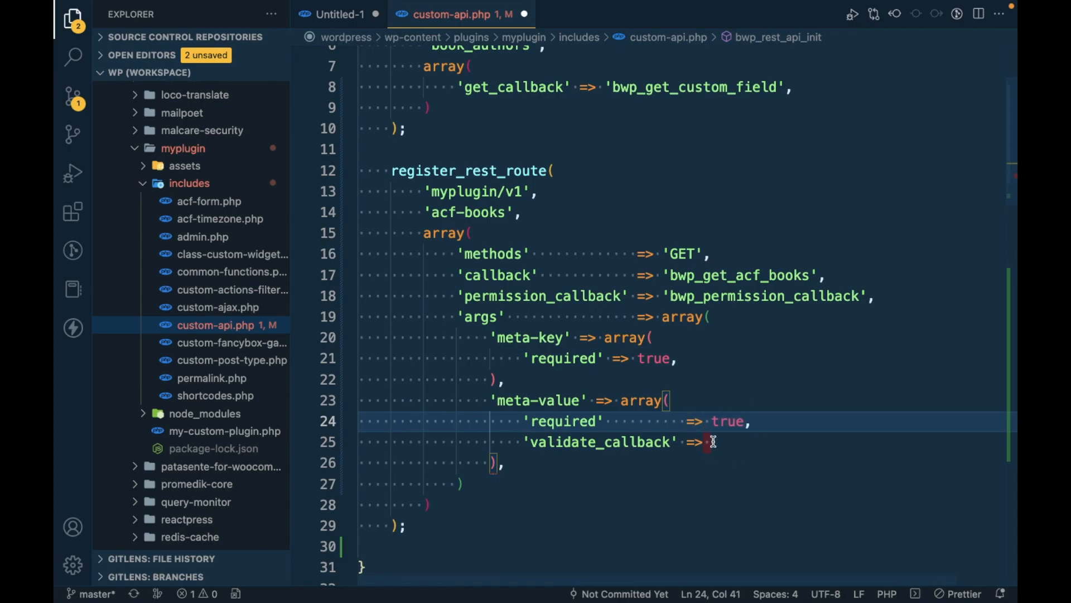
text(function( $param, $request, $key ) {)
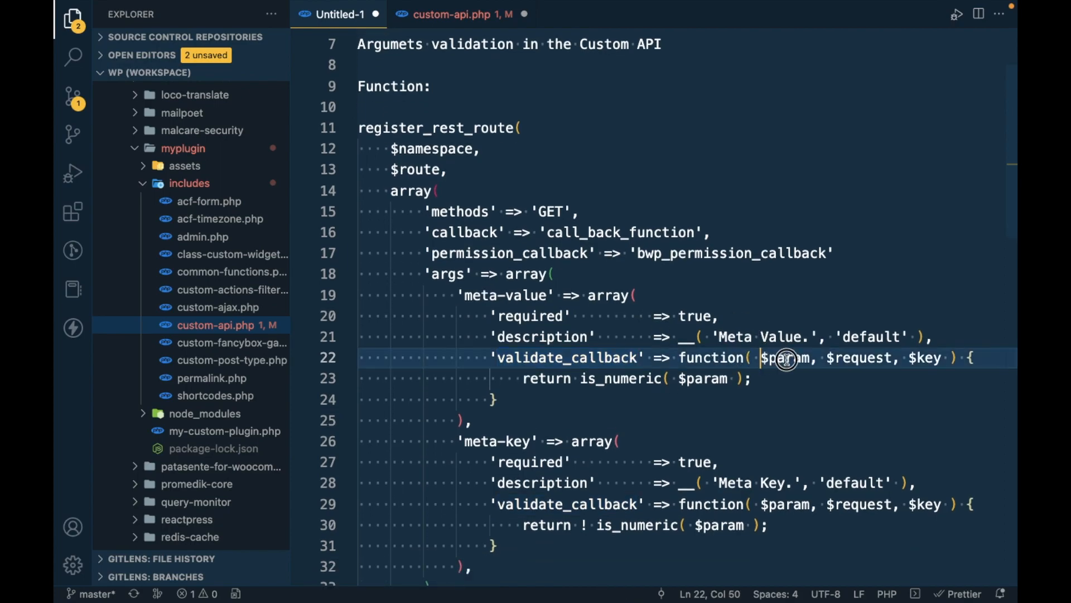
drag(758, 357, 944, 357)
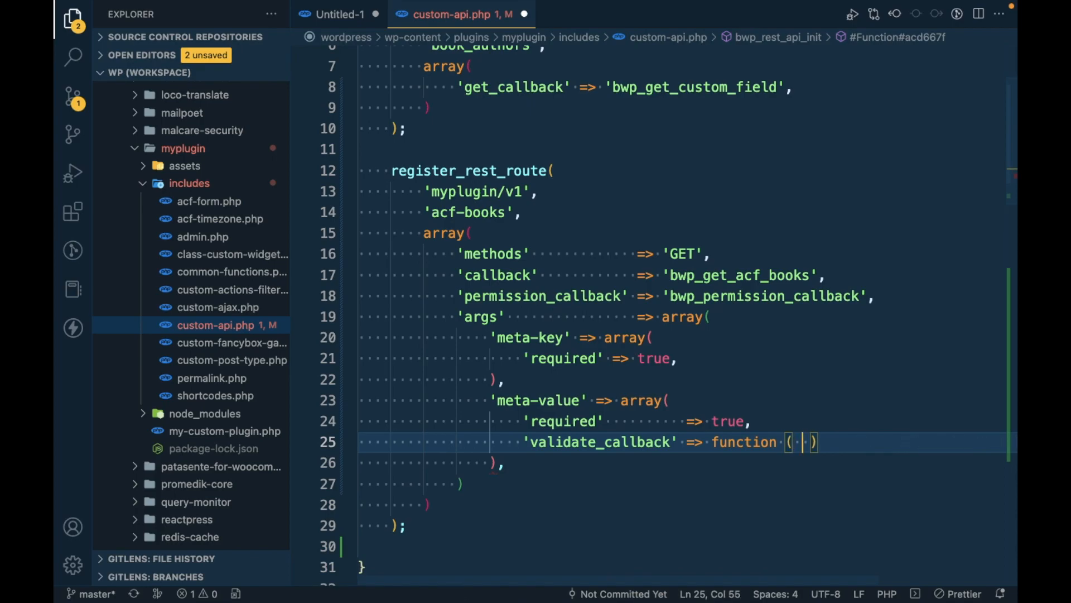
text($param, $request, $key)
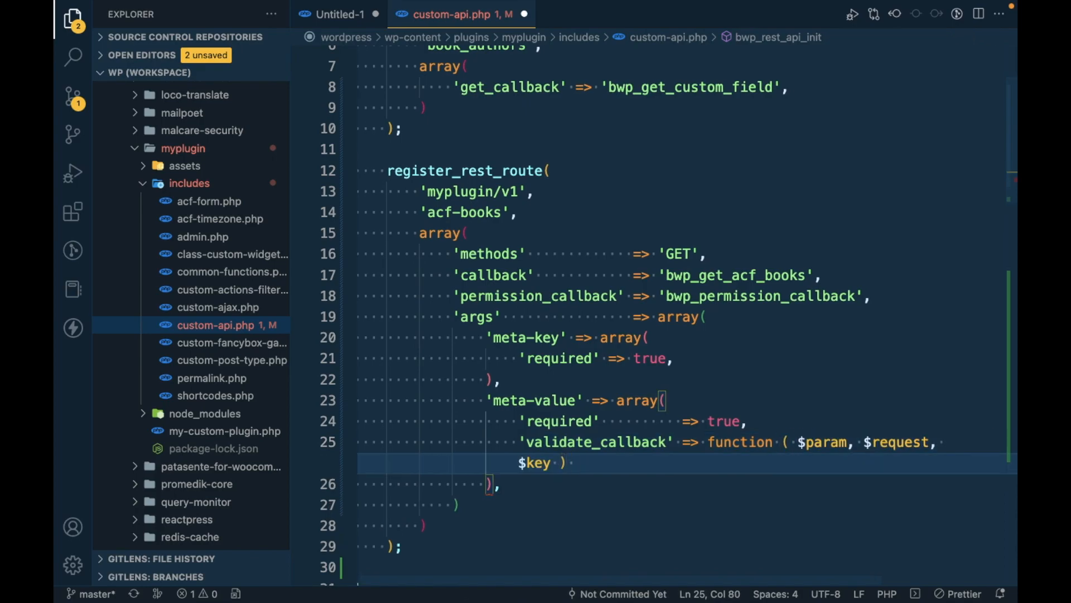
text({)
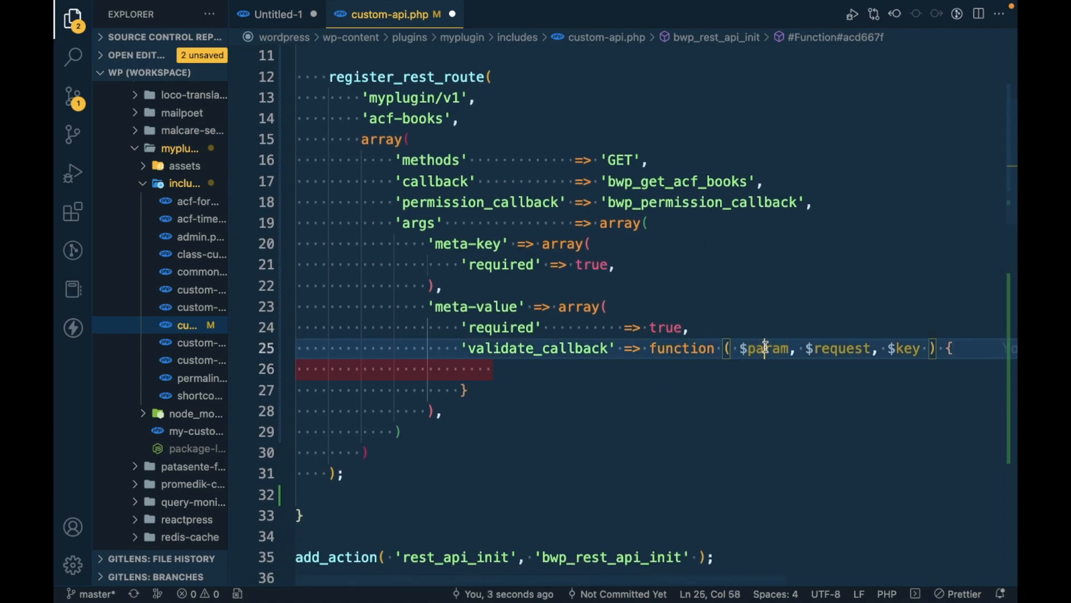
- Highlight $param, $request and $key in turn to explain the callback parameters
double_click(765, 348)
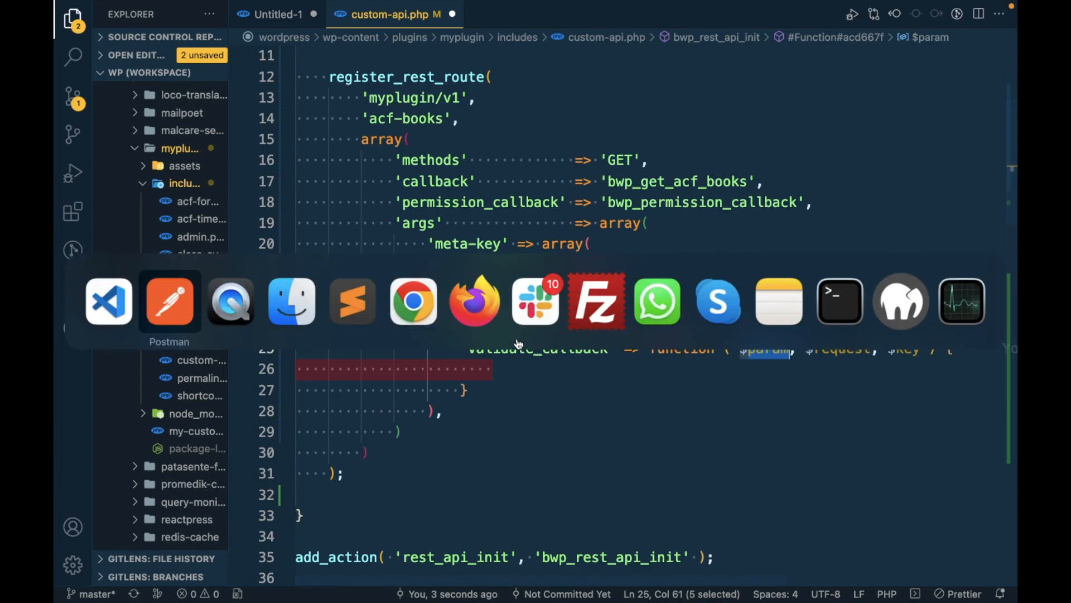
click(169, 301)
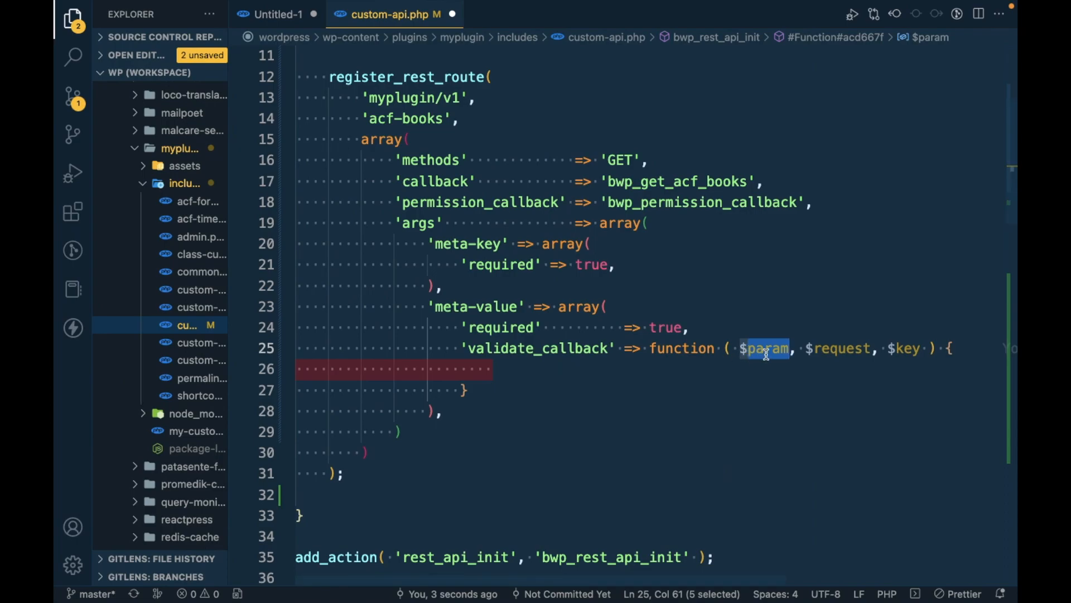
double_click(839, 347)
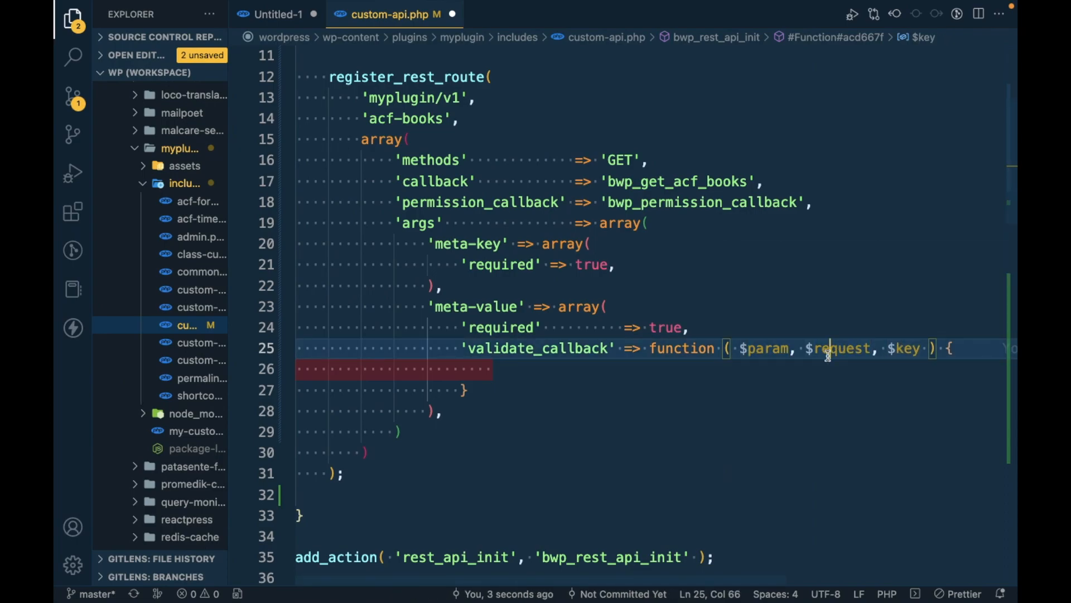
double_click(837, 348)
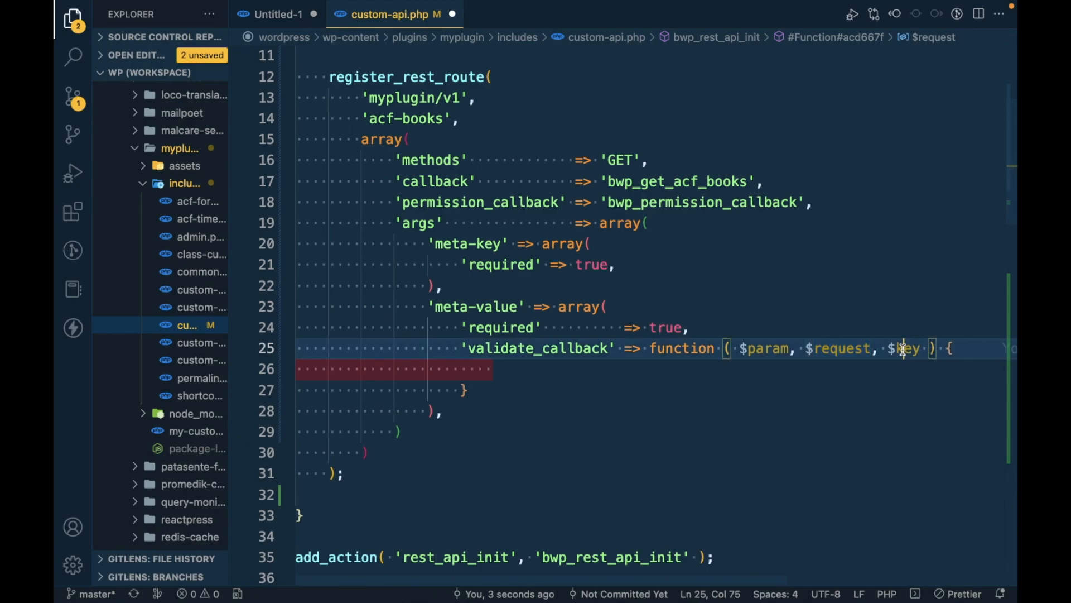
double_click(906, 347)
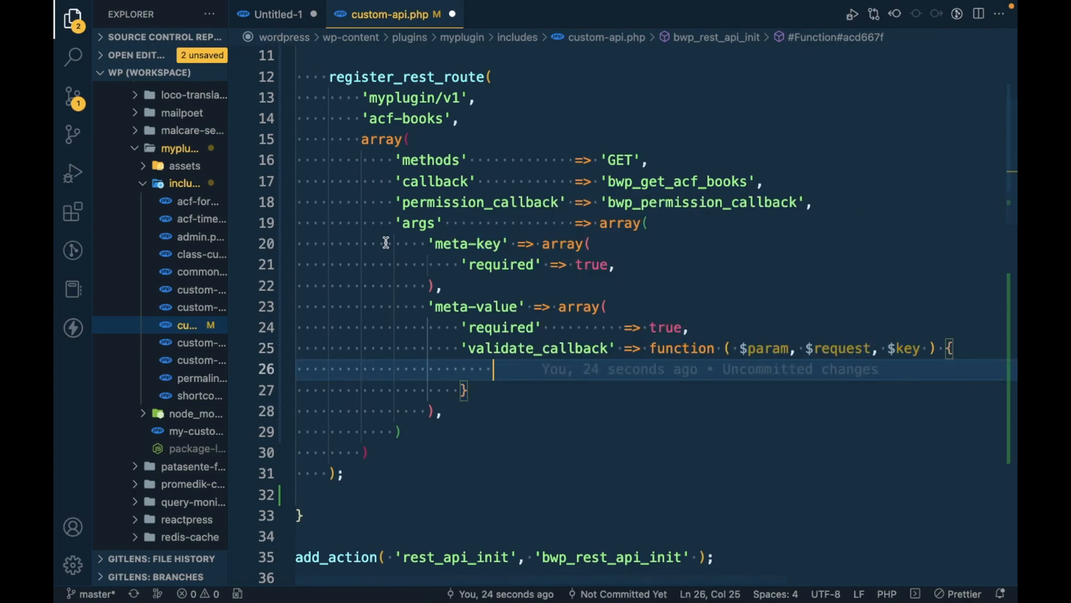
mouse_move(432, 306)
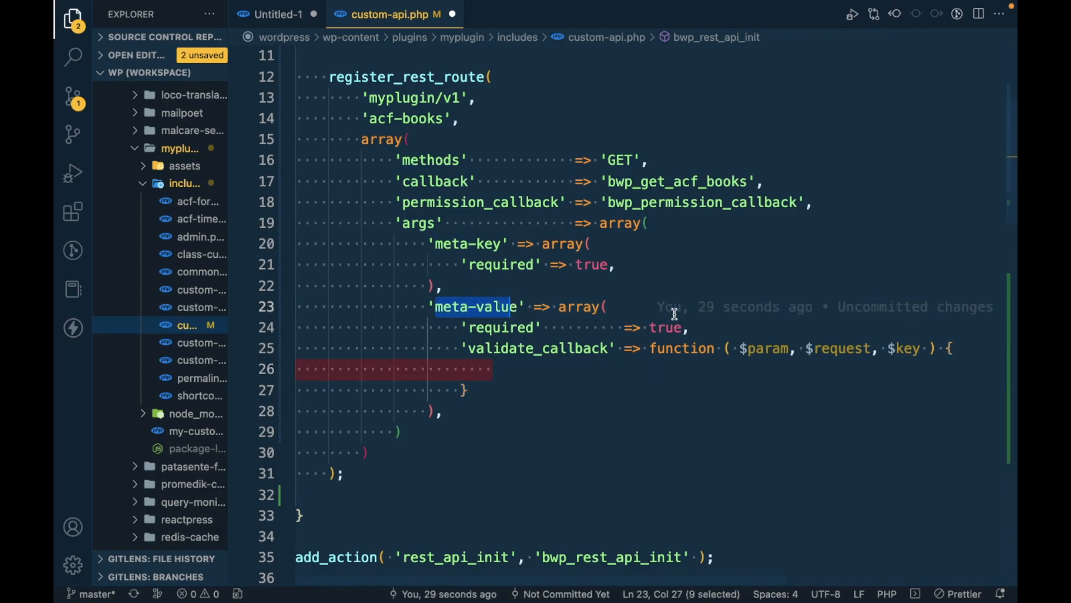
- Fill the callback body with return is_numeric( $param ) and highlight the return line
text(re)
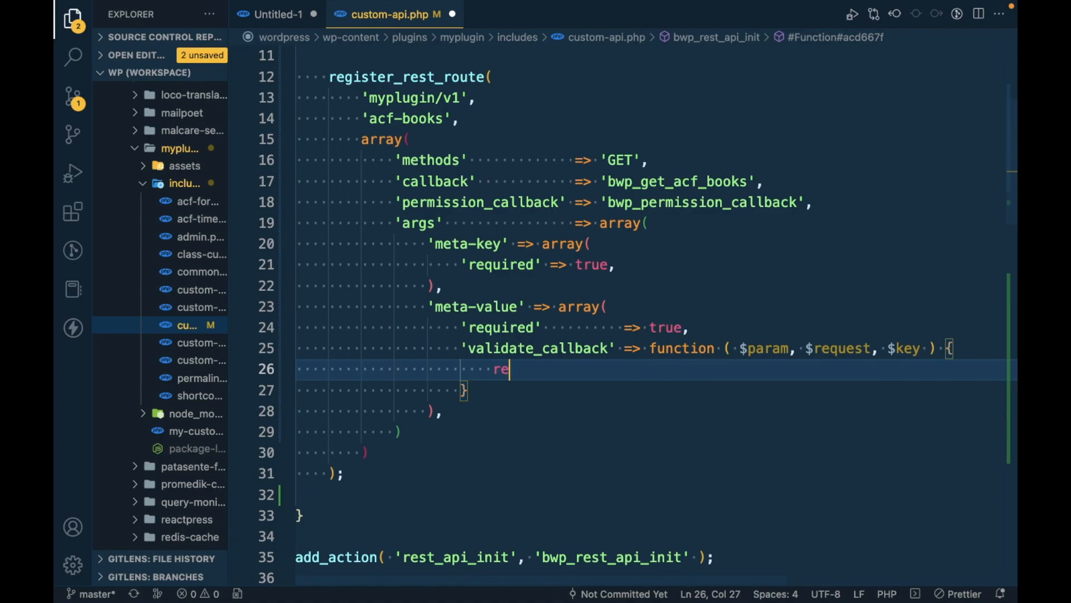
text(turn i)
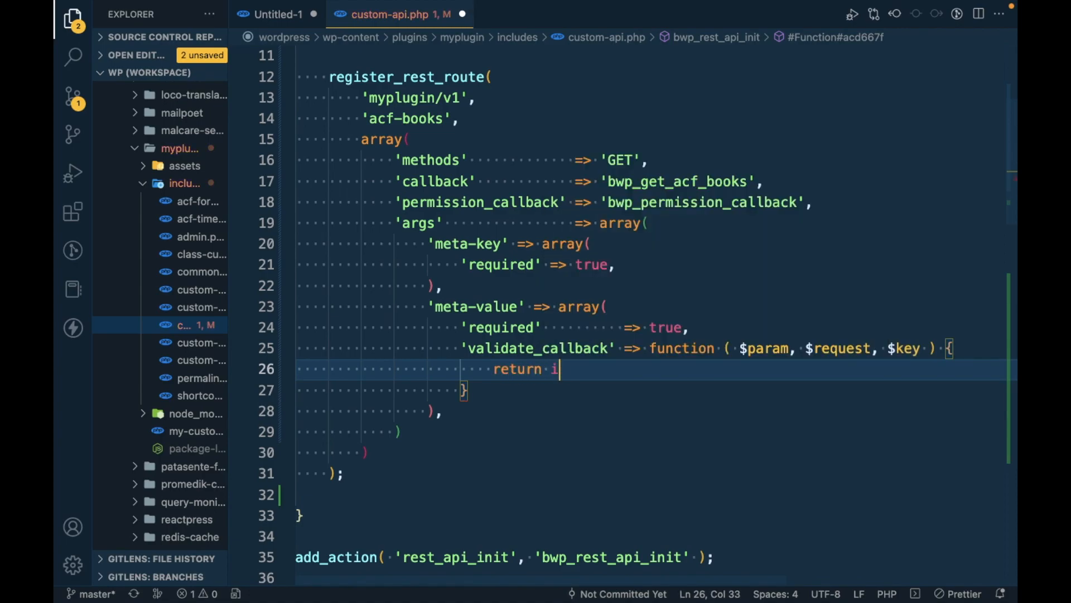
text(s)num)
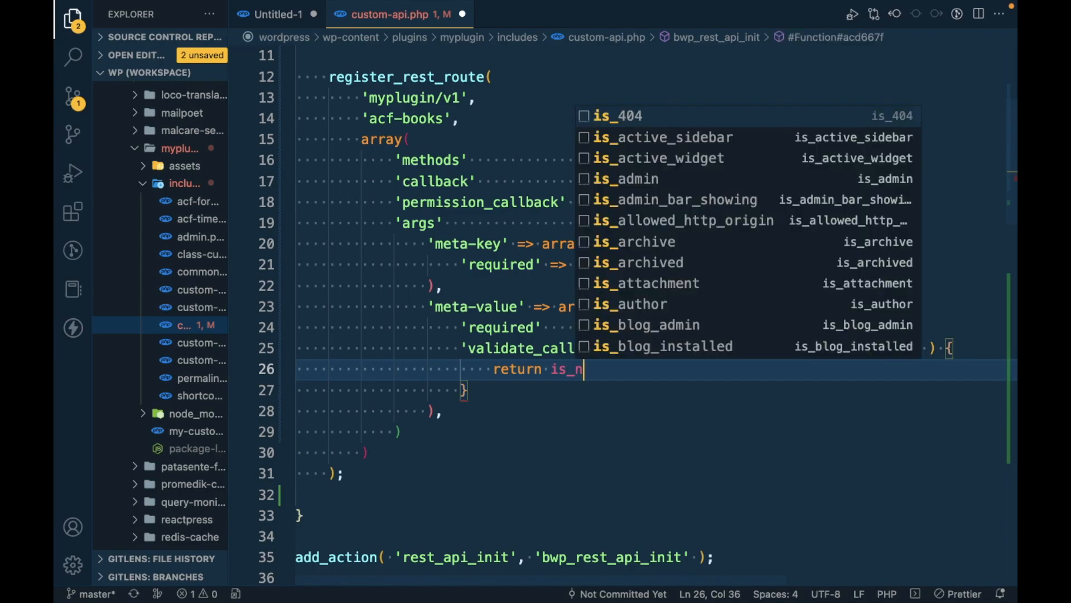
text(umeric();)
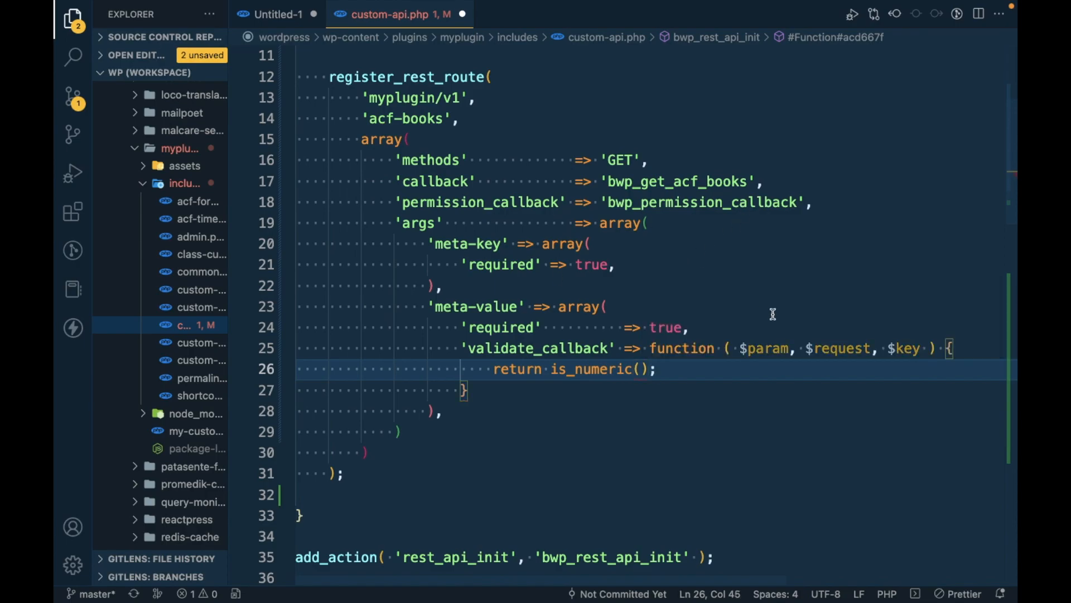
double_click(764, 347)
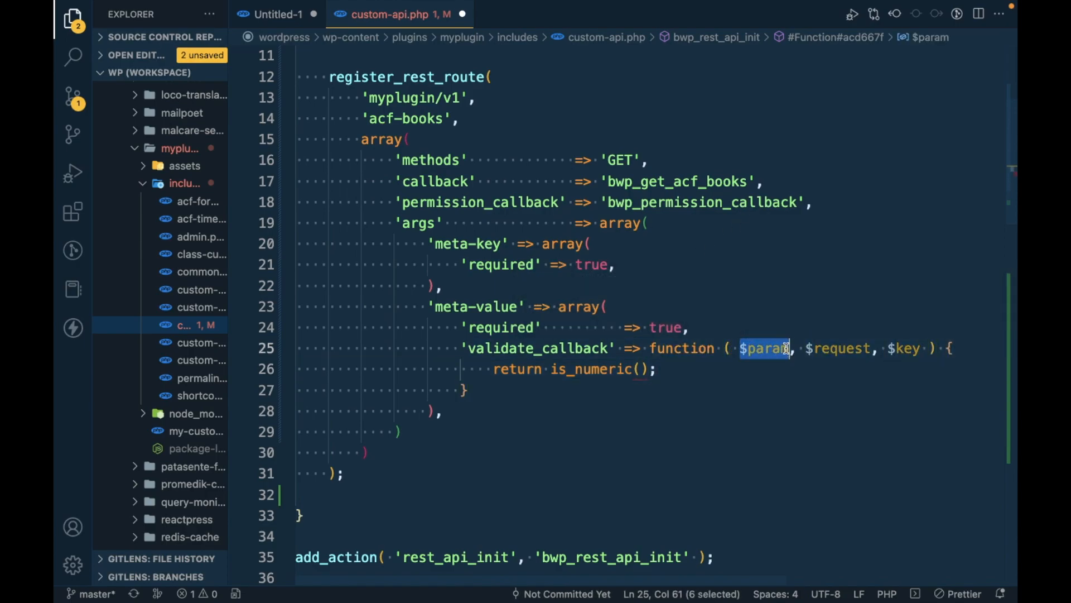
text($param)
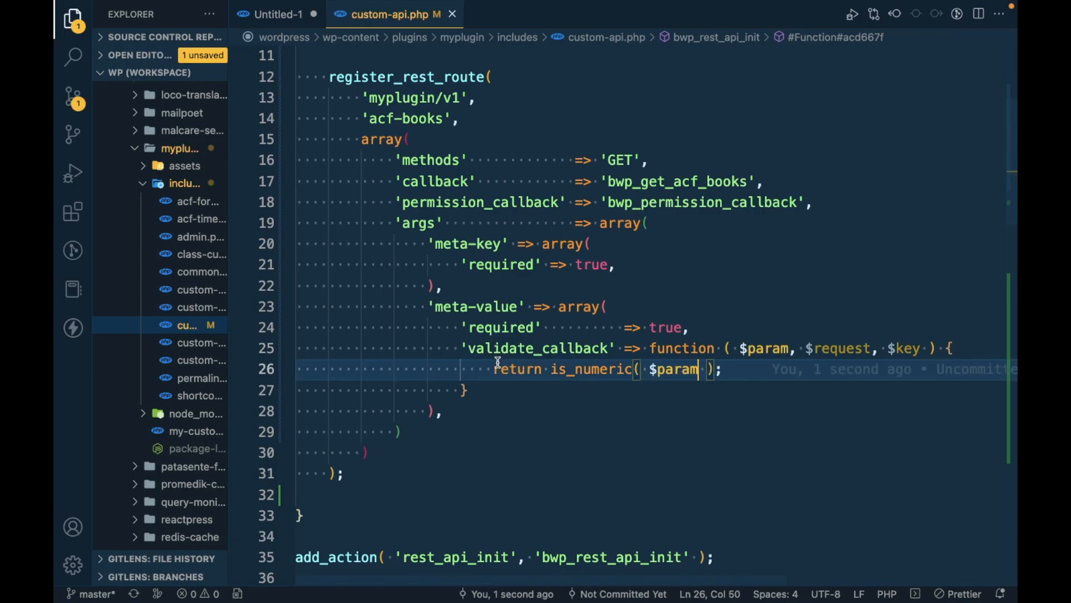
drag(494, 368, 721, 369)
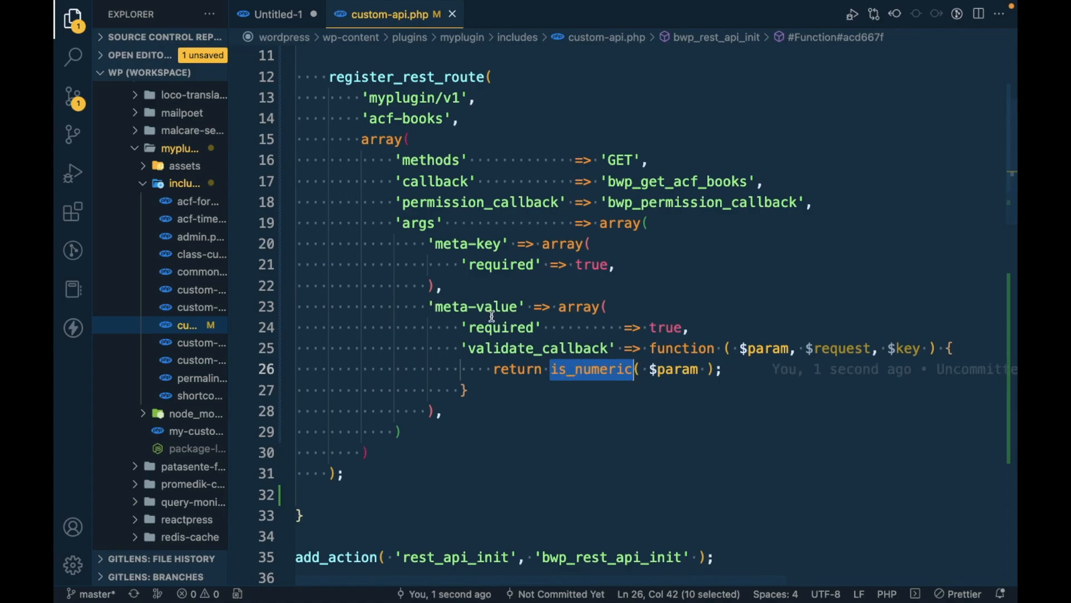
mouse_move(718, 396)
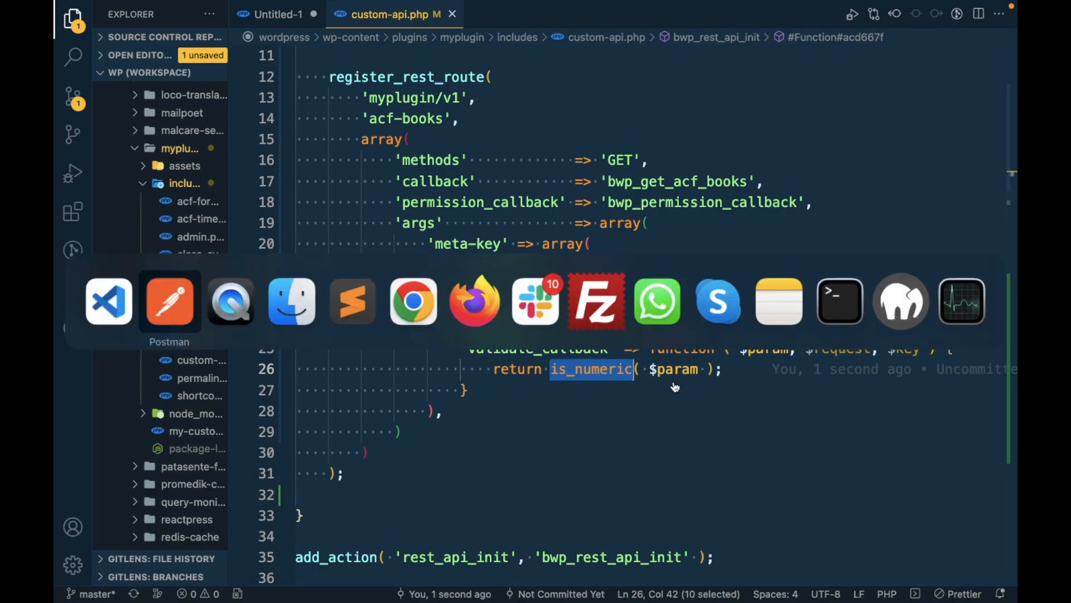
mouse_move(536, 371)
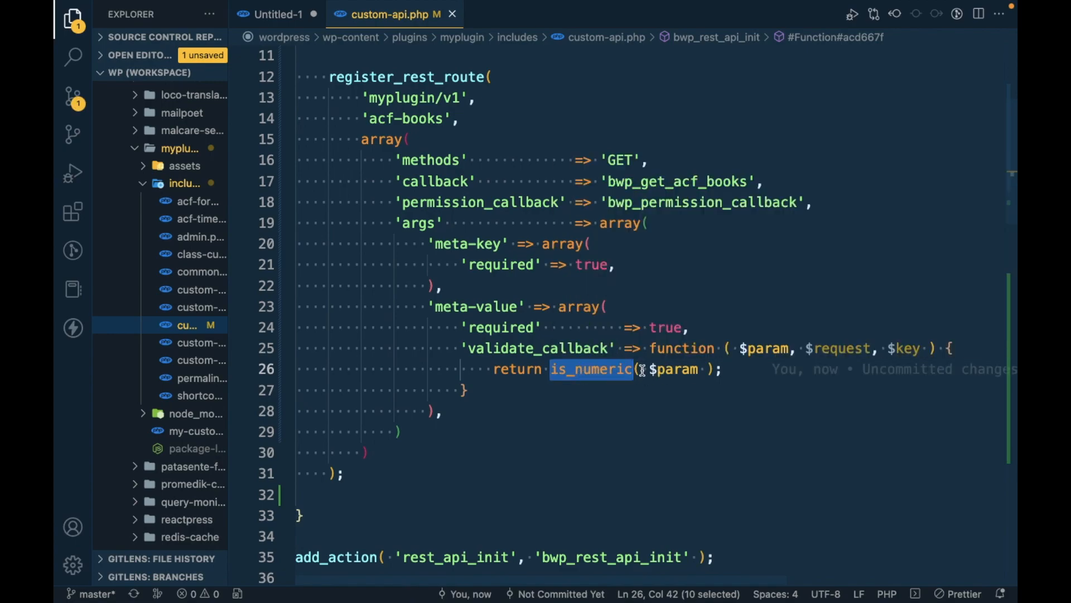
mouse_move(676, 369)
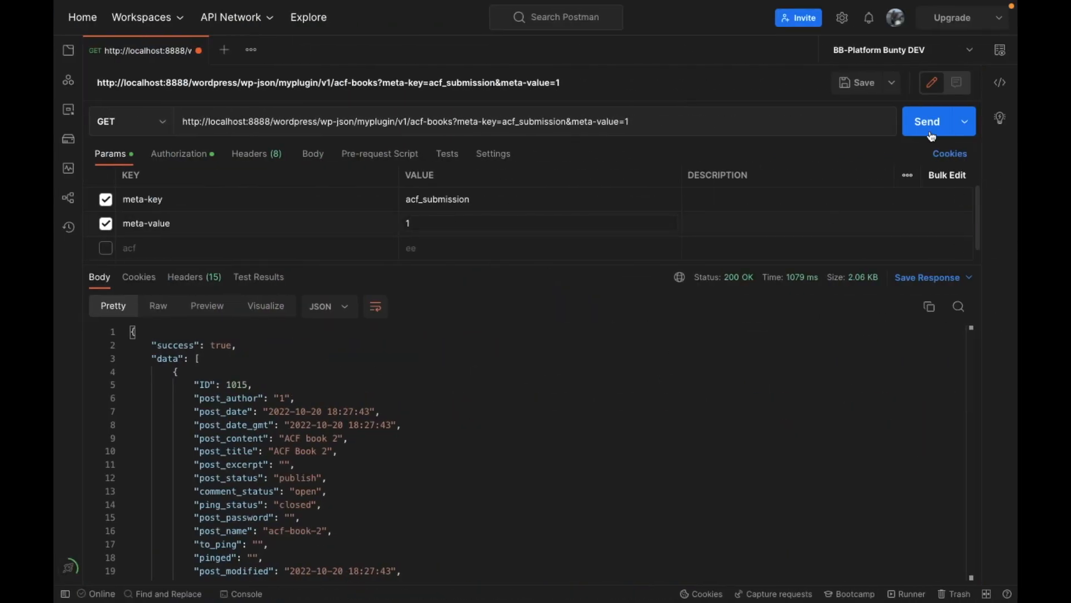
- Resend with meta-value 'dsasda' and read the 400 rest_invalid_param error
click(927, 121)
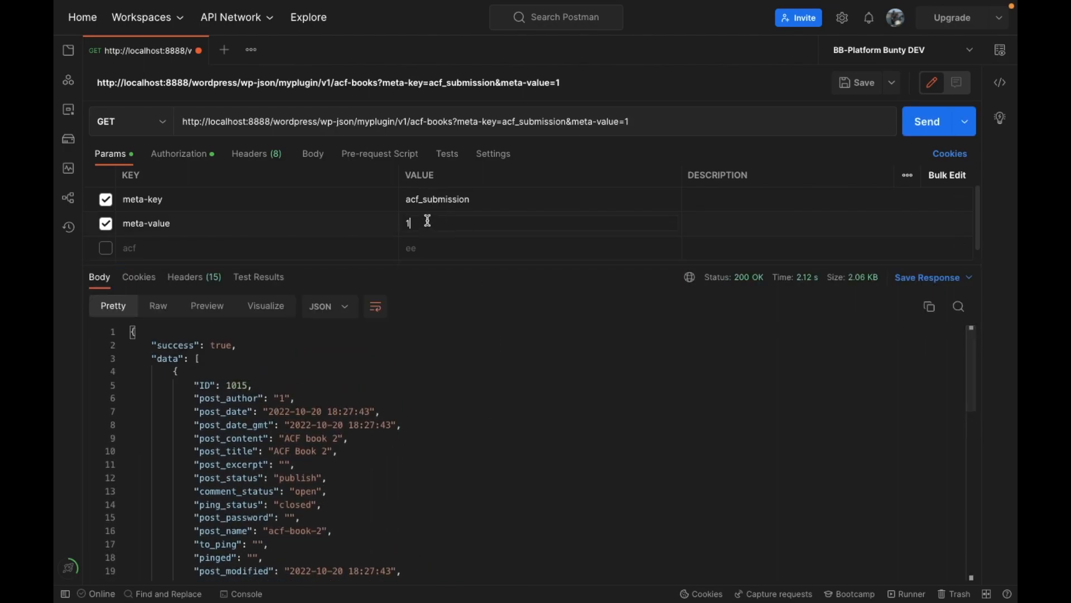
key(Backspace)
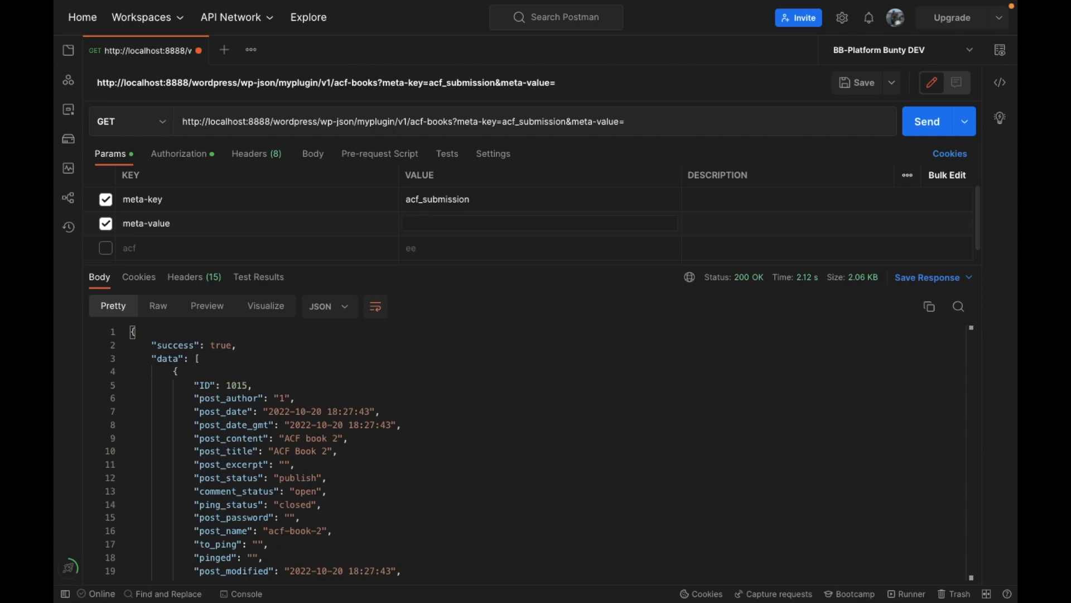
text(dsasda)
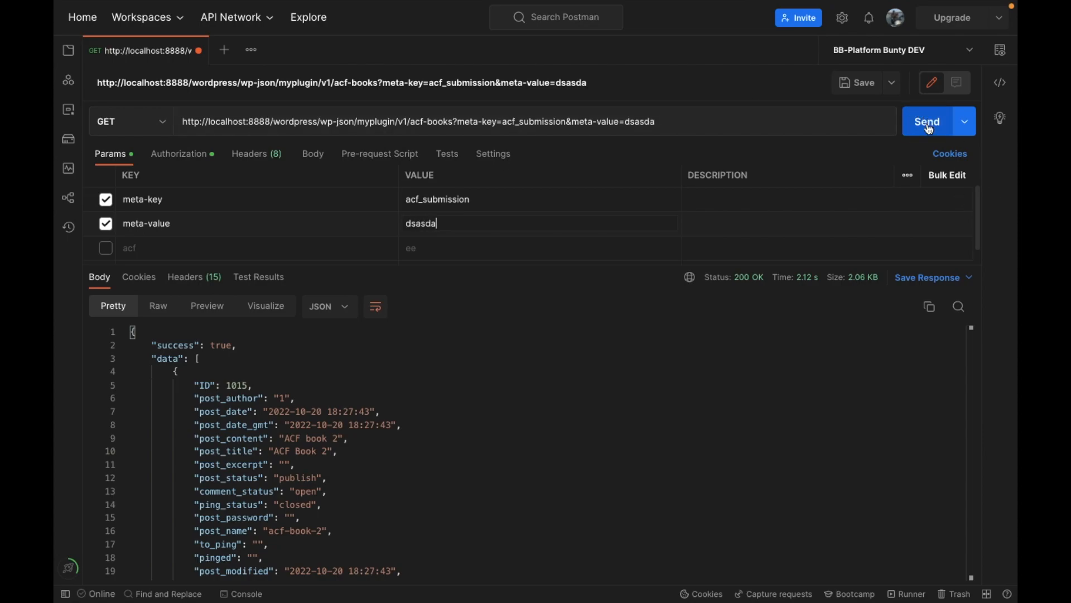
click(926, 121)
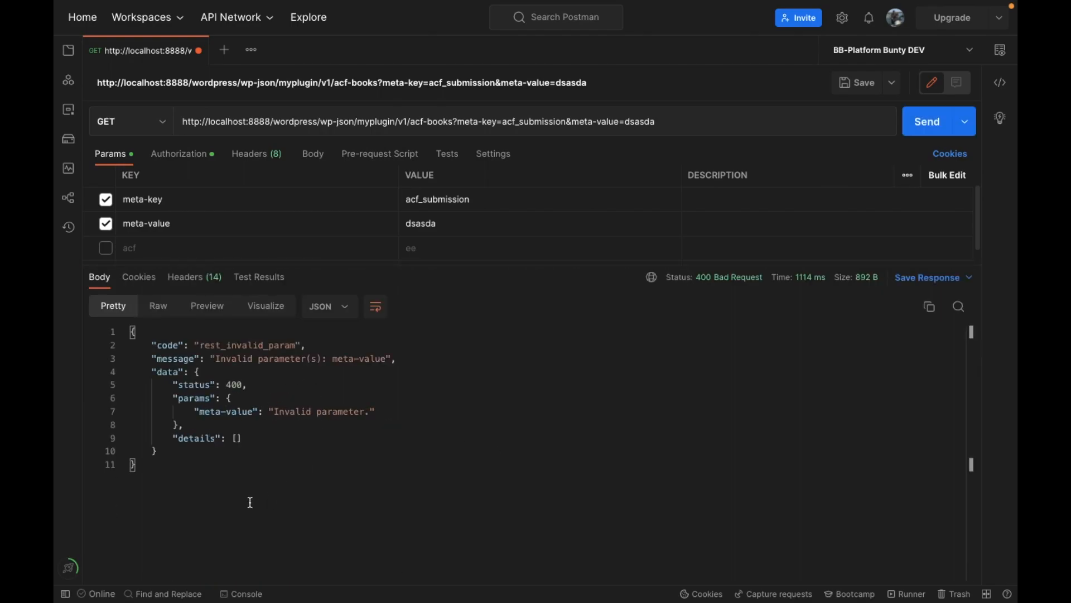
double_click(259, 358)
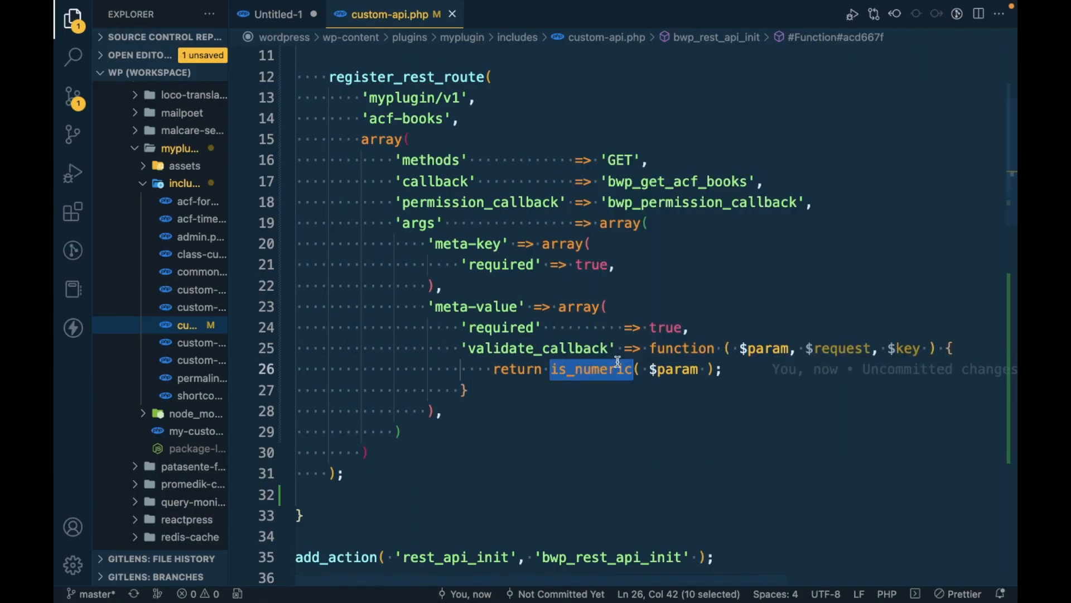
mouse_move(460, 348)
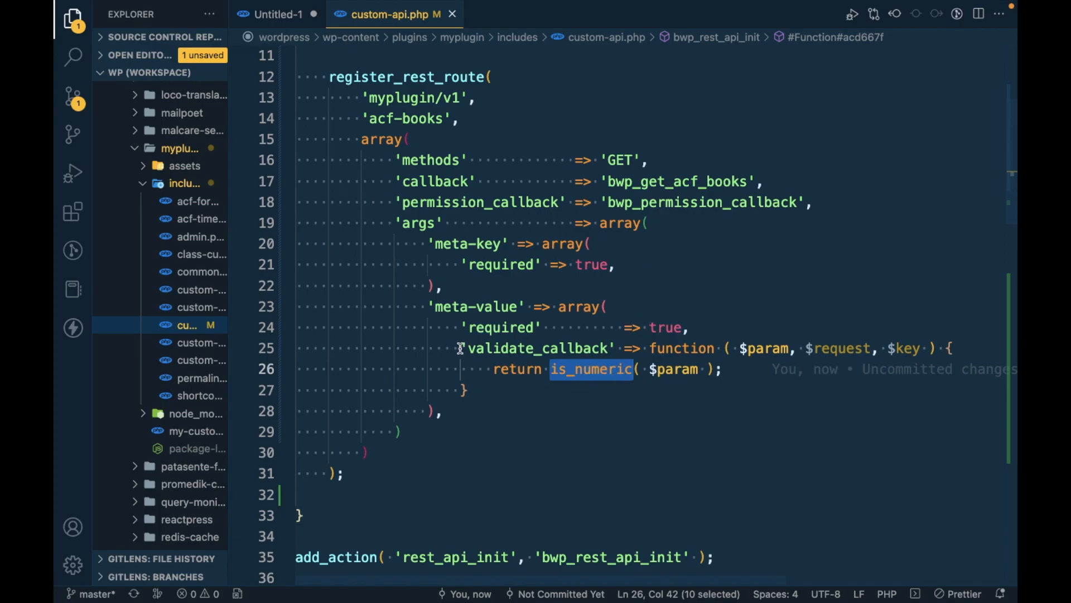
- Copy the meta-value validate_callback into meta-key's args, negated as !is_numeric
drag(461, 348, 469, 390)
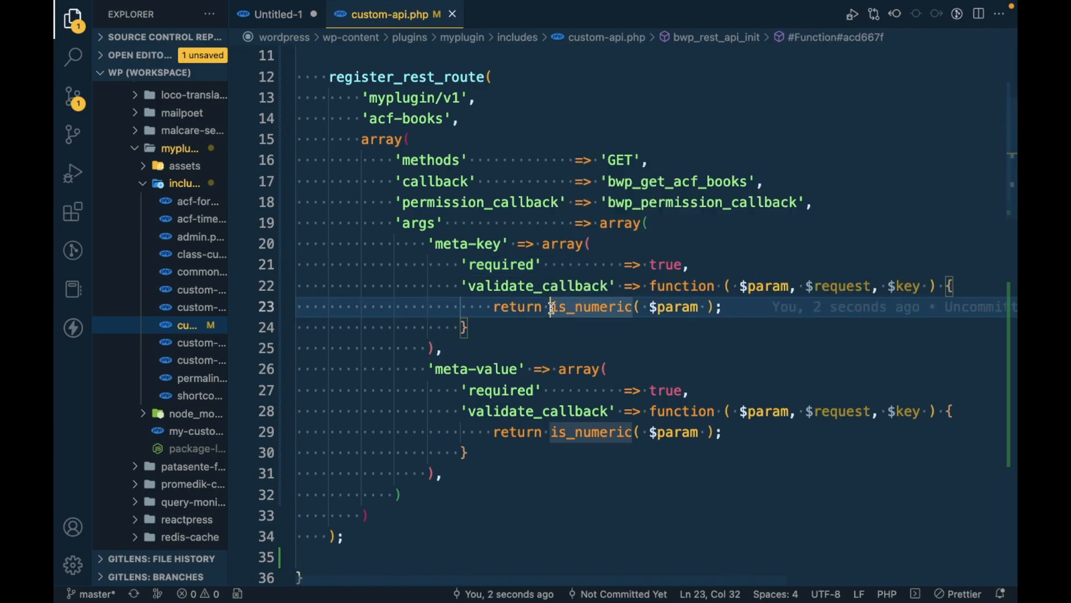
text(!)
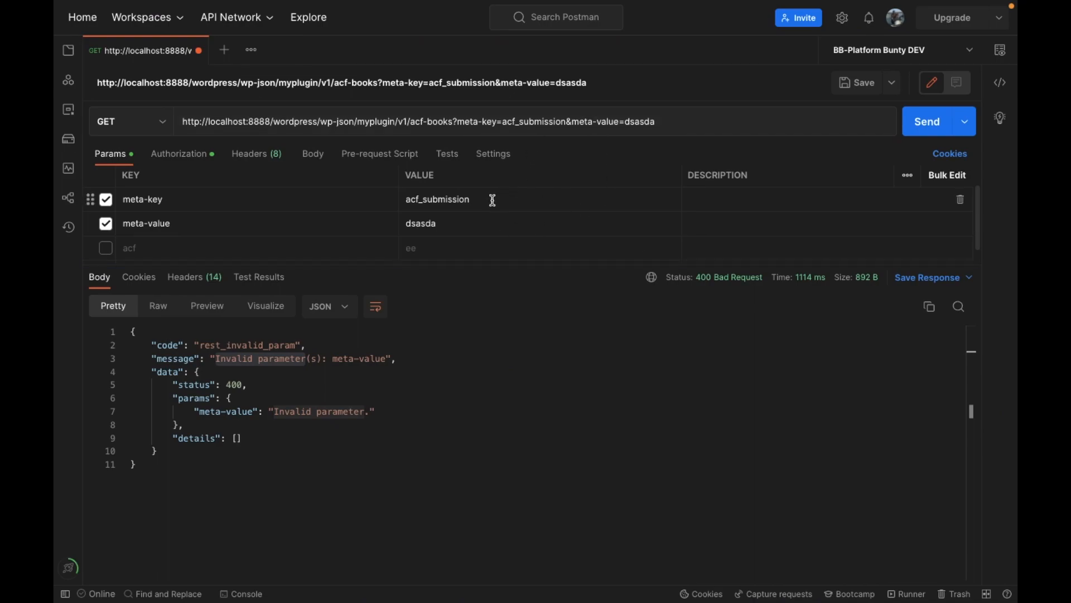
- Send with meta-value 1, then meta-key 656465, getting the invalid-parameter error
double_click(437, 199)
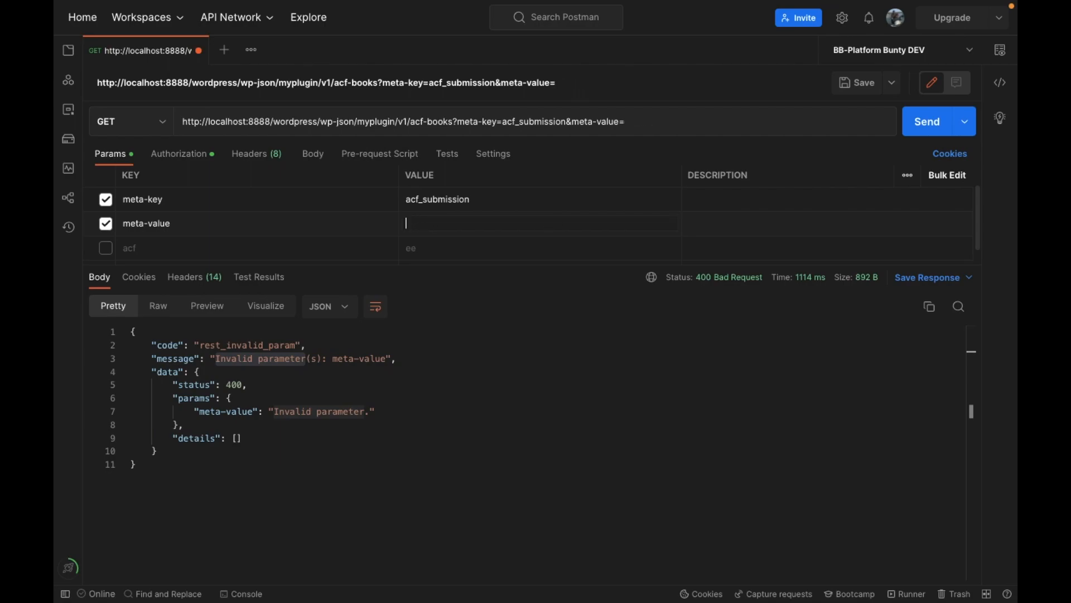
click(926, 121)
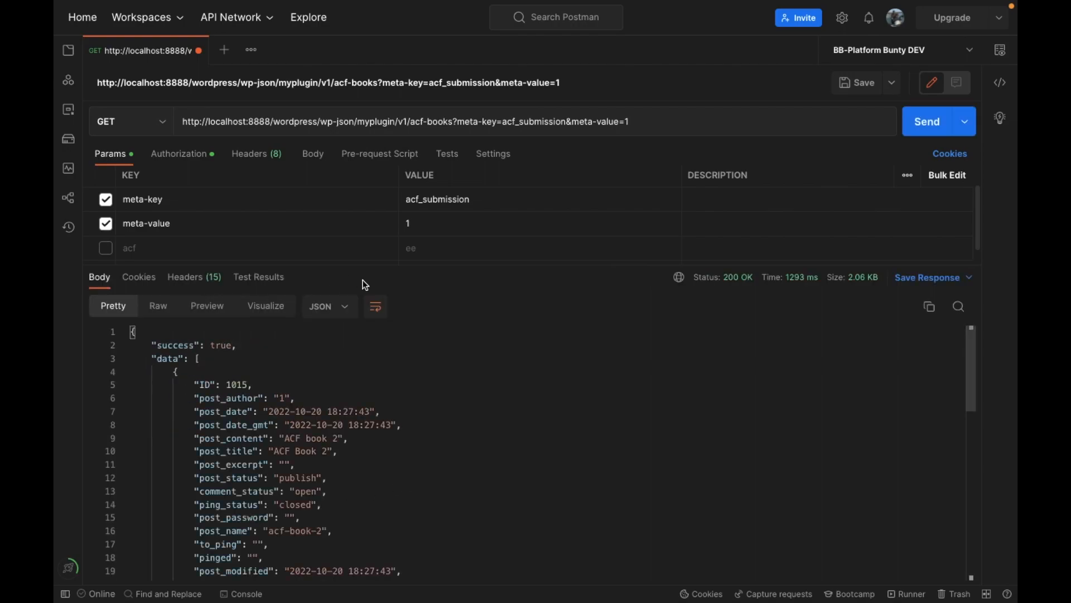
double_click(437, 199)
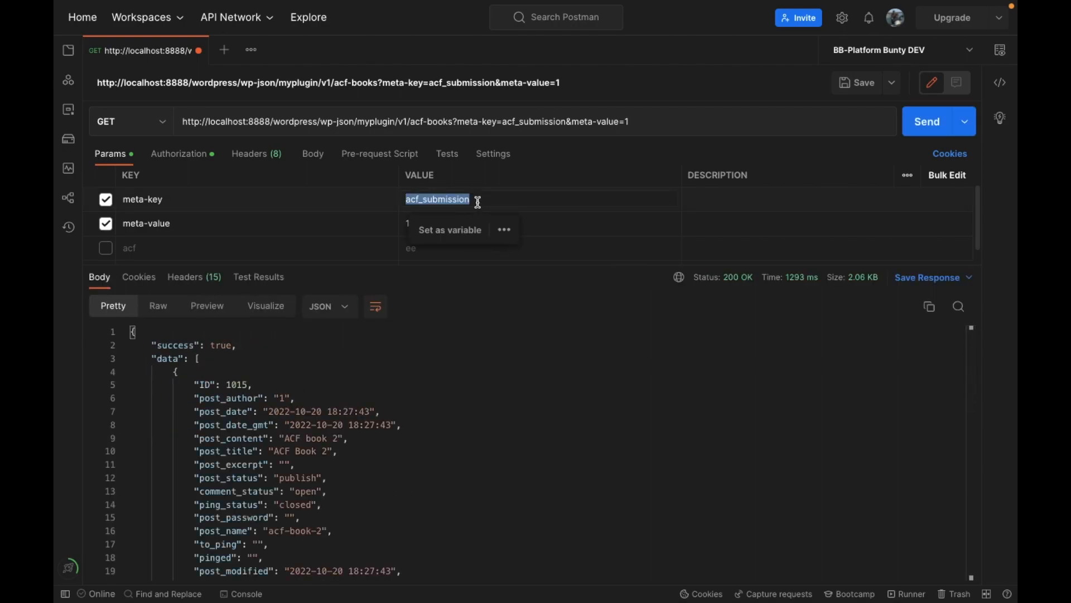
key(Delete)
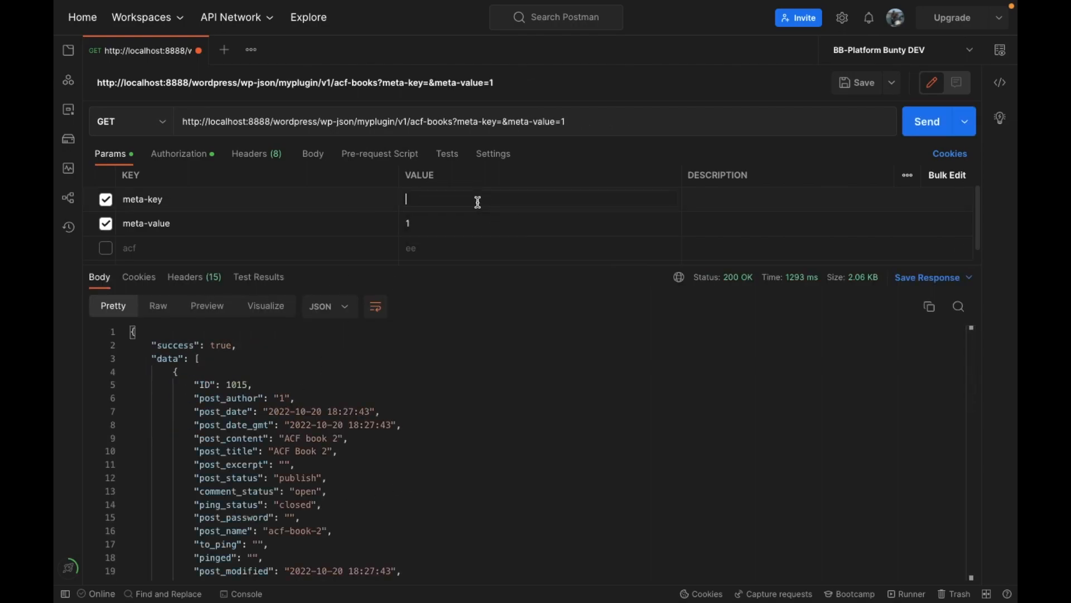
text(656465)
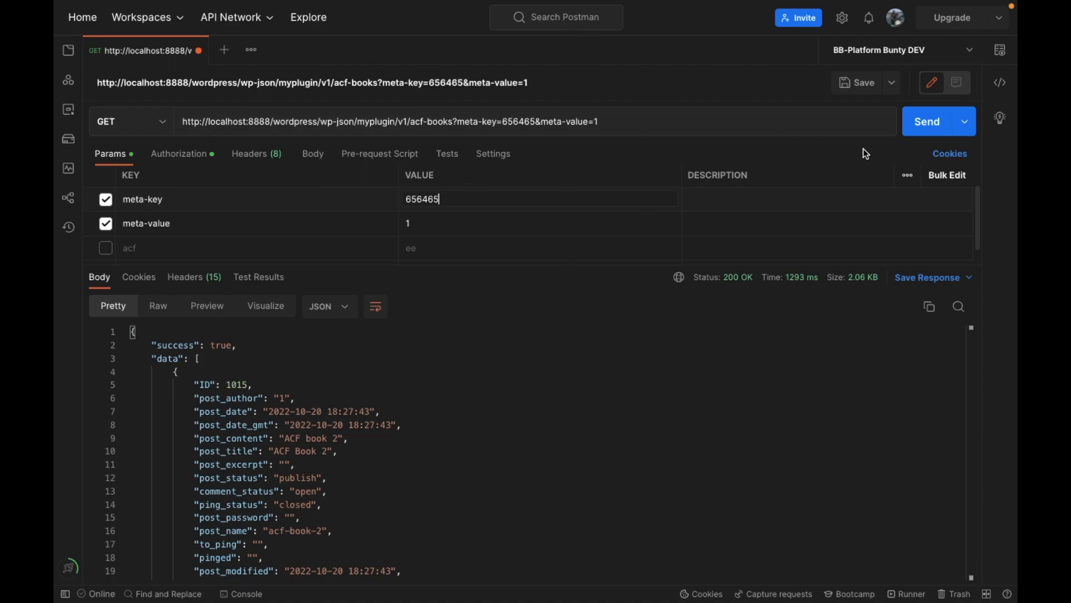
click(926, 121)
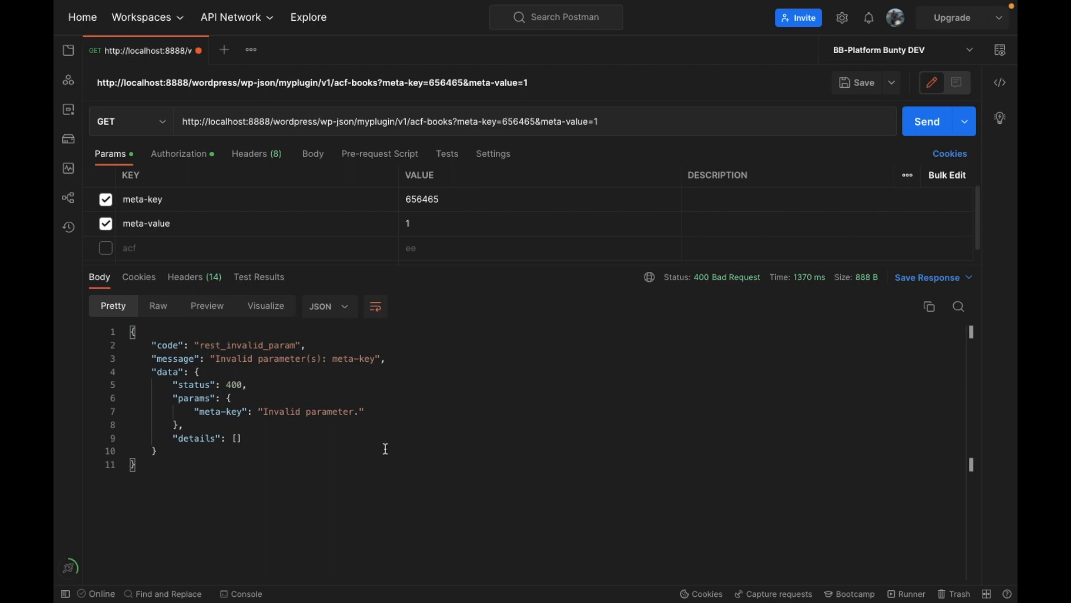
double_click(347, 358)
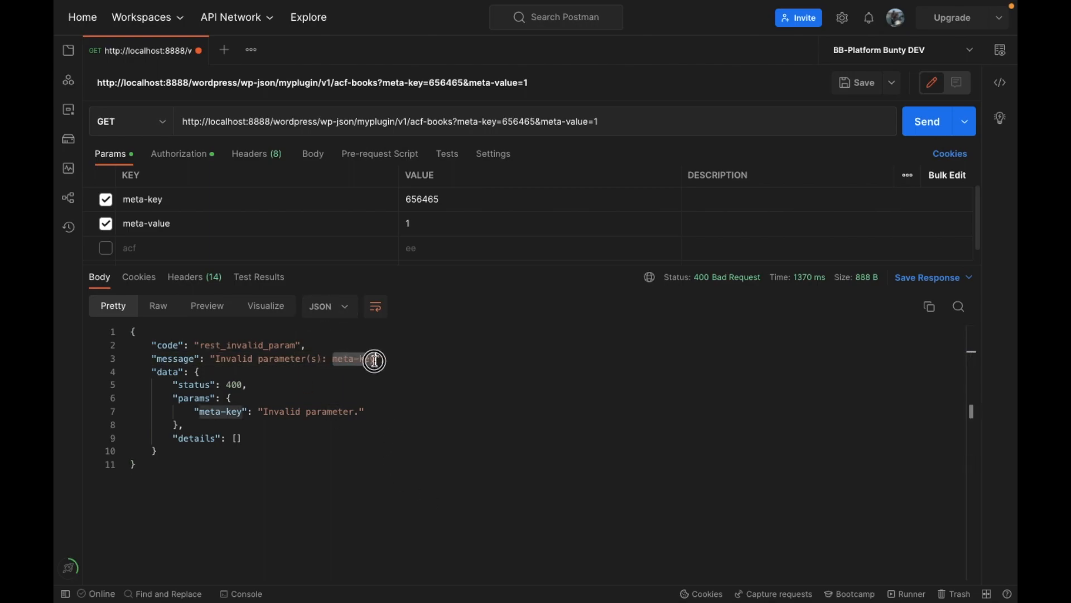
- Restore meta-key to acf_submission and resend, returning ACF Book 2
double_click(349, 358)
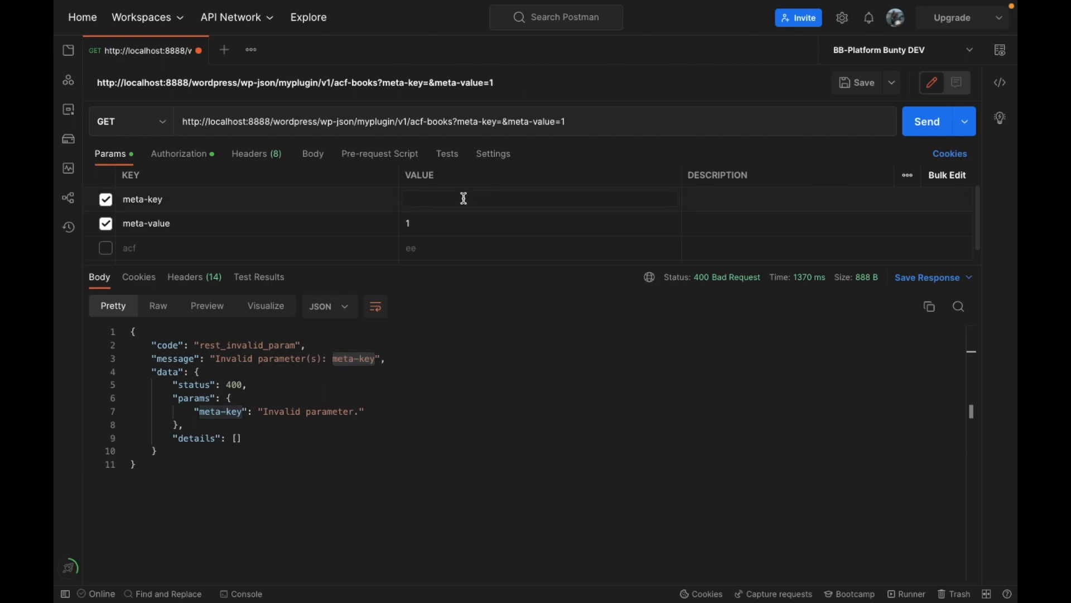
text(acf_submission)
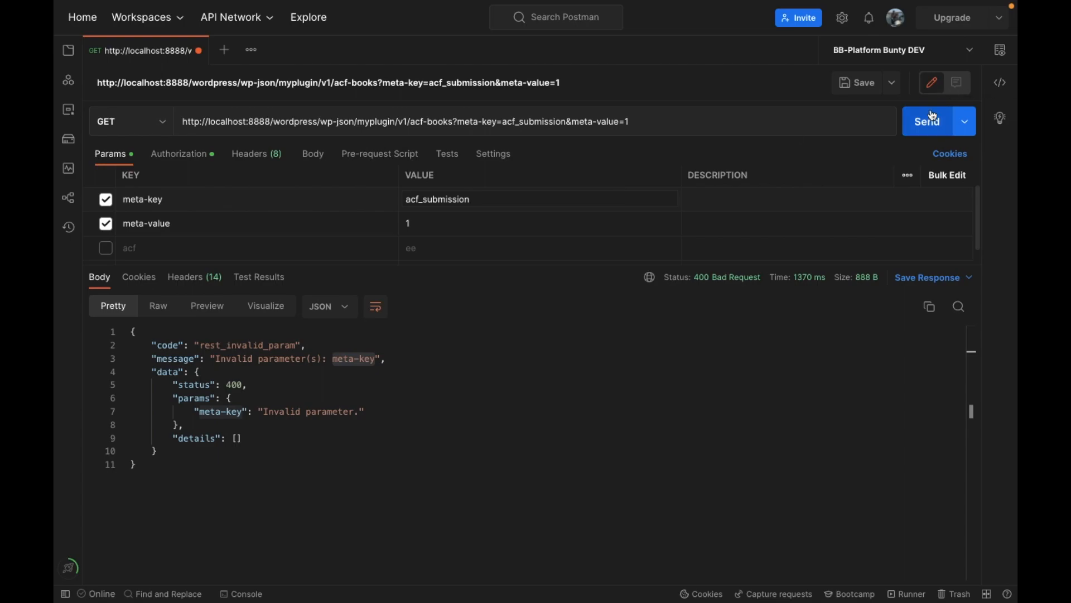
click(926, 121)
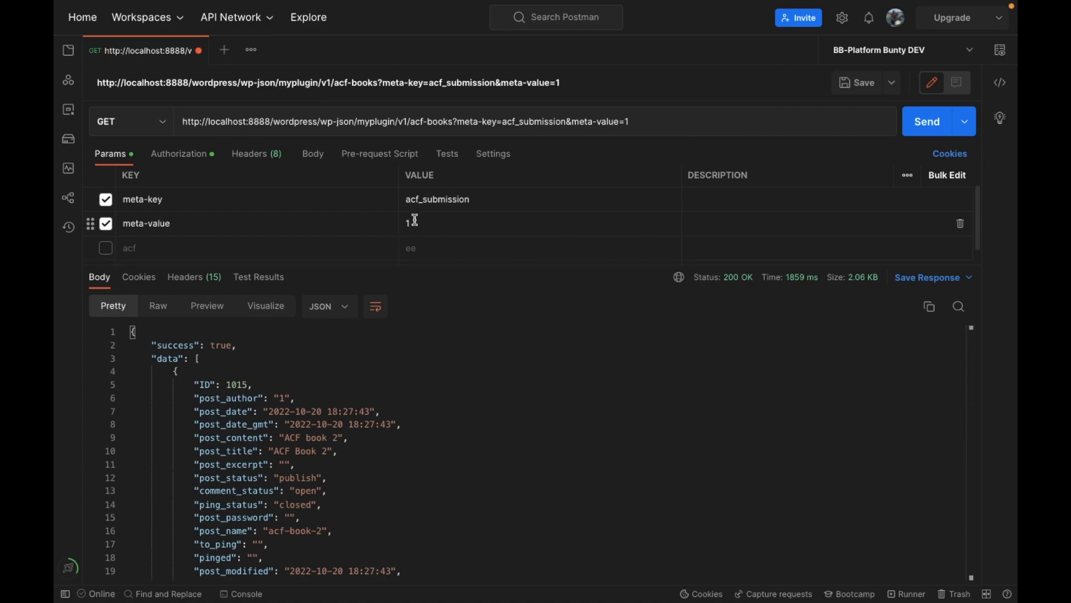
click(106, 223)
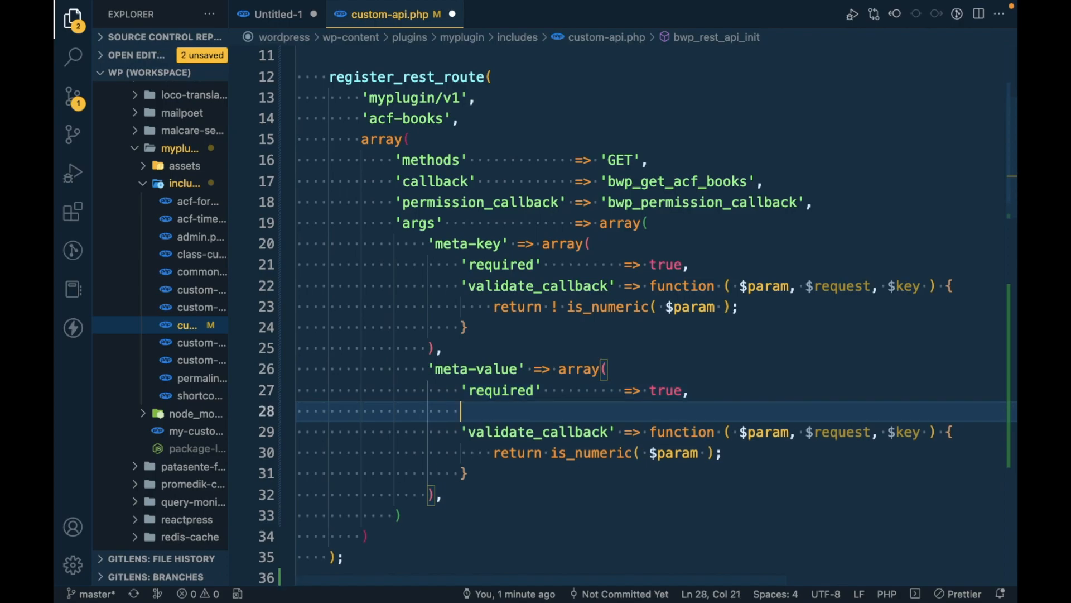
- Add 'deafult' => 1 to meta-value and comment out its required line with //
text(')
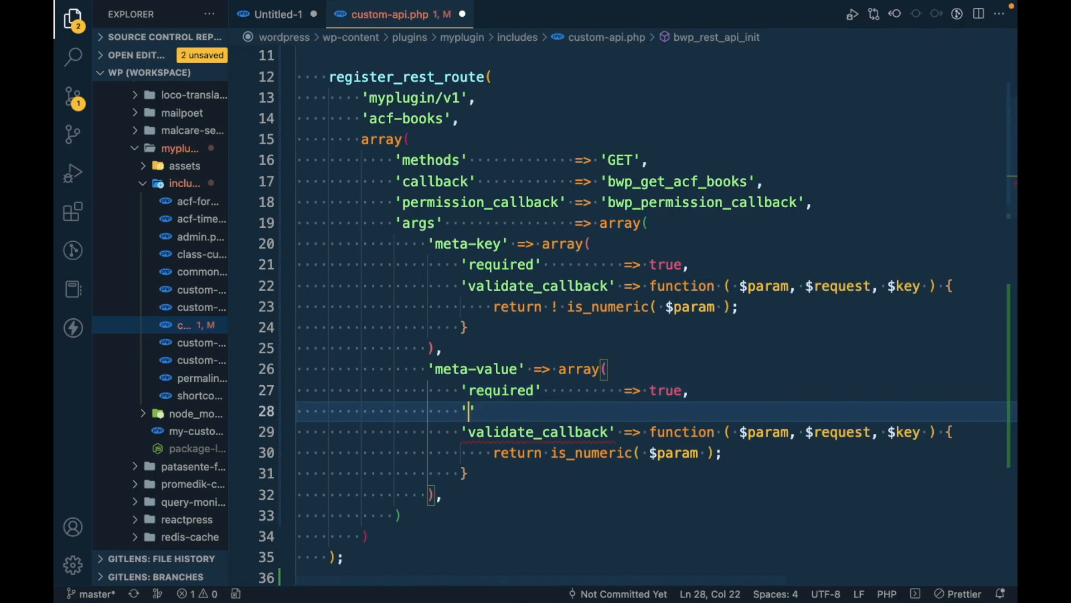
text(de)
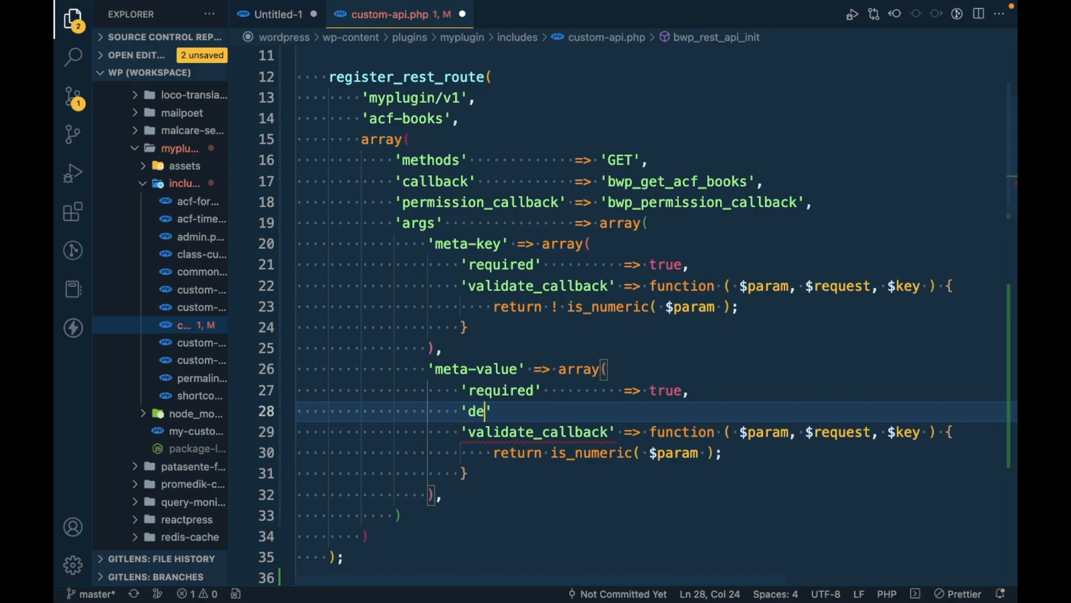
text(afu)
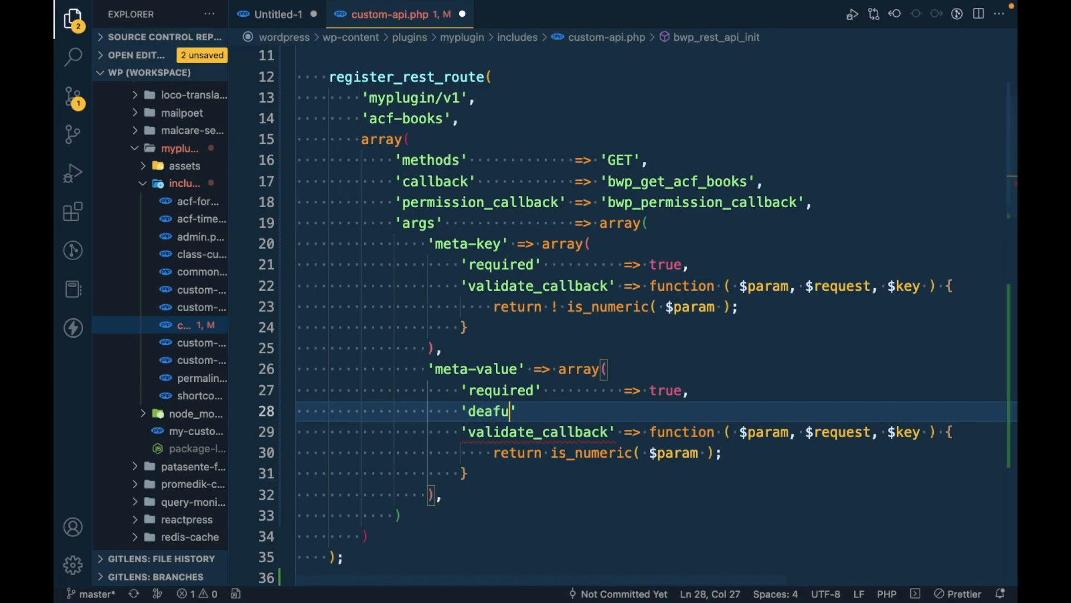
text(lt')
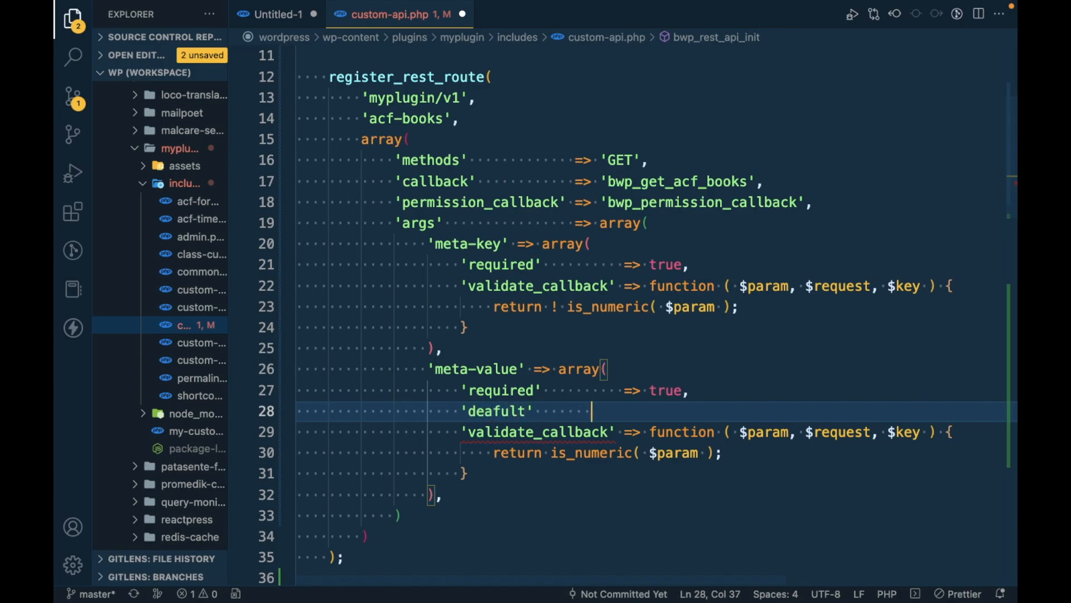
text(=>)
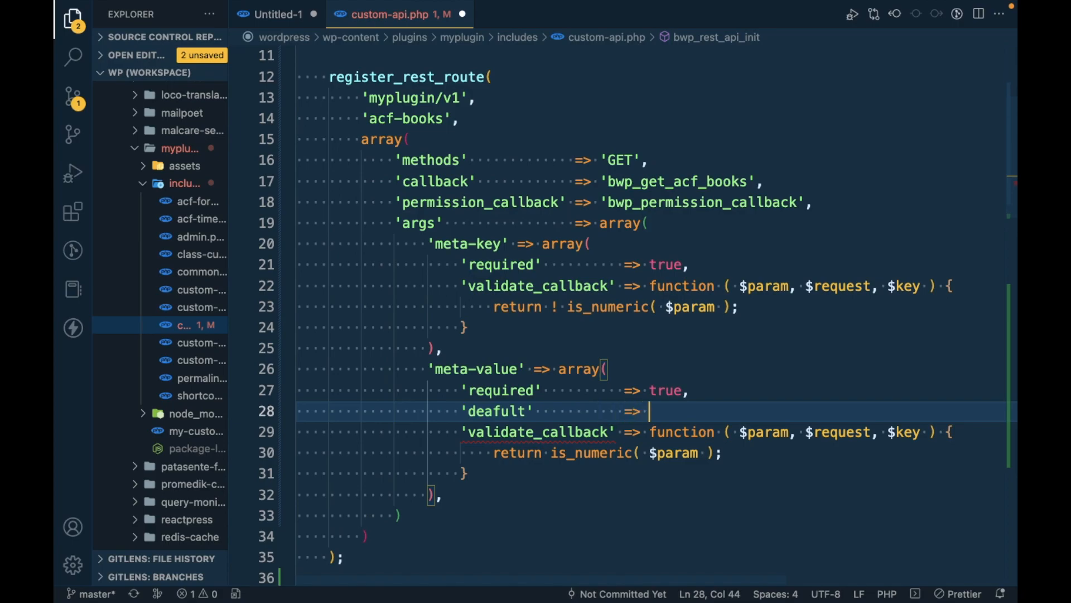
text(1,)
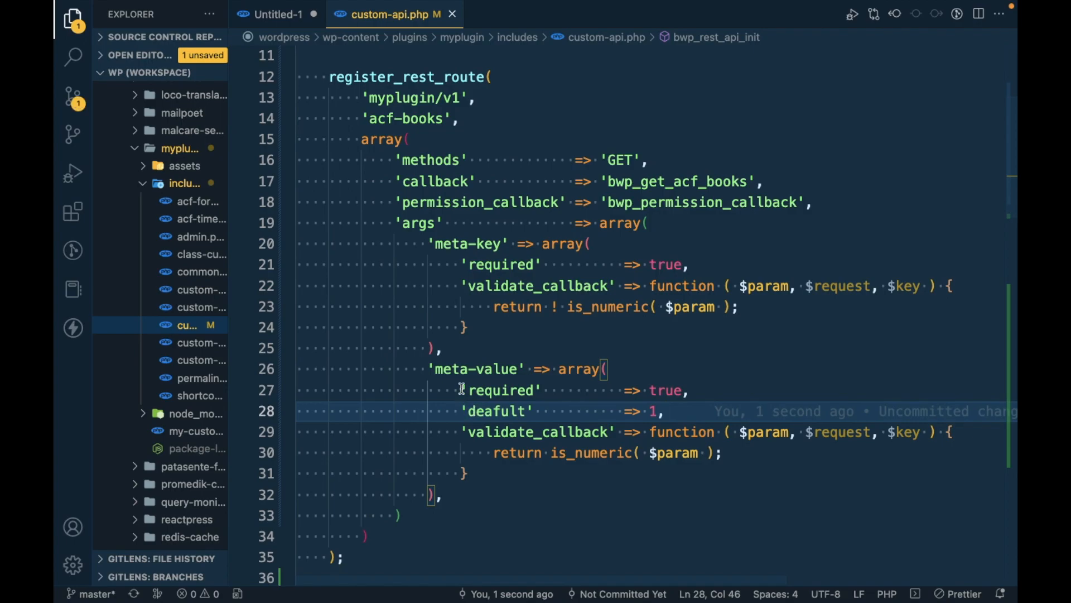
text(//)
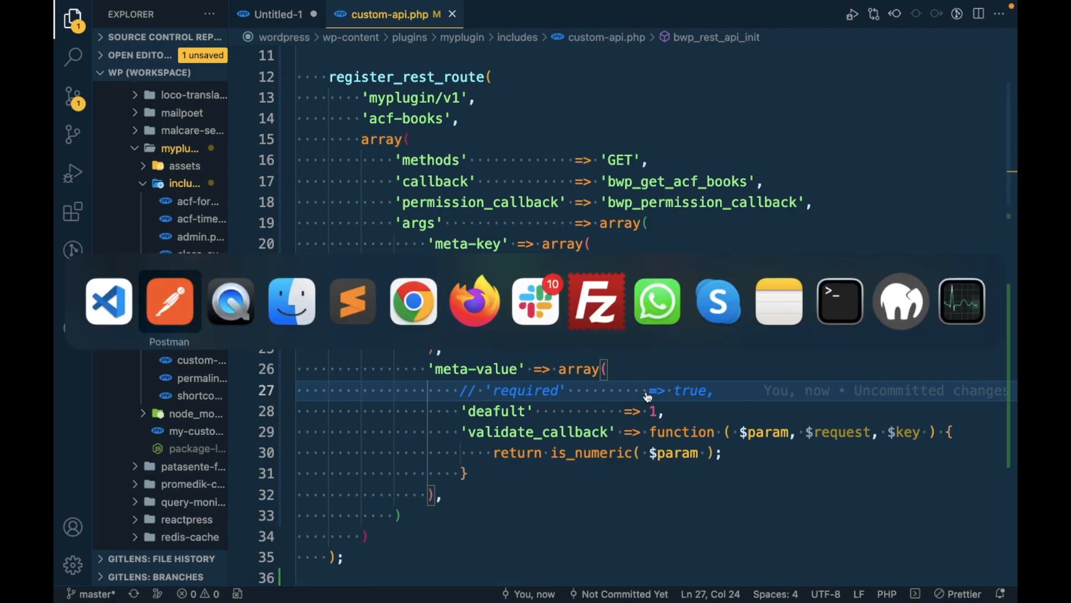
- Re-enable the meta-value parameter in Postman and resend, getting ACF Book 2
click(169, 300)
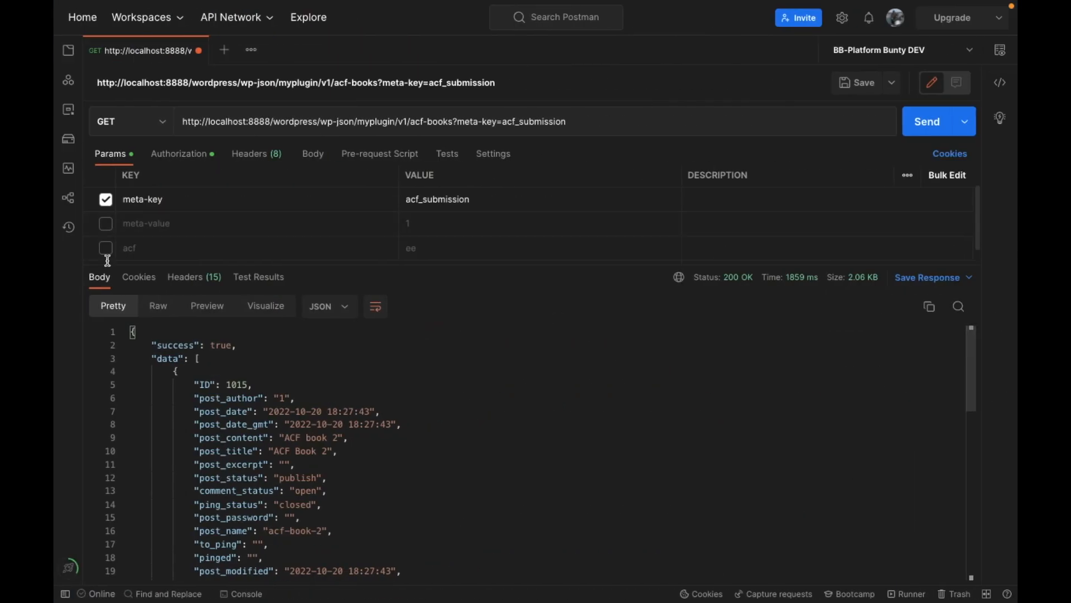
mouse_move(181, 247)
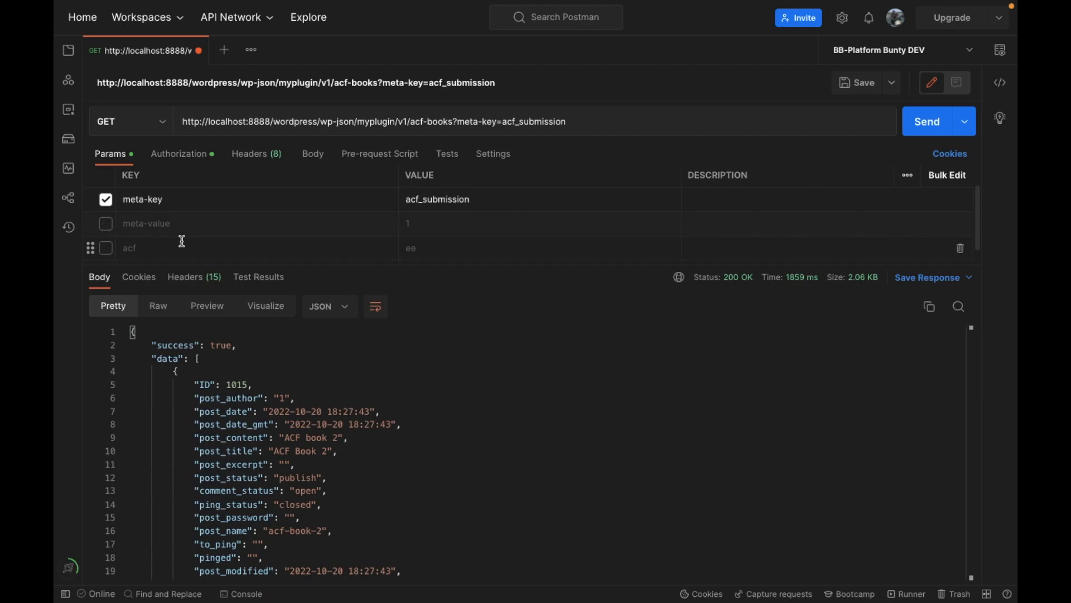
click(105, 223)
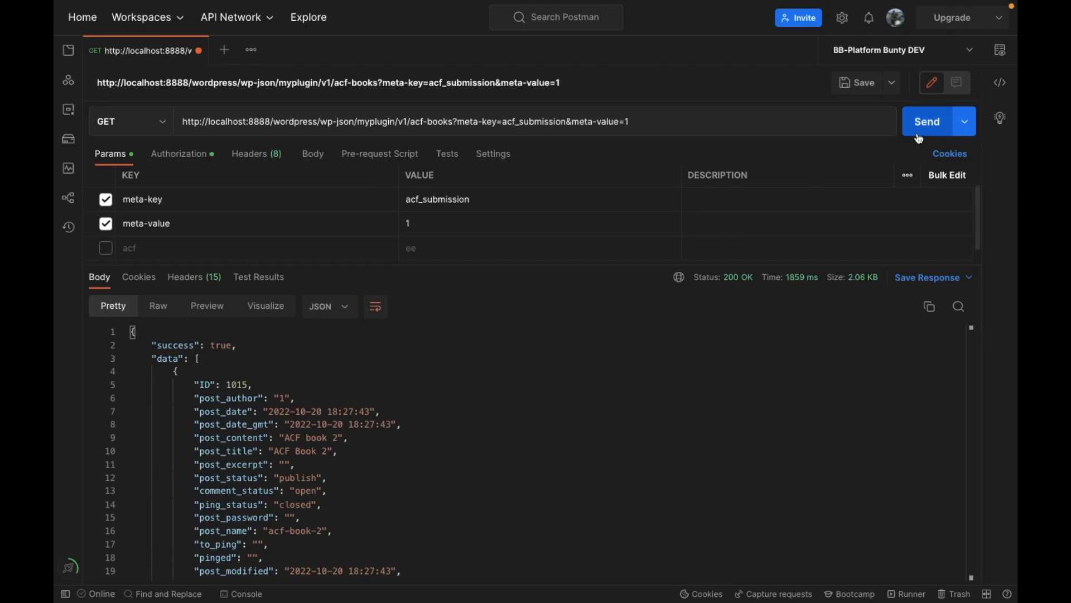
click(926, 121)
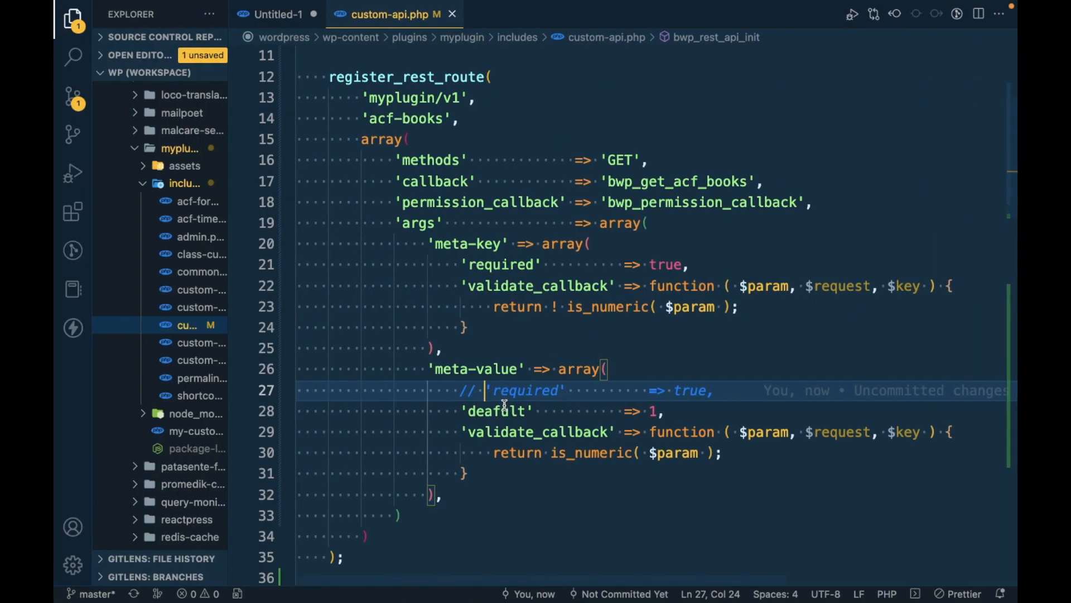
- Comment out meta-value's validate_callback, leaving only 'deafult' => 1 active
click(526, 411)
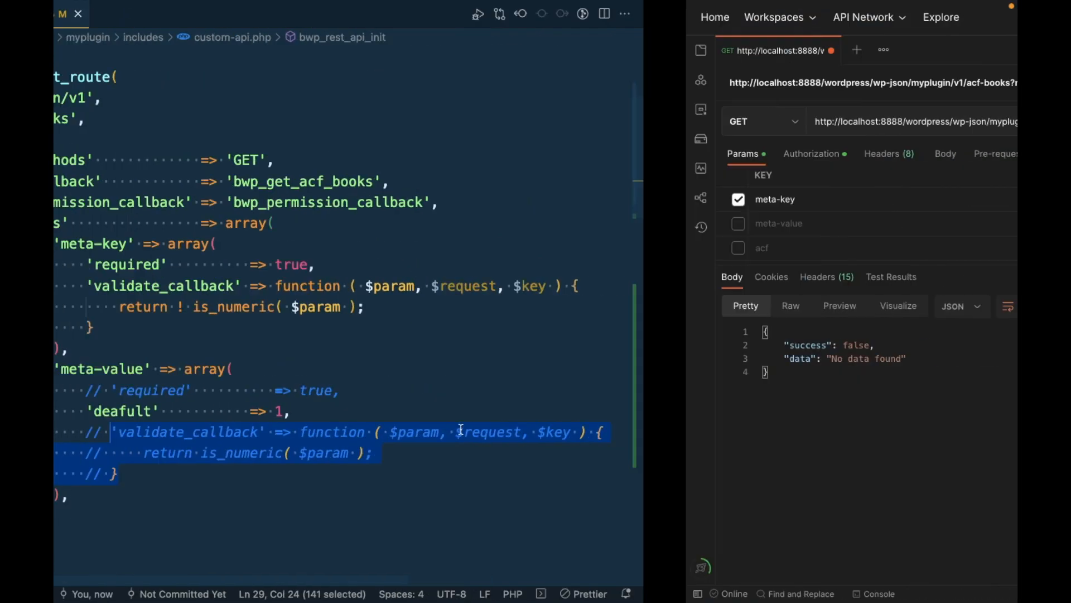
click(937, 121)
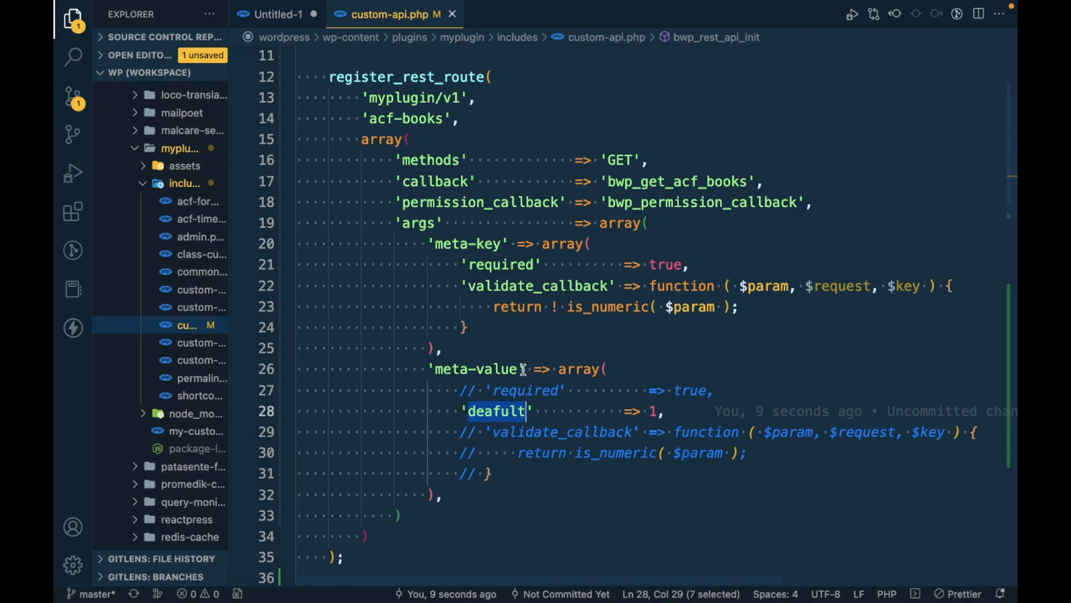
mouse_move(546, 332)
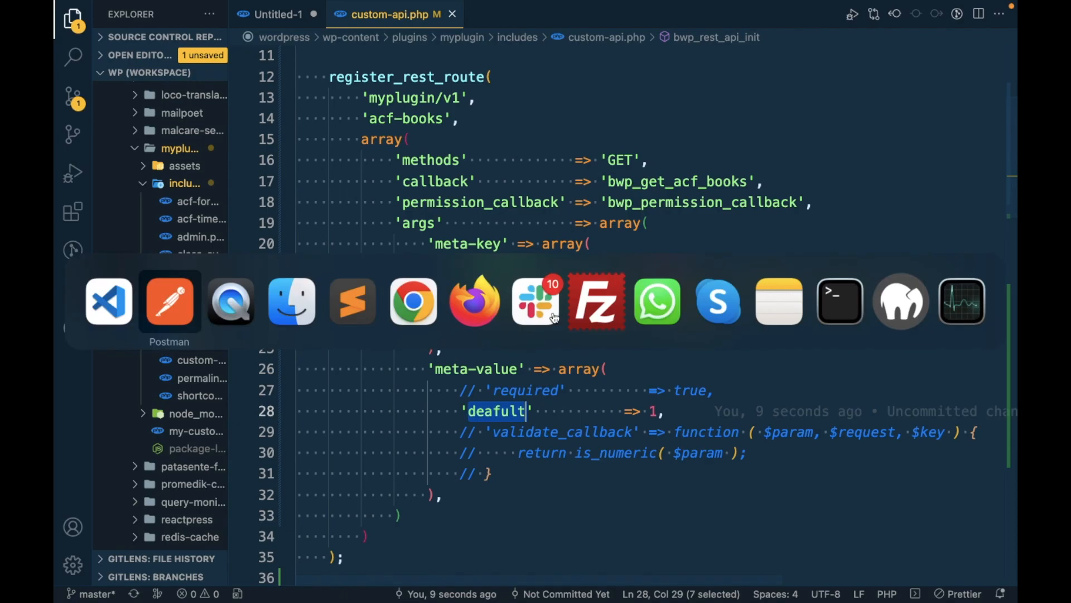
mouse_move(352, 301)
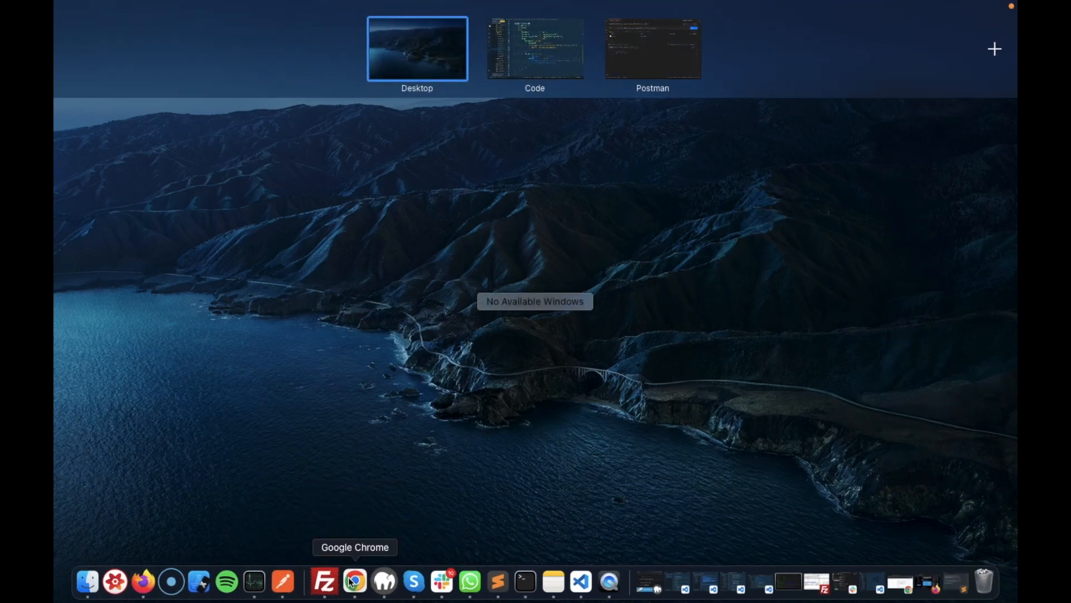
- Show the WordPress handbook's argument options in Chrome and highlight 'default'
click(354, 581)
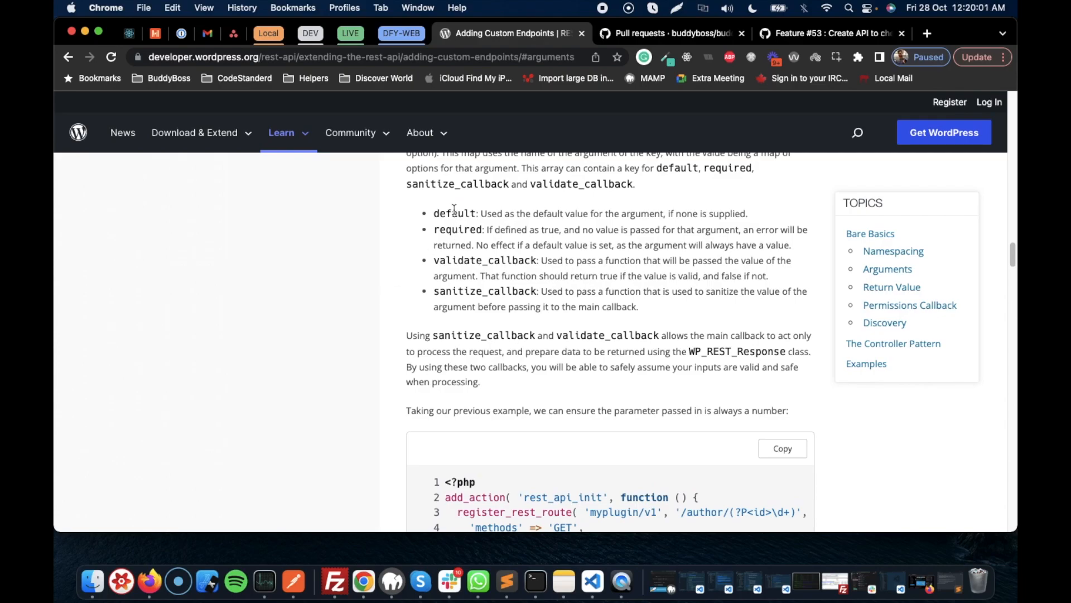
double_click(454, 213)
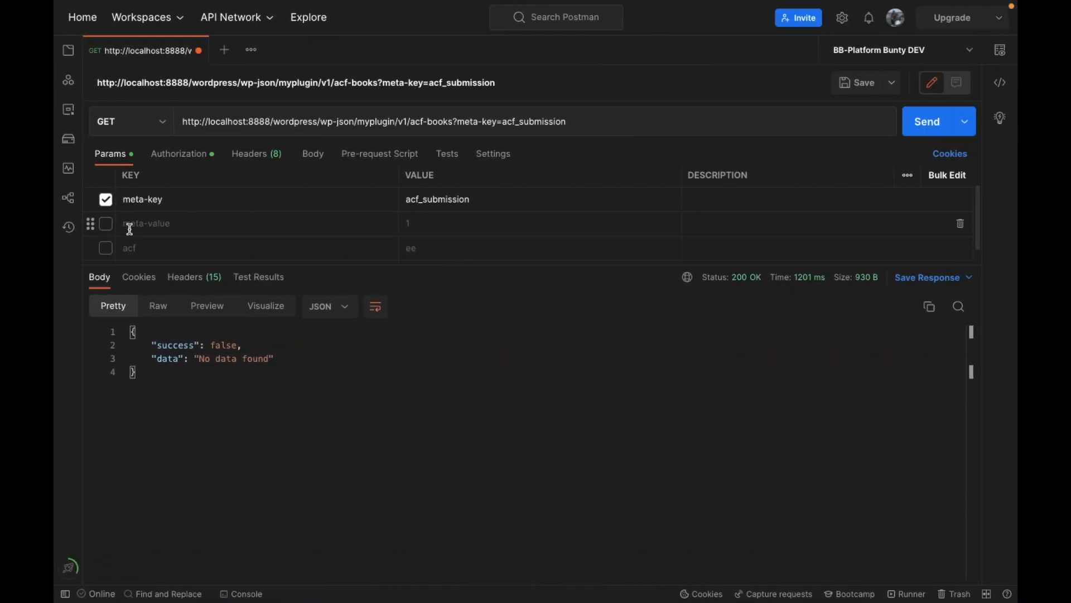
- Send acf-books with the empty meta-value parameter enabled, still getting 'No data found'
click(105, 222)
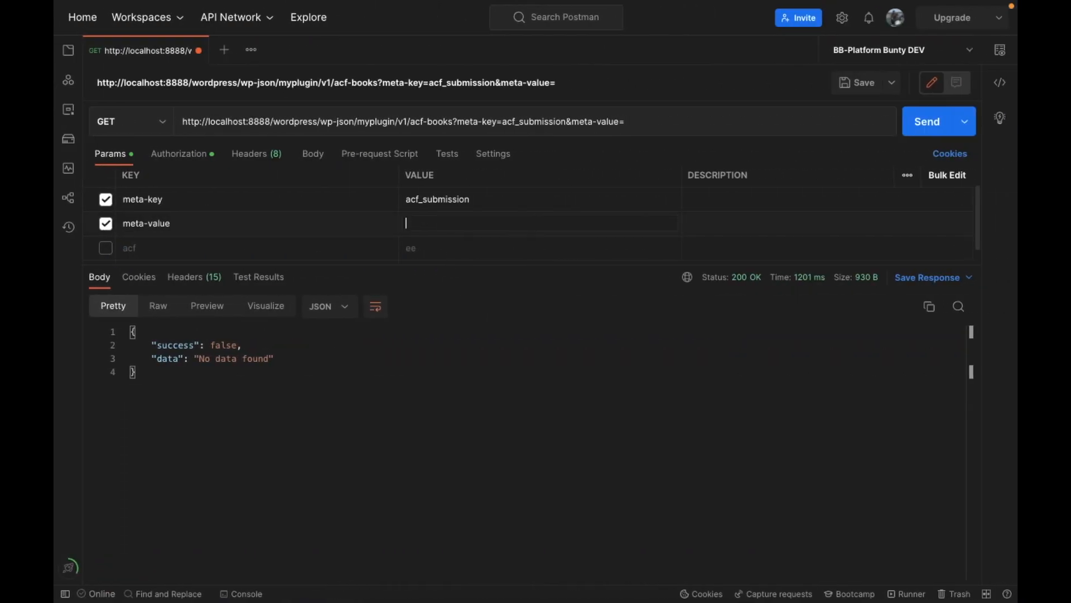
mouse_move(927, 121)
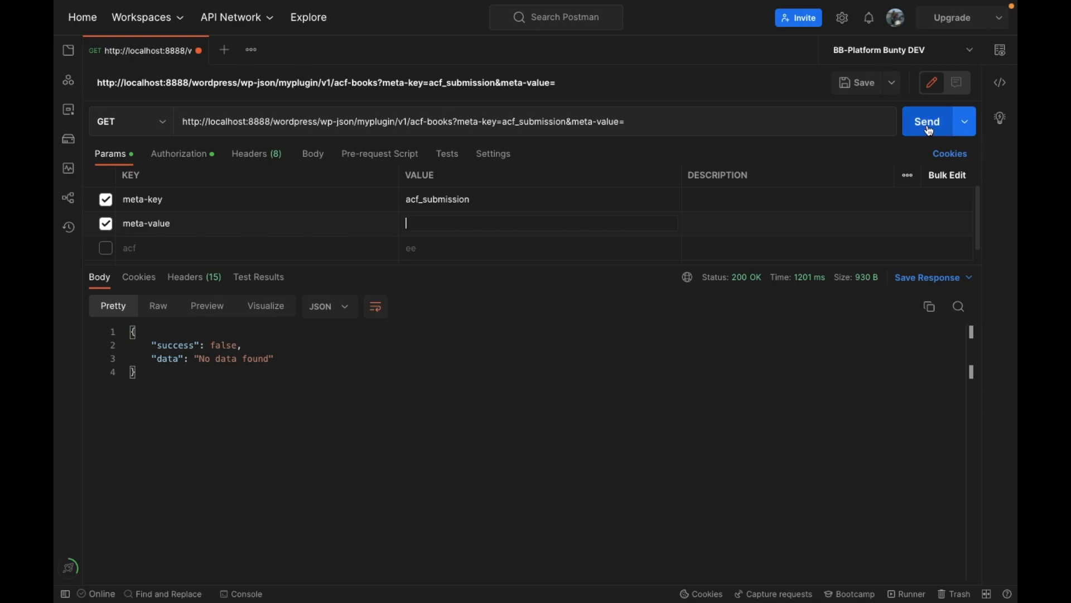
click(926, 121)
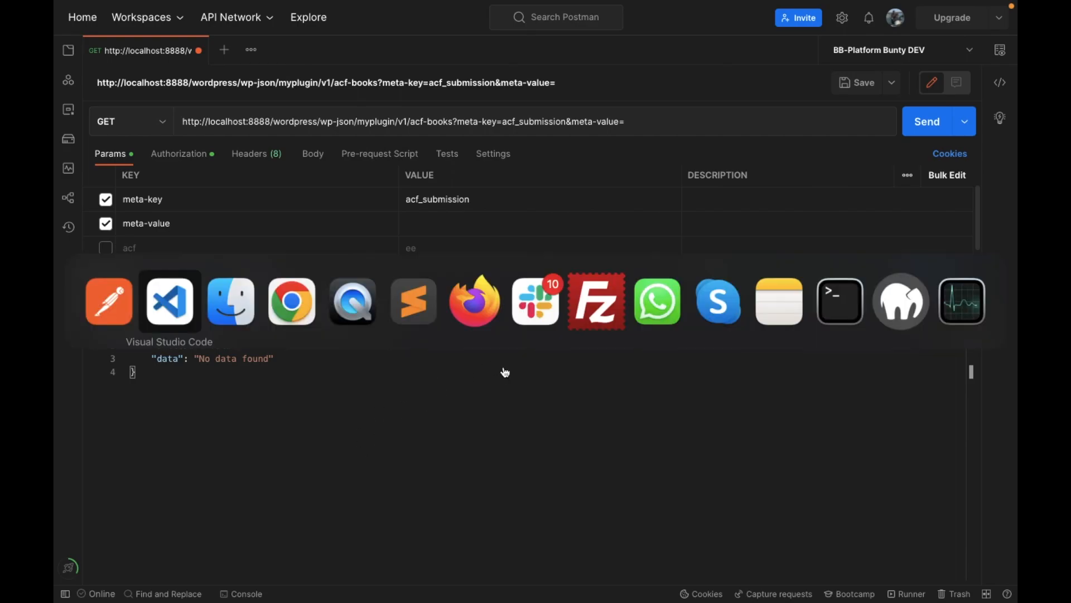
click(169, 301)
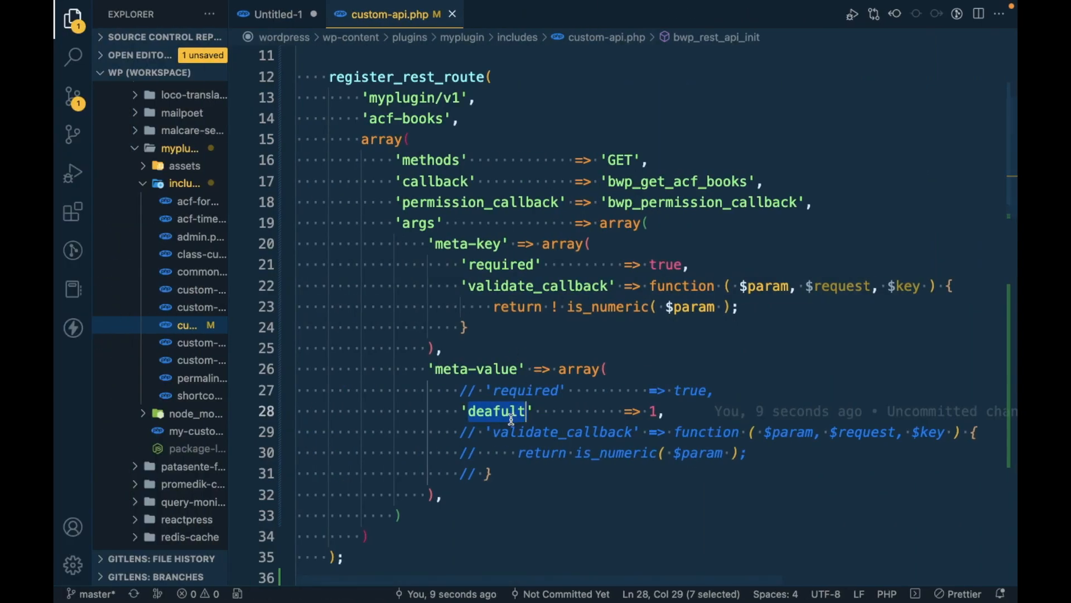
- Fix the misspelled 'deafult' key on line 28 to 'default'
click(518, 411)
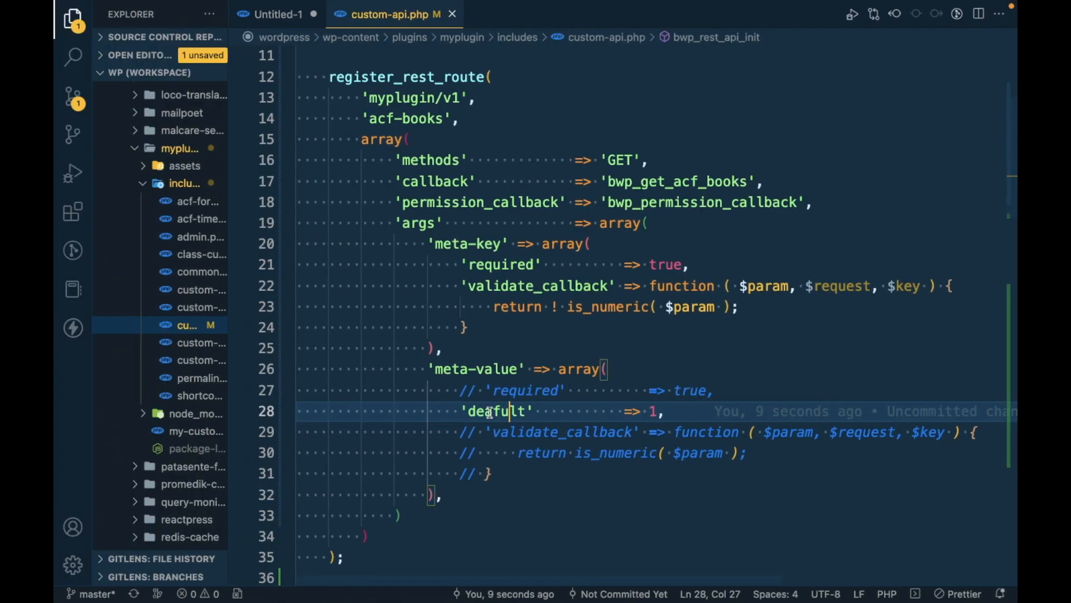
key(Backspace)
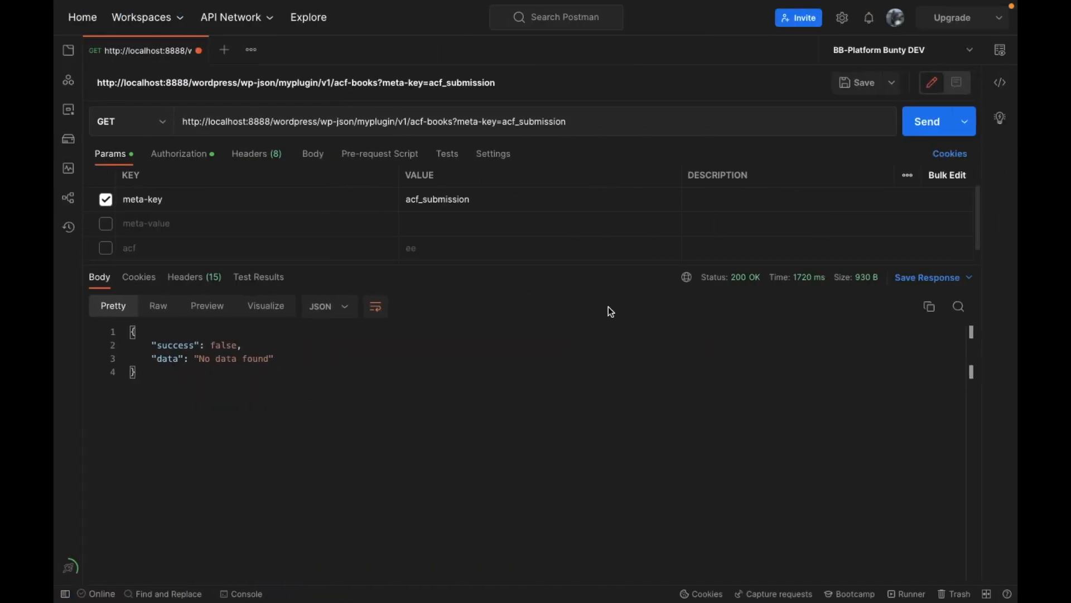
- Uncomment meta-value's is_numeric validate_callback lines beside 'default' => 1
click(927, 121)
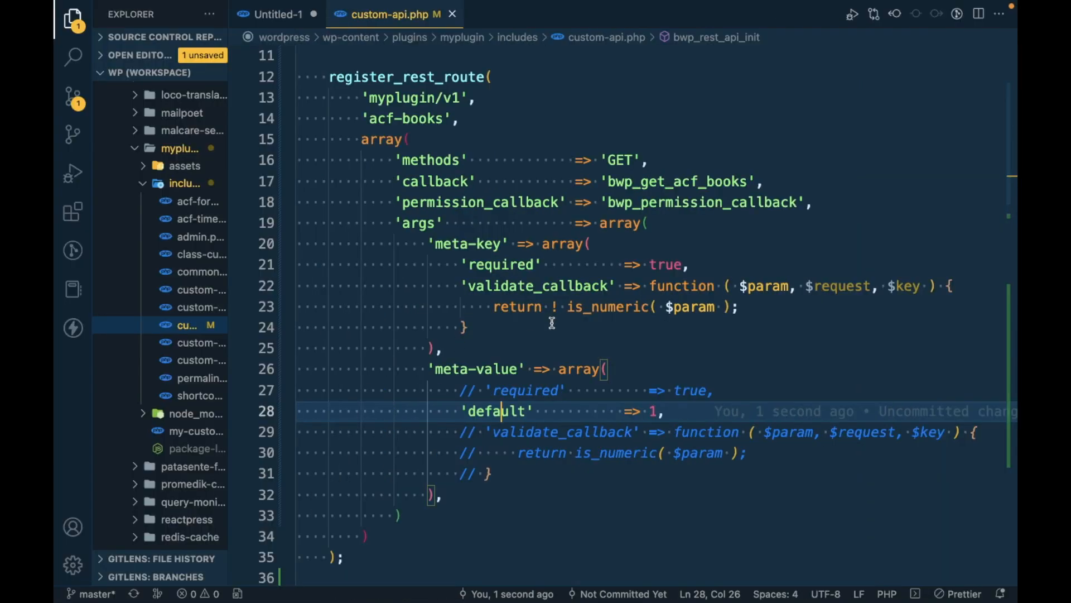
double_click(496, 410)
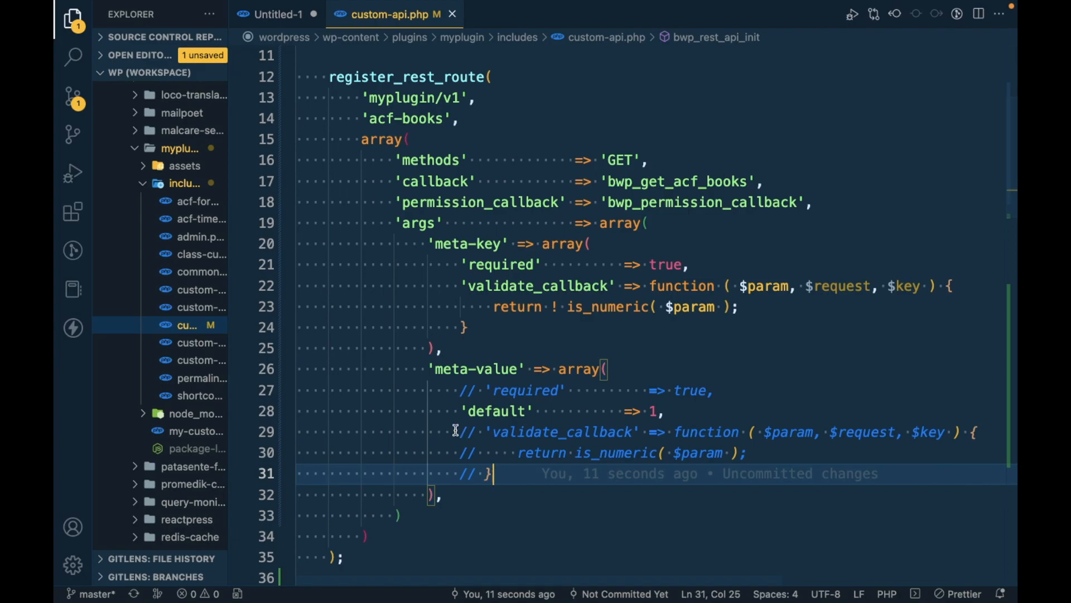
drag(456, 431, 466, 473)
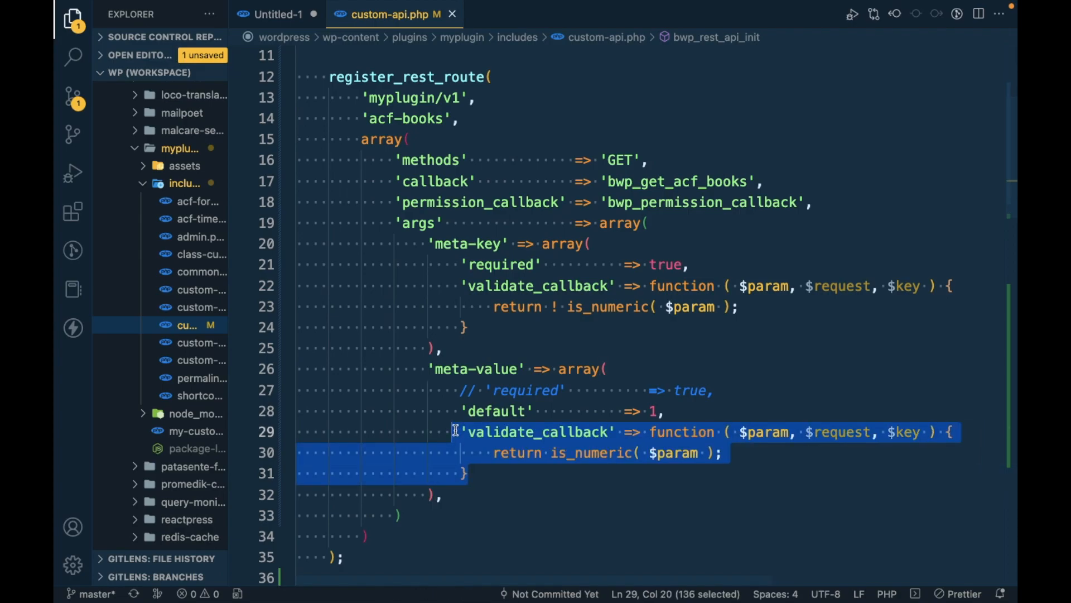
double_click(495, 410)
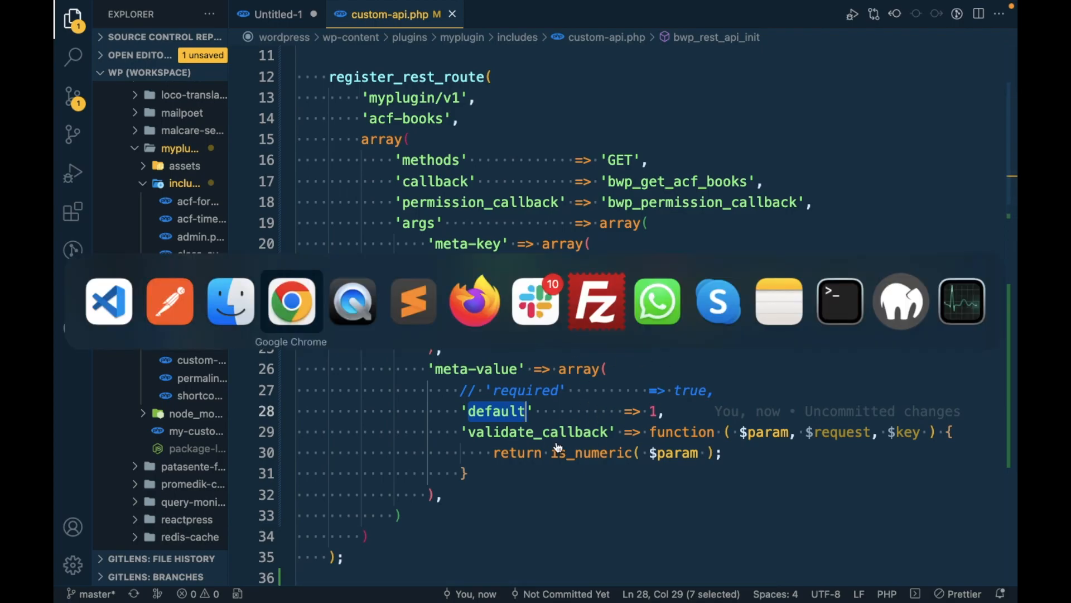
click(292, 302)
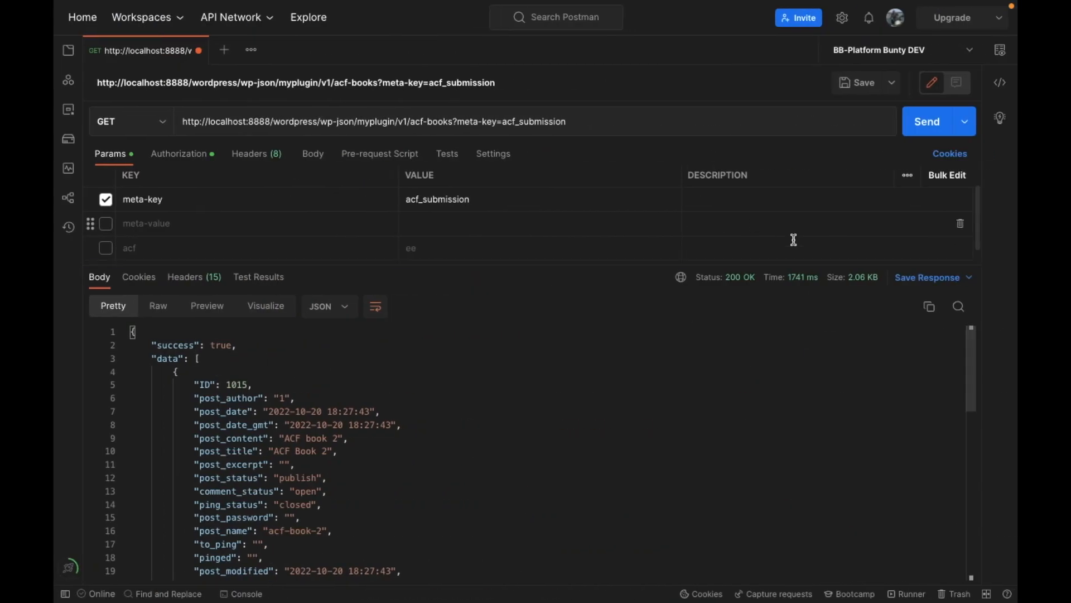
- Resend acf-books with meta-key acf_submission, then again with meta-value 1 enabled
click(926, 121)
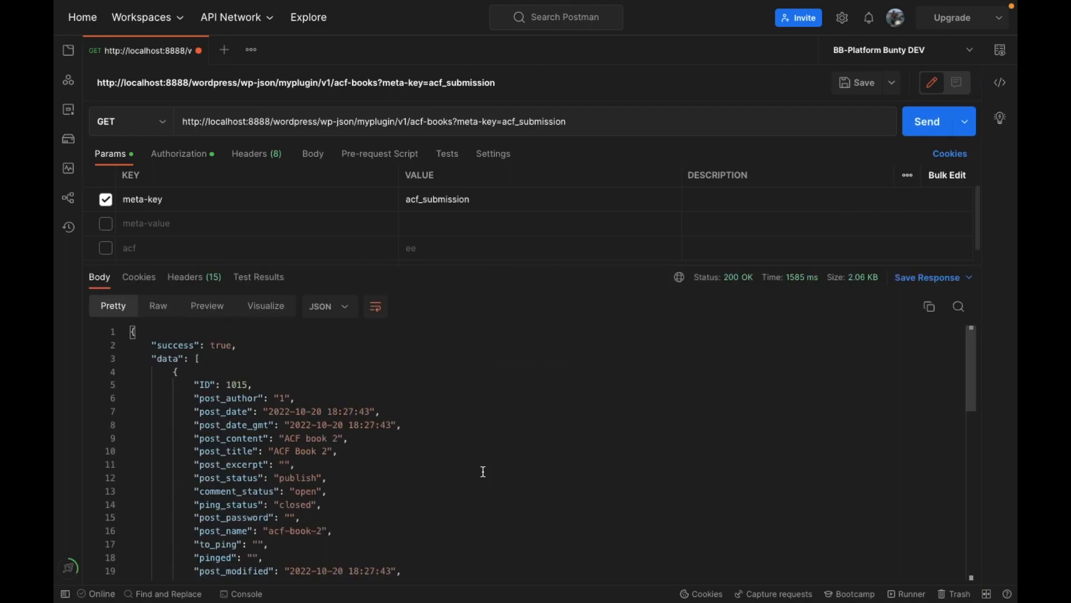
click(106, 223)
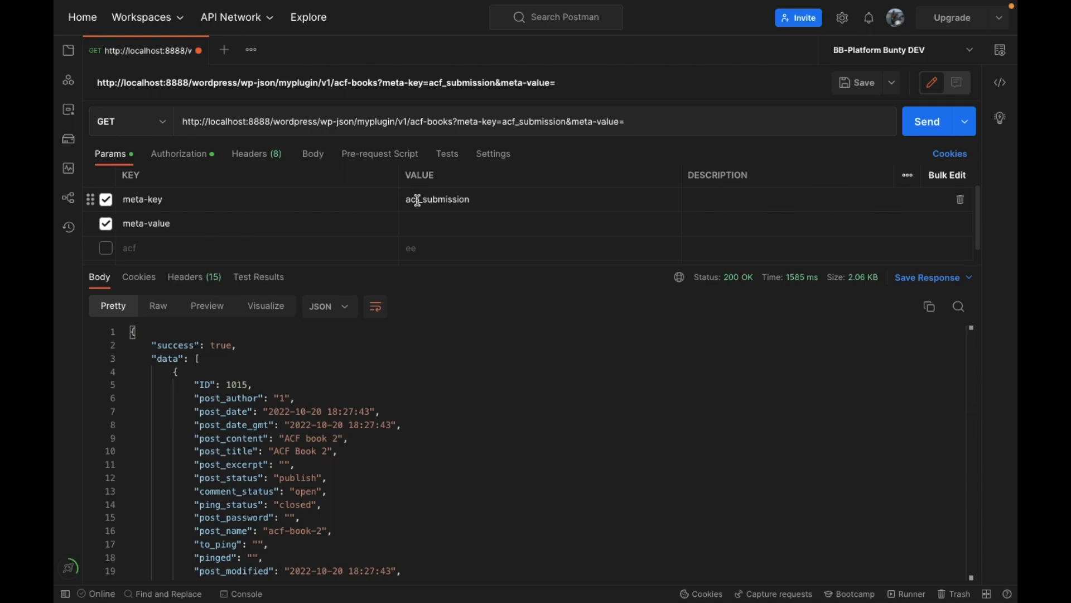
text(1)
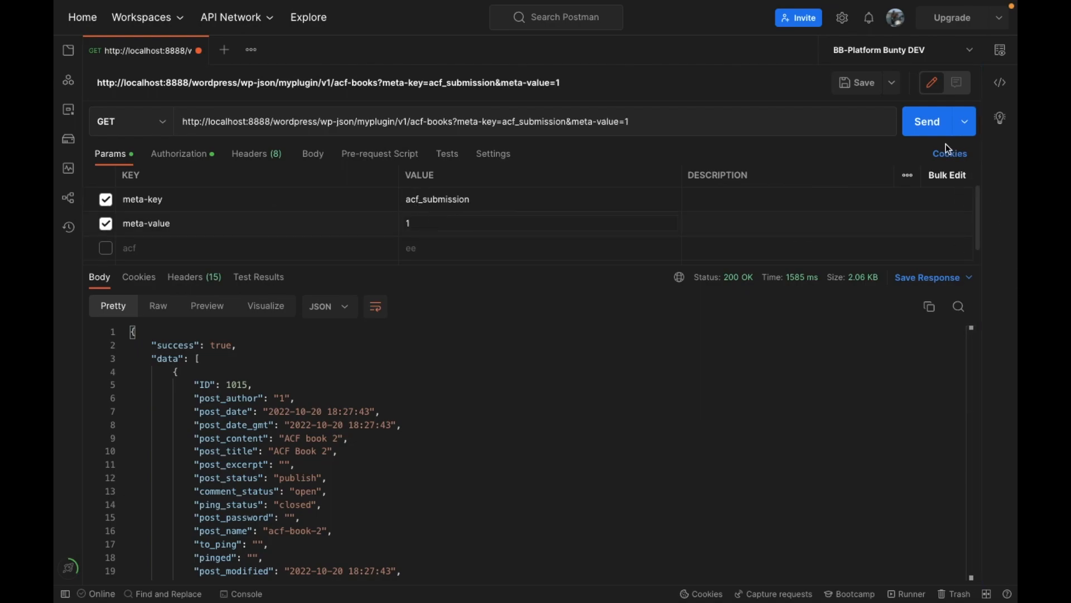
click(926, 121)
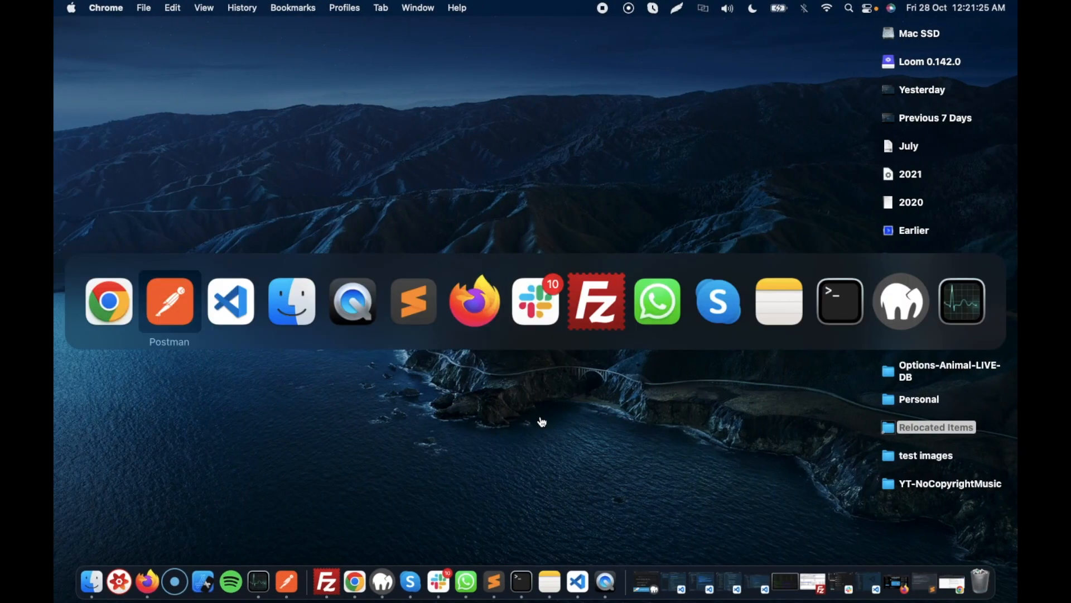
click(230, 301)
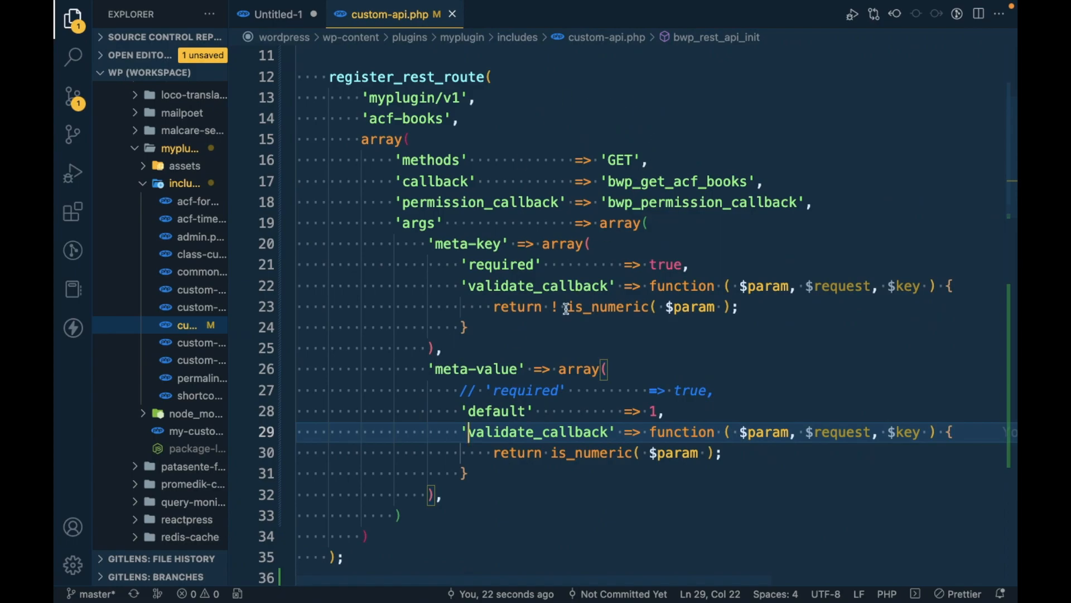
mouse_move(546, 355)
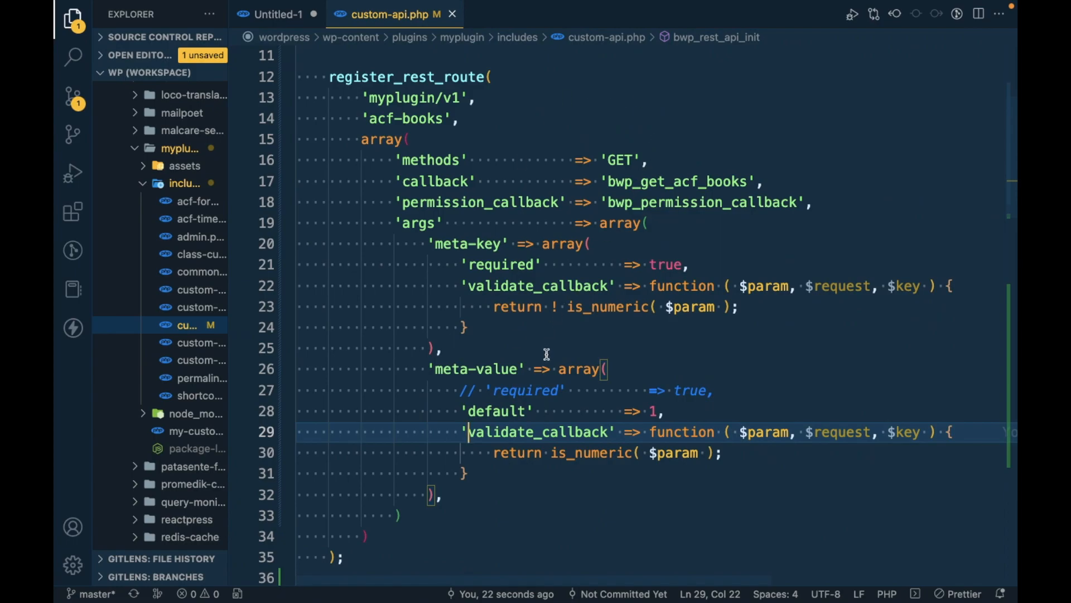
mouse_move(394, 223)
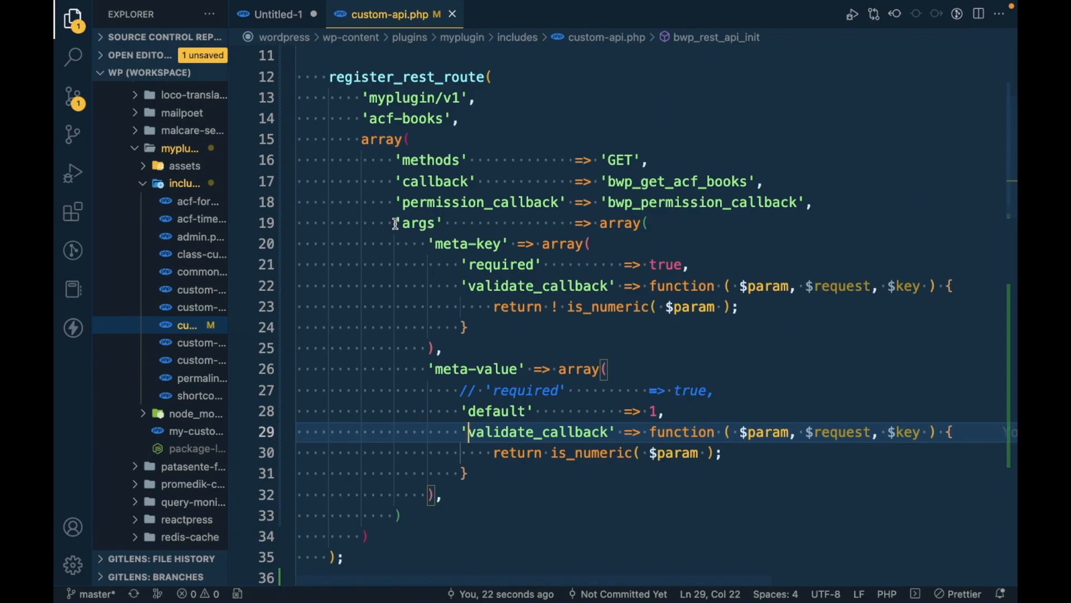
drag(395, 222, 423, 431)
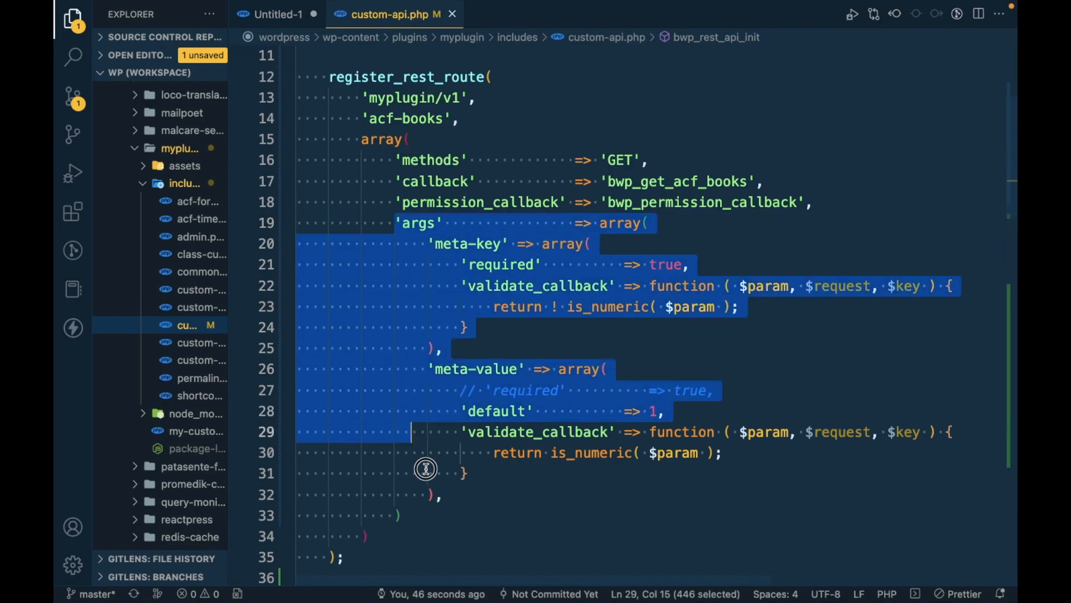